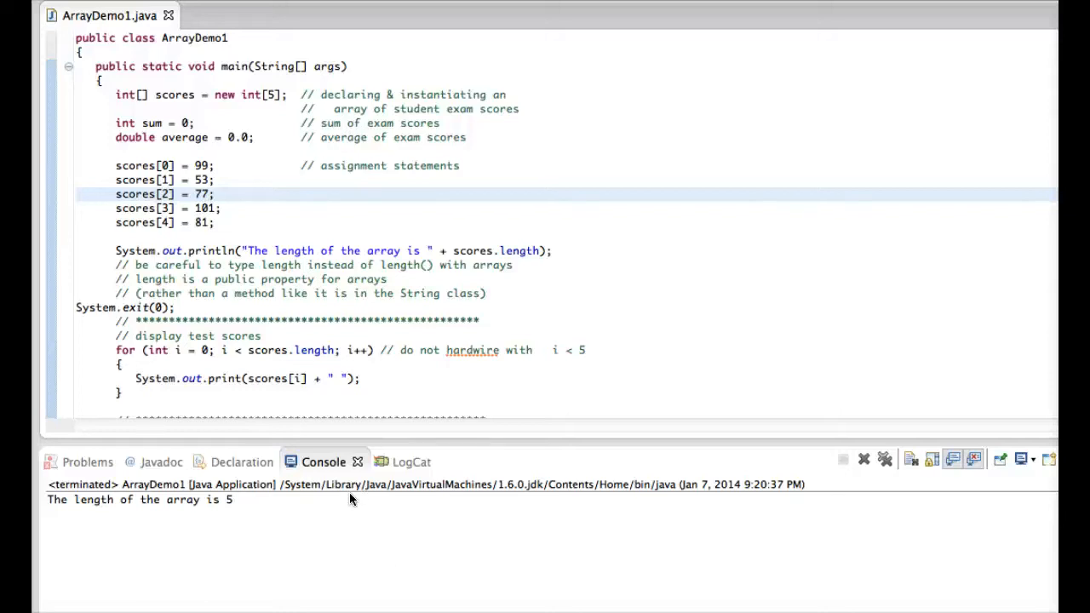
{"action": "mouse_move", "coordinate": [269, 290]}
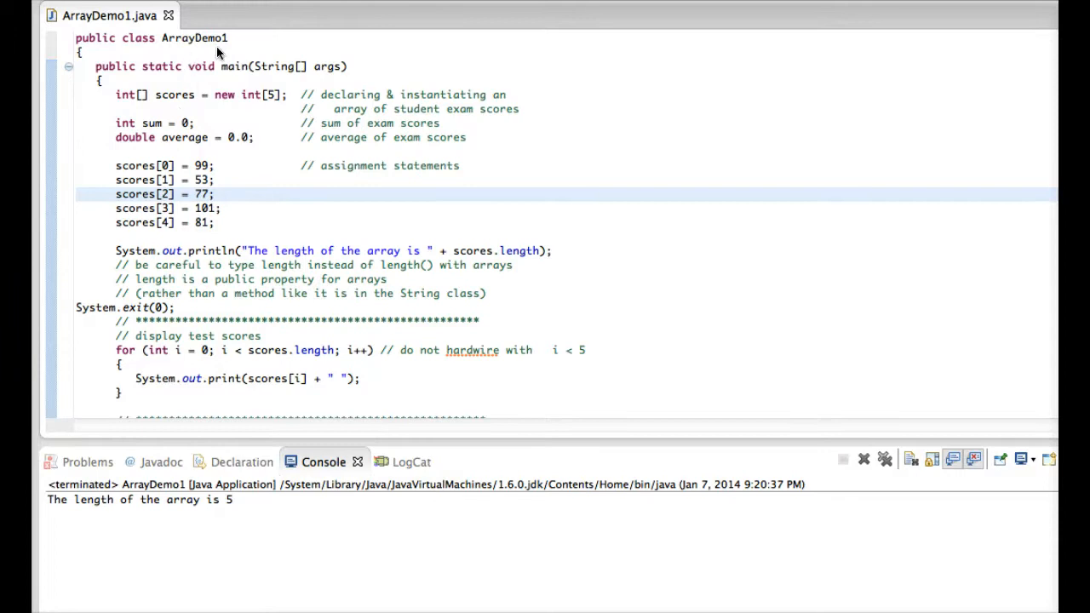
{"action": "mouse_move", "coordinate": [240, 62]}
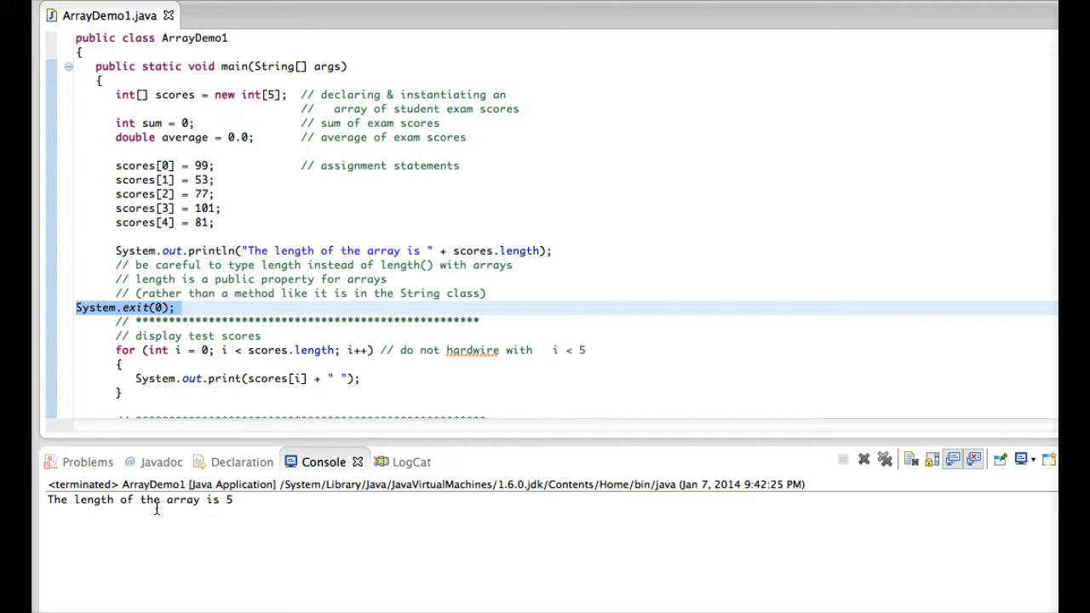
{"action": "mouse_move", "coordinate": [247, 233]}
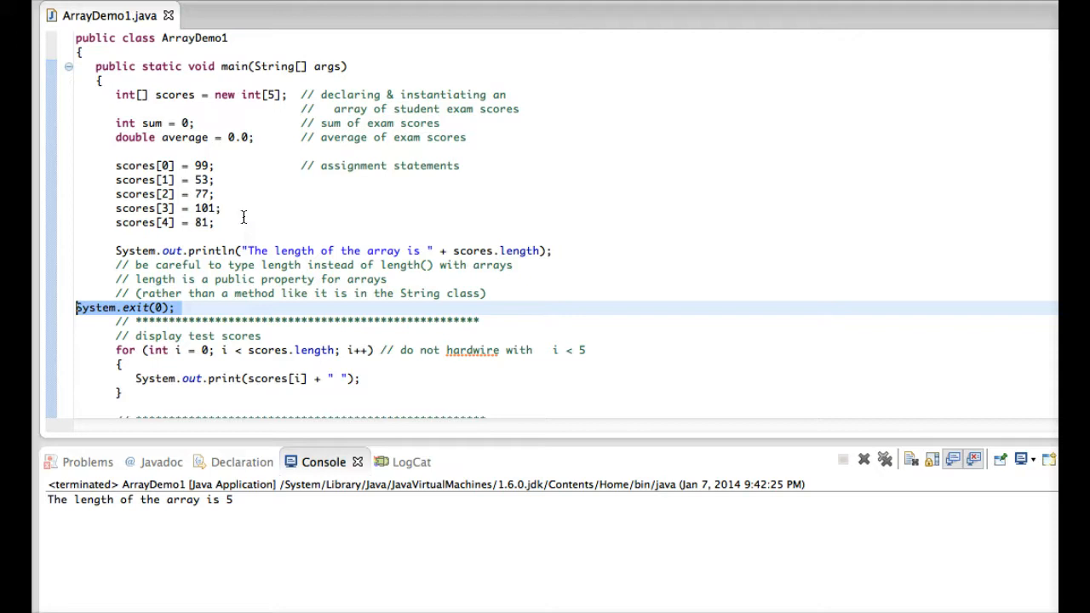
{"action": "mouse_move", "coordinate": [136, 94]}
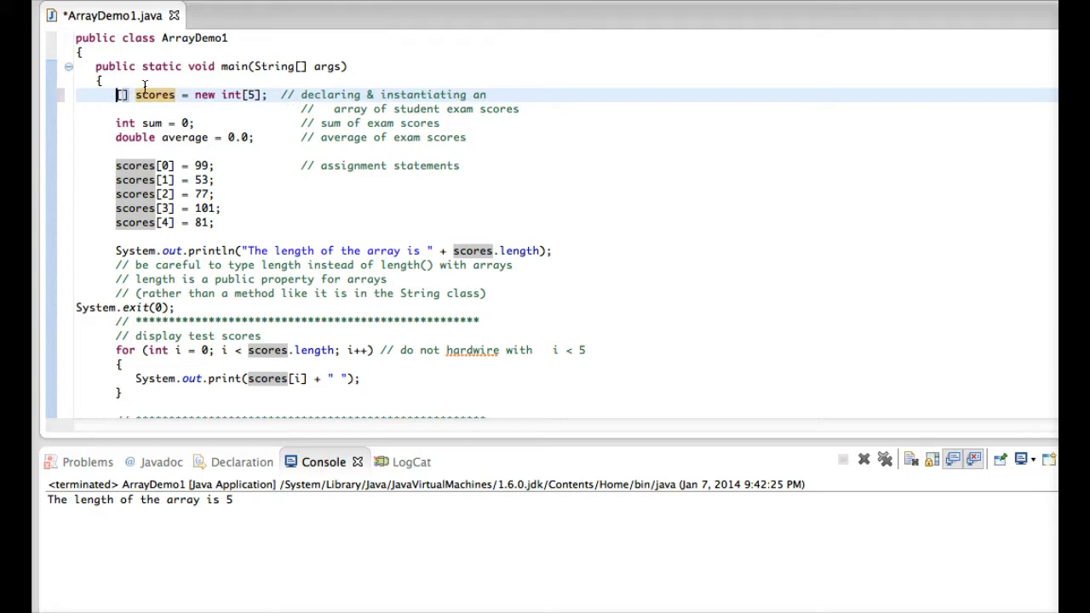
{"action": "type", "text": "doub"}
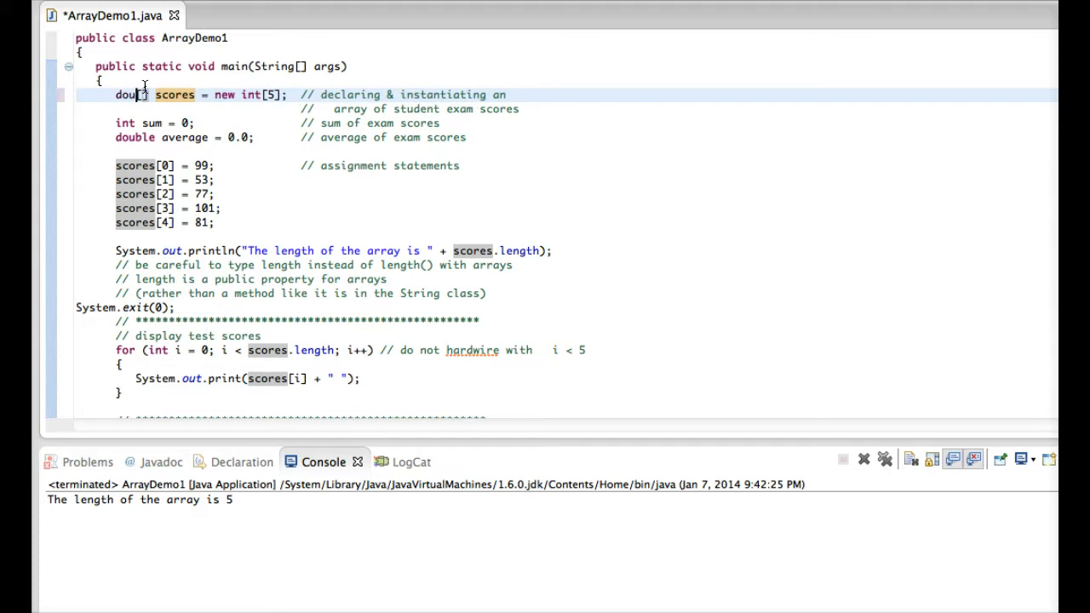
{"action": "type", "text": "String[]"}
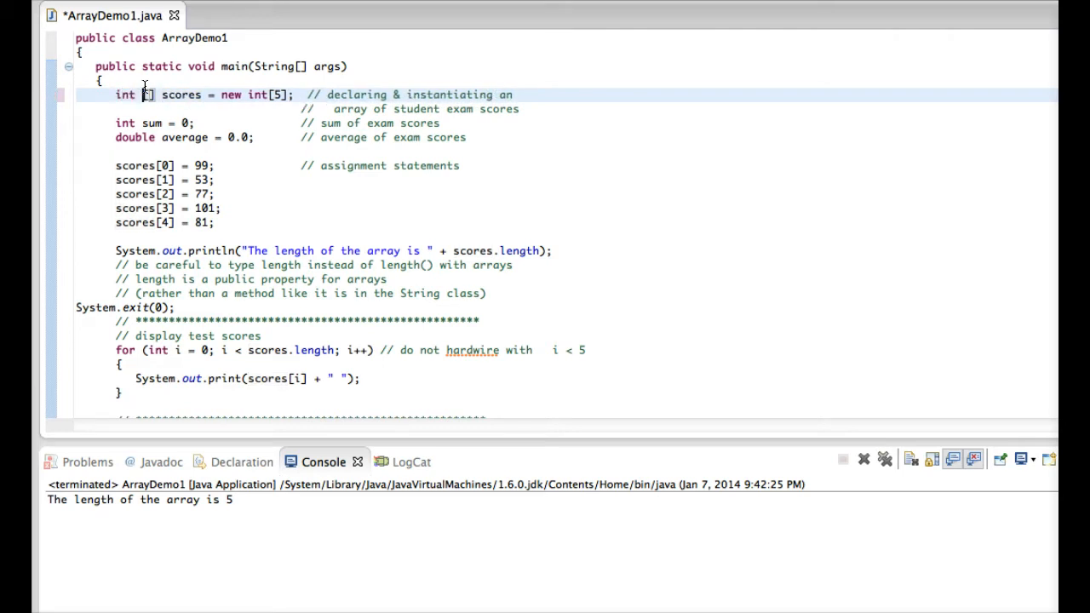
{"action": "mouse_move", "coordinate": [251, 94]}
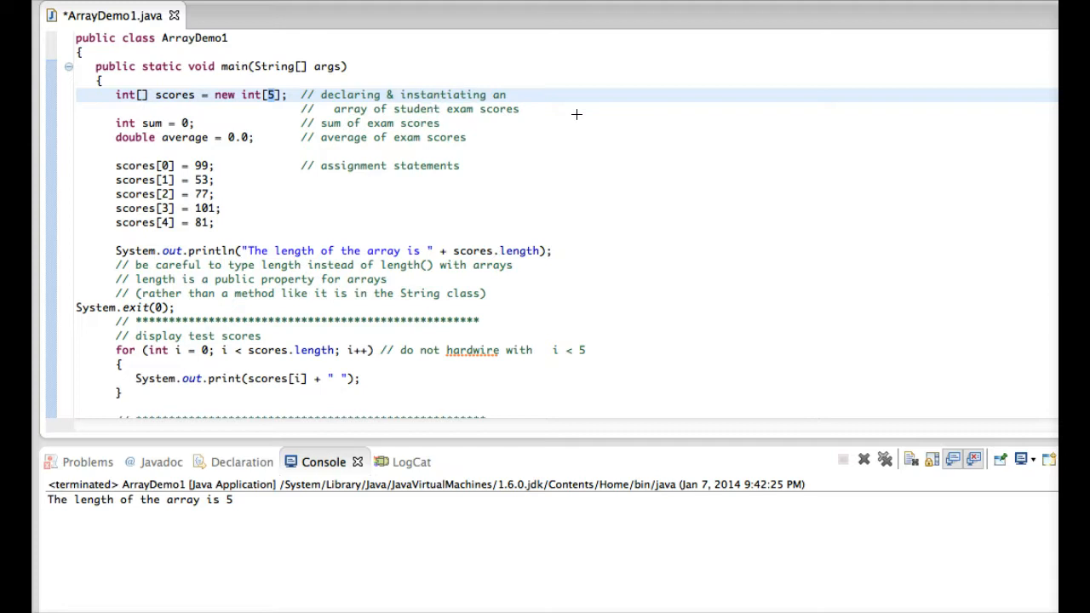
{"action": "mouse_move", "coordinate": [579, 103]}
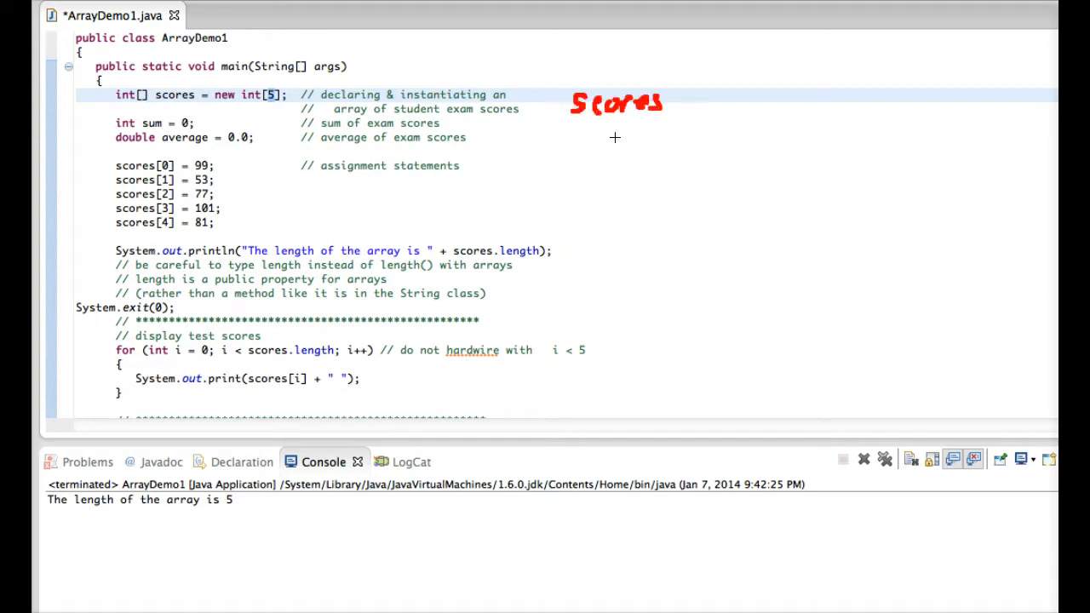
Step: Draw the scores array box split into five slots, note length 5 and mark index 4 as last
{"action": "left_click_drag", "start_coordinate": [614, 137], "coordinate": [898, 196]}
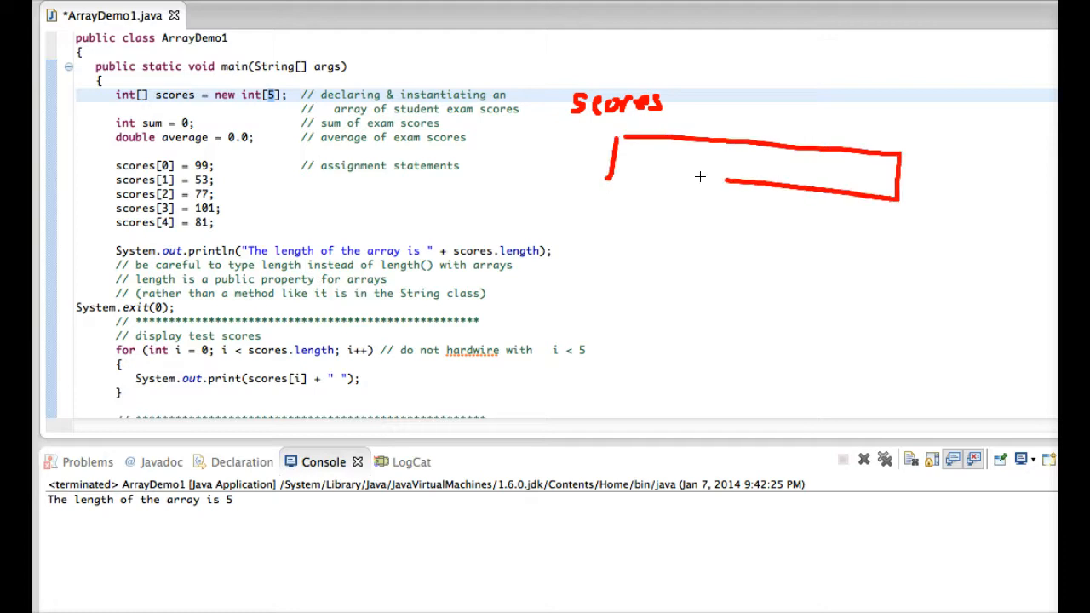
{"action": "left_click_drag", "start_coordinate": [648, 137], "coordinate": [698, 183]}
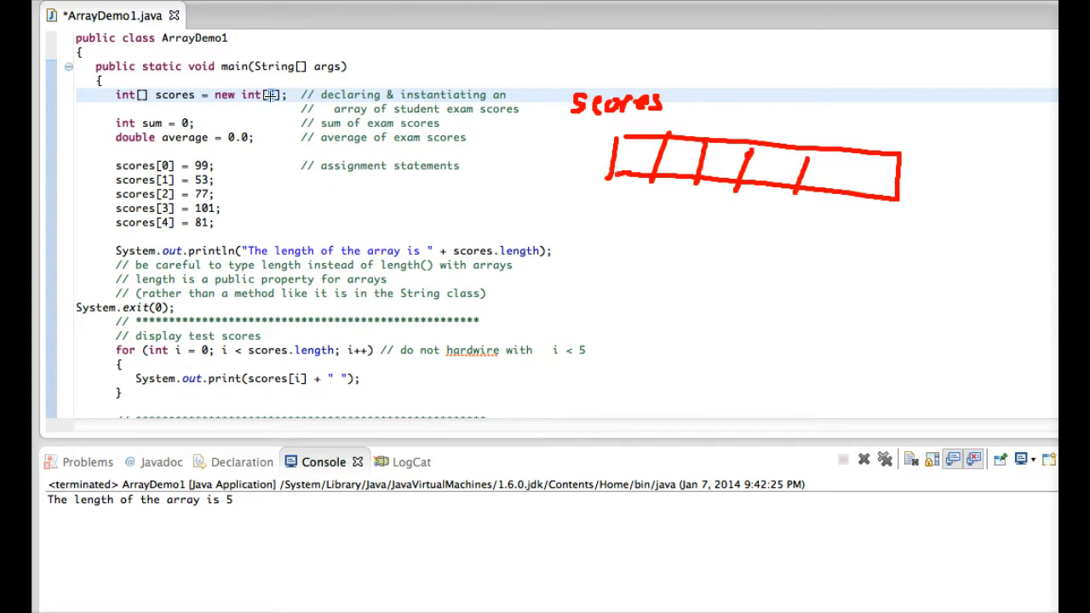
{"action": "type", "text": "5"}
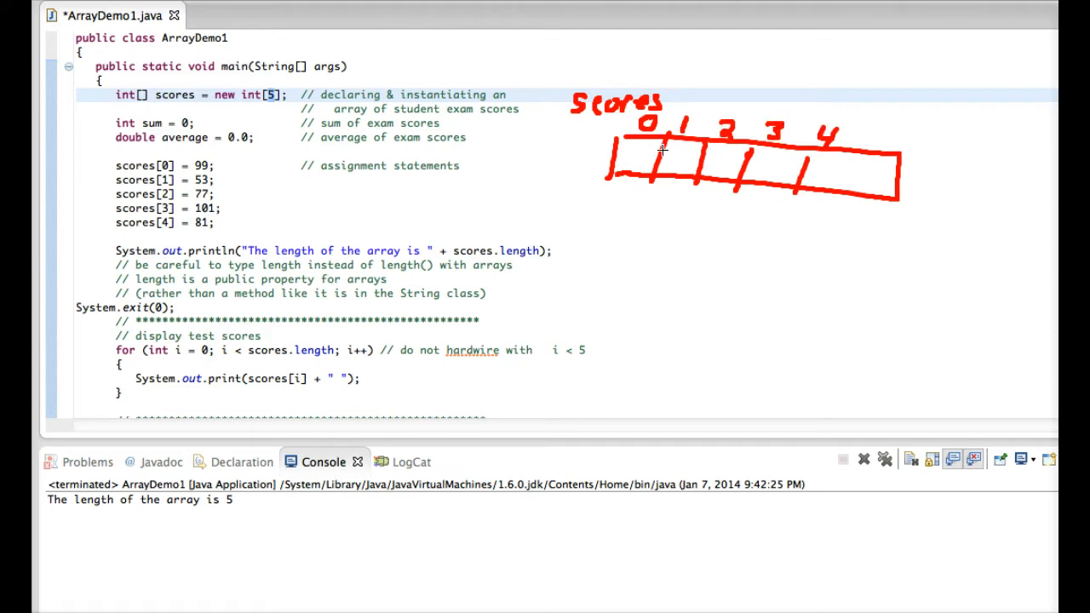
{"action": "mouse_move", "coordinate": [724, 137]}
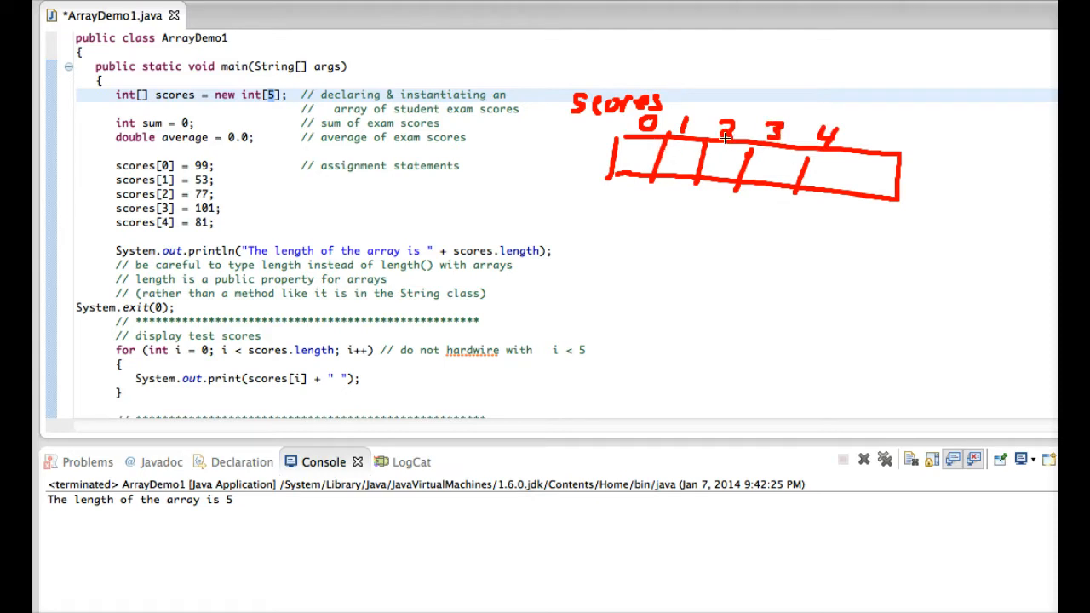
{"action": "left_click_drag", "start_coordinate": [860, 132], "coordinate": [903, 128]}
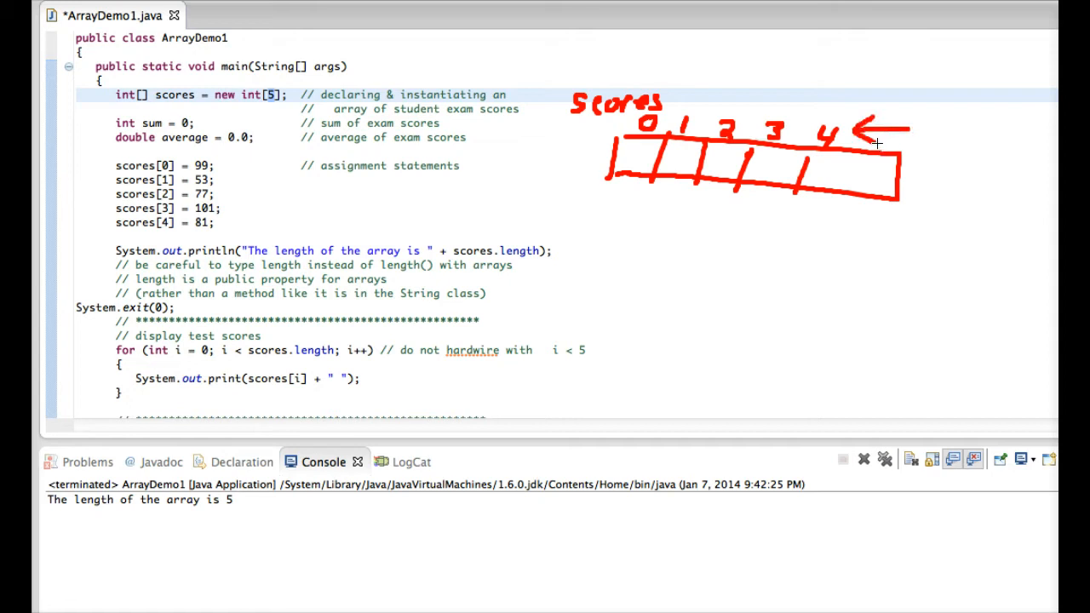
{"action": "mouse_move", "coordinate": [822, 154]}
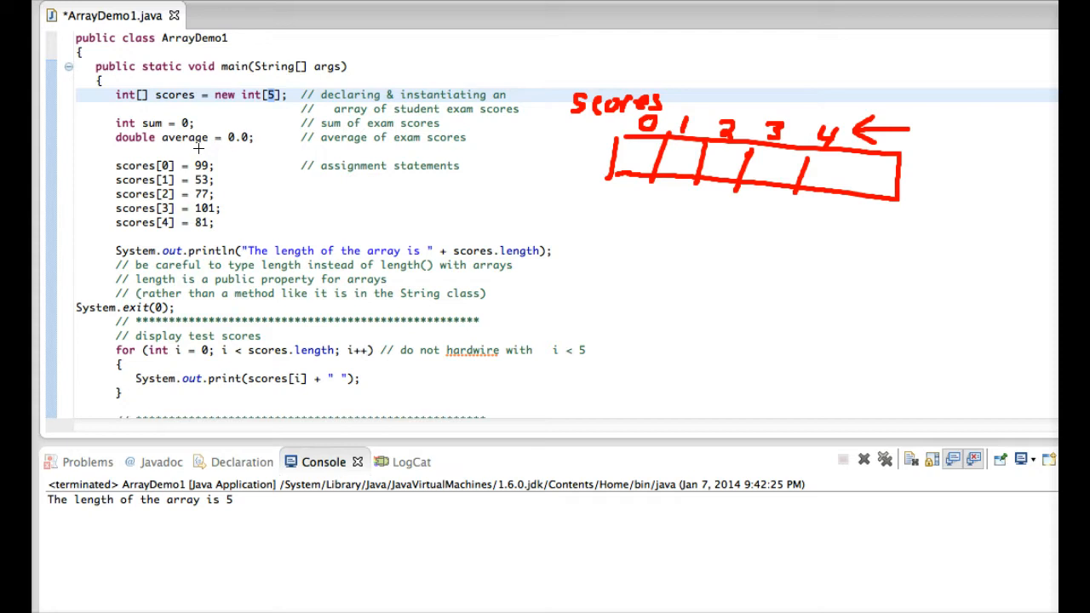
{"action": "mouse_move", "coordinate": [485, 251]}
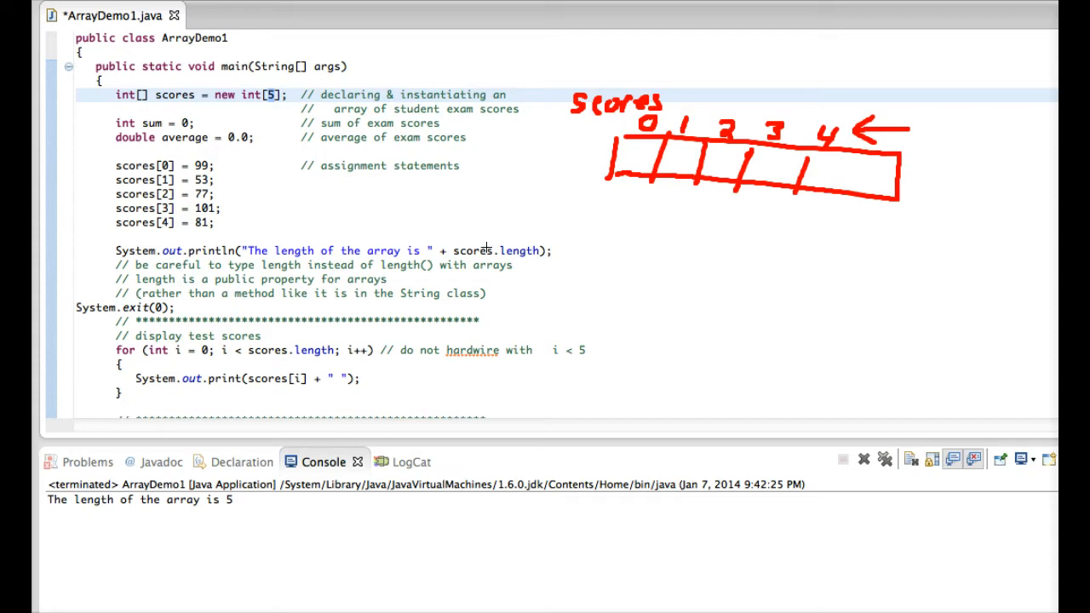
Step: Write sum 0, fill each slot with default 0, then write 99, 53, 77, 101, 81 beneath them
{"action": "left_click_drag", "start_coordinate": [651, 251], "coordinate": [694, 255]}
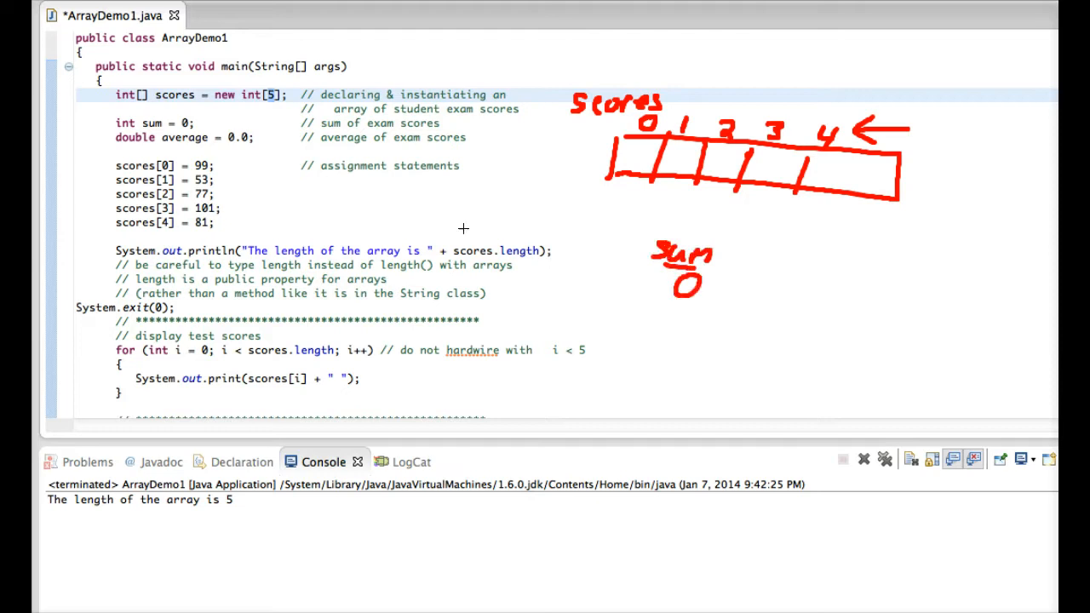
{"action": "mouse_move", "coordinate": [774, 258]}
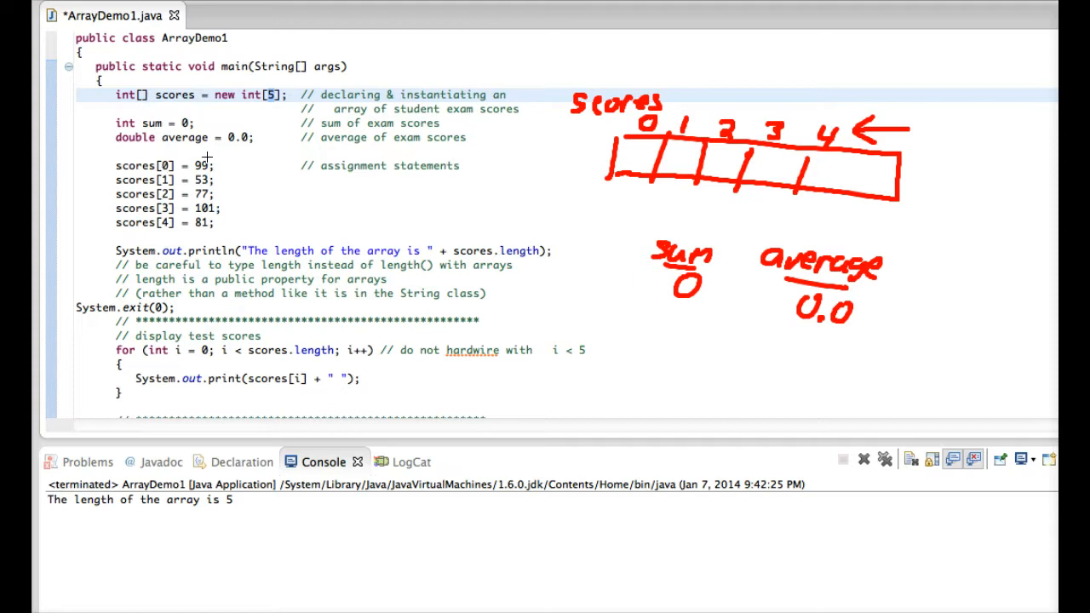
{"action": "mouse_move", "coordinate": [634, 154]}
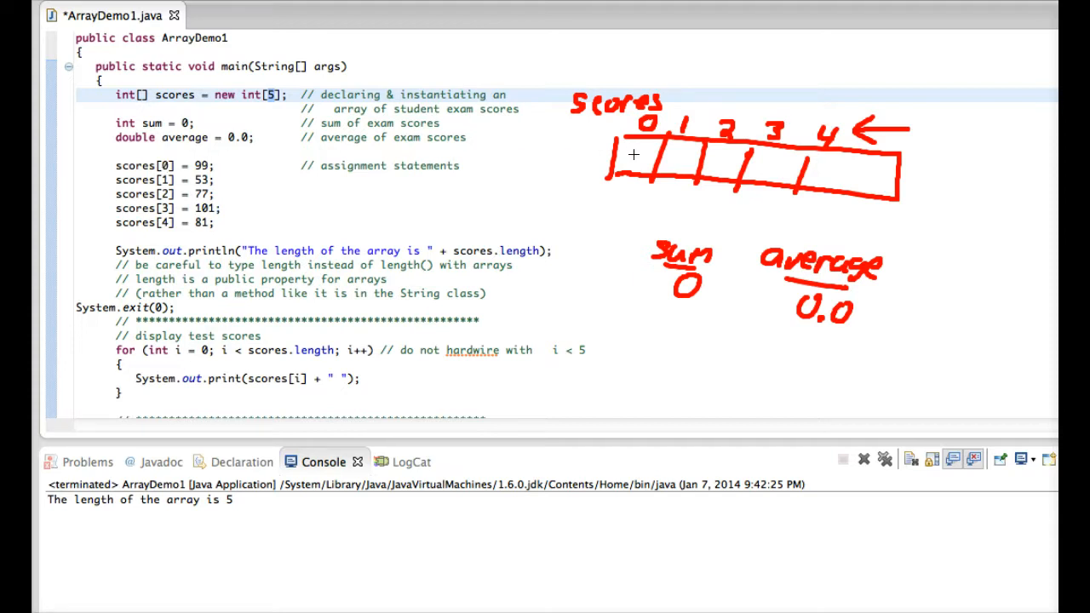
{"action": "mouse_move", "coordinate": [638, 156]}
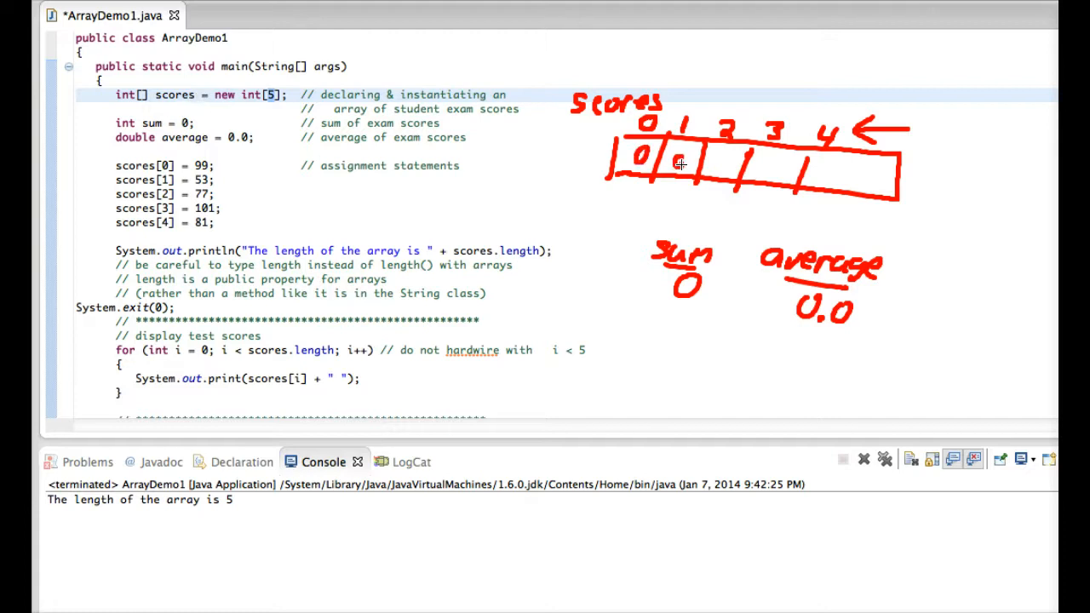
{"action": "left_click_drag", "start_coordinate": [673, 161], "coordinate": [801, 166]}
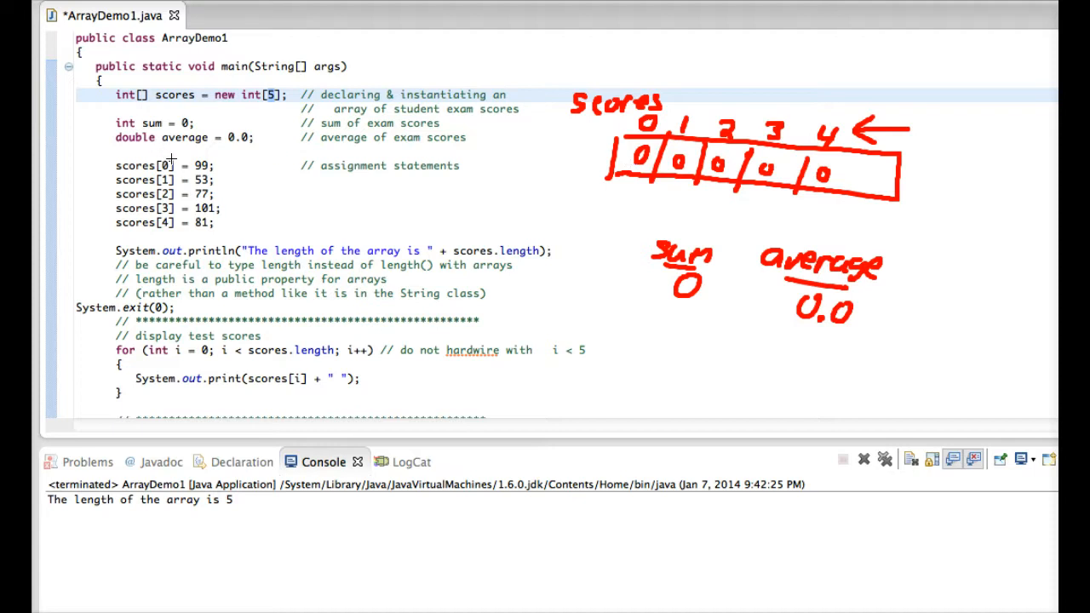
{"action": "mouse_move", "coordinate": [620, 155]}
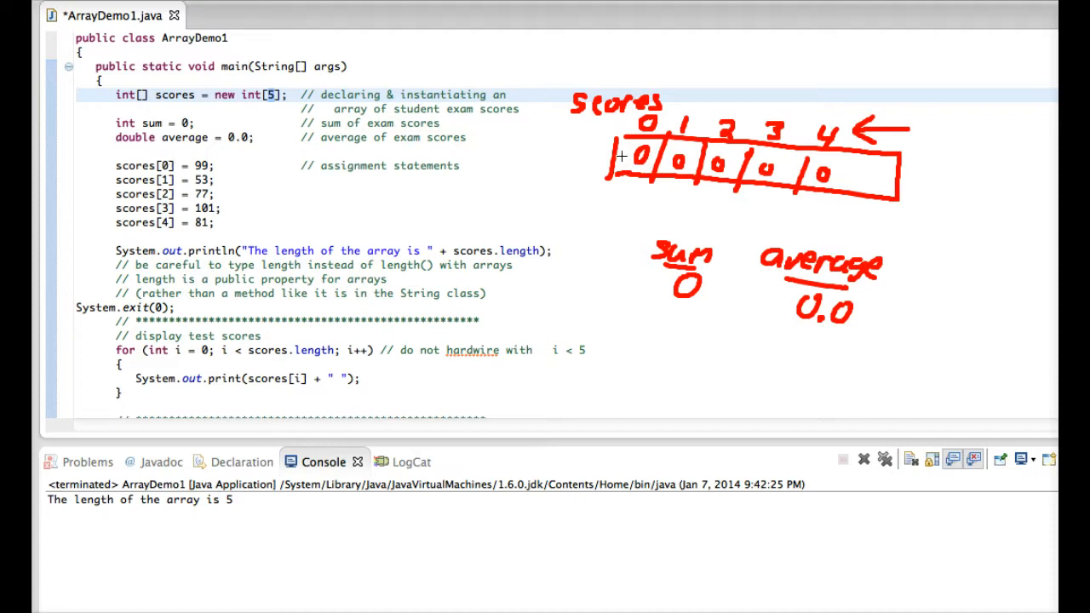
{"action": "left_click_drag", "start_coordinate": [635, 158], "coordinate": [626, 187]}
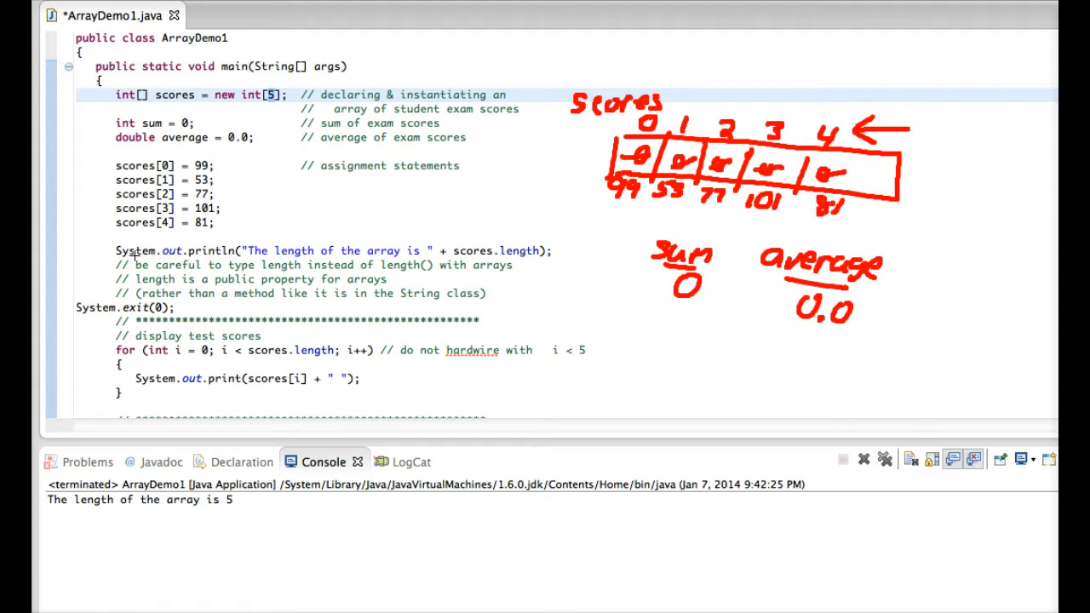
{"action": "mouse_move", "coordinate": [281, 251]}
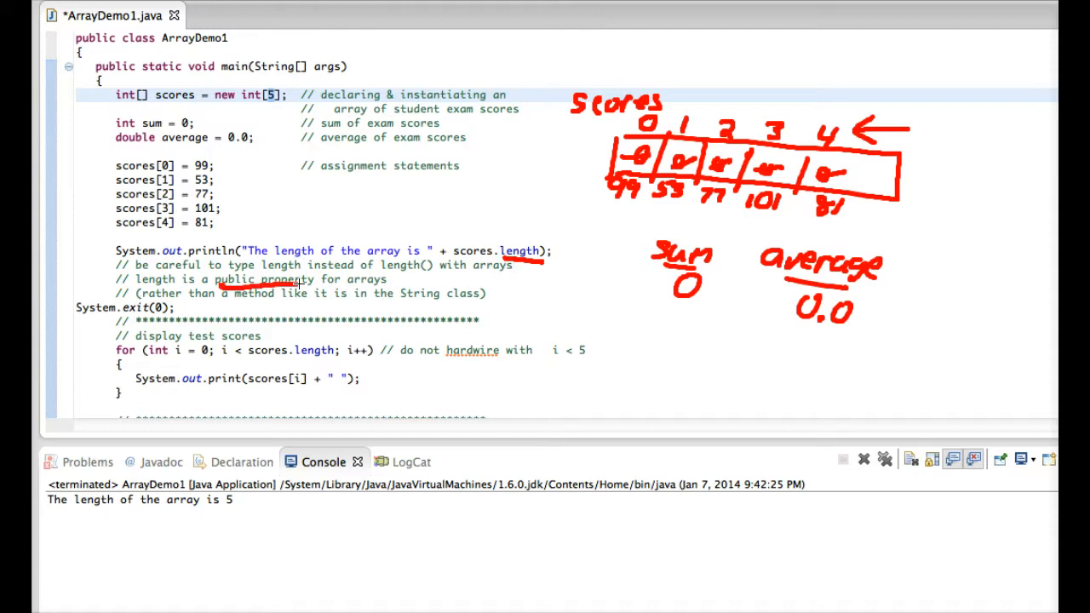
{"action": "mouse_move", "coordinate": [359, 278]}
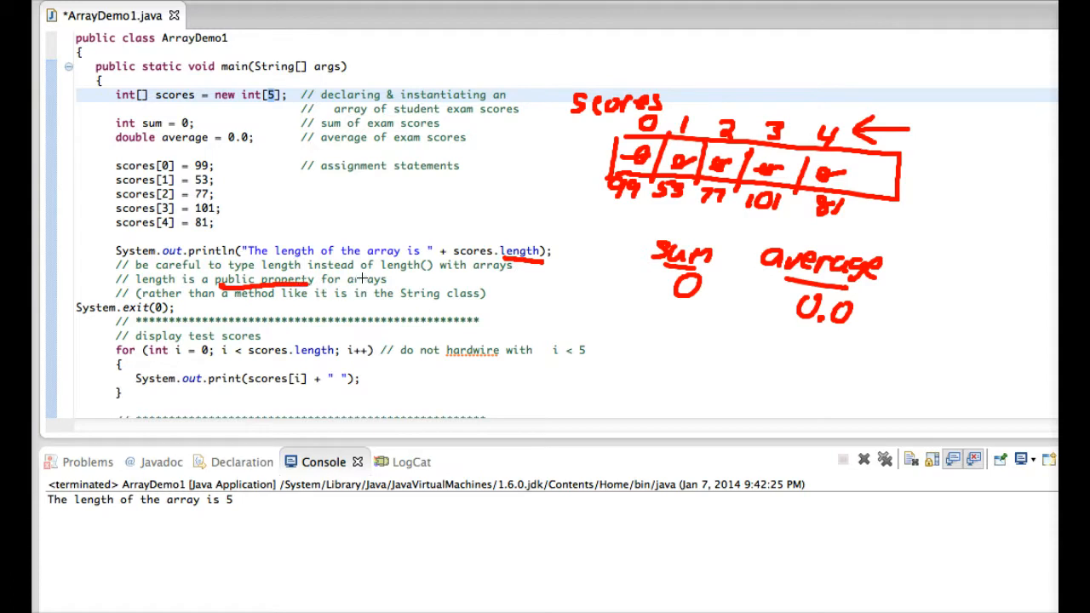
{"action": "mouse_move", "coordinate": [494, 256]}
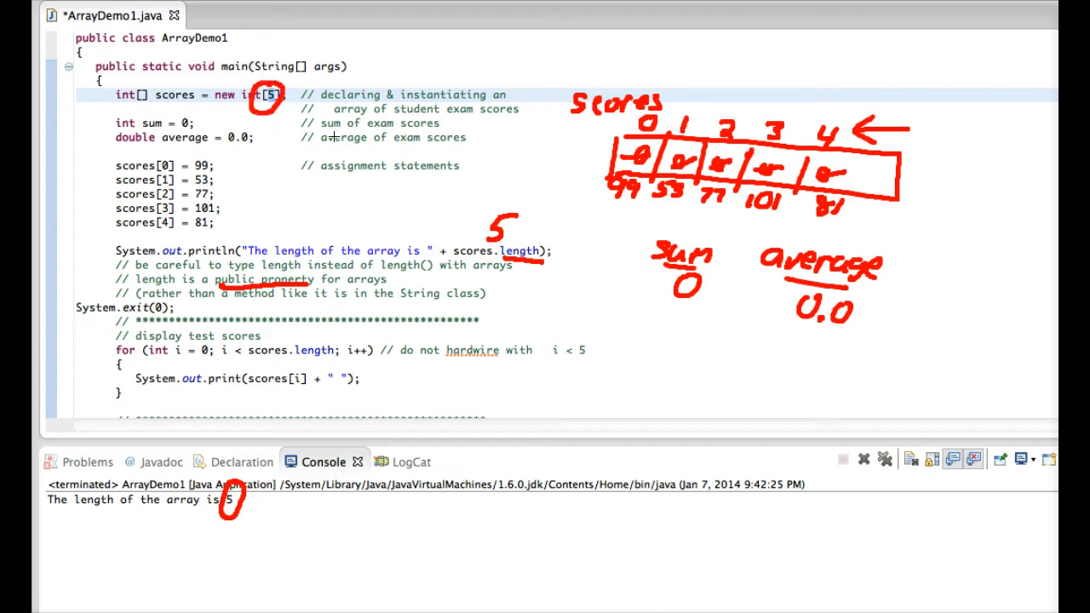
{"action": "mouse_move", "coordinate": [804, 171]}
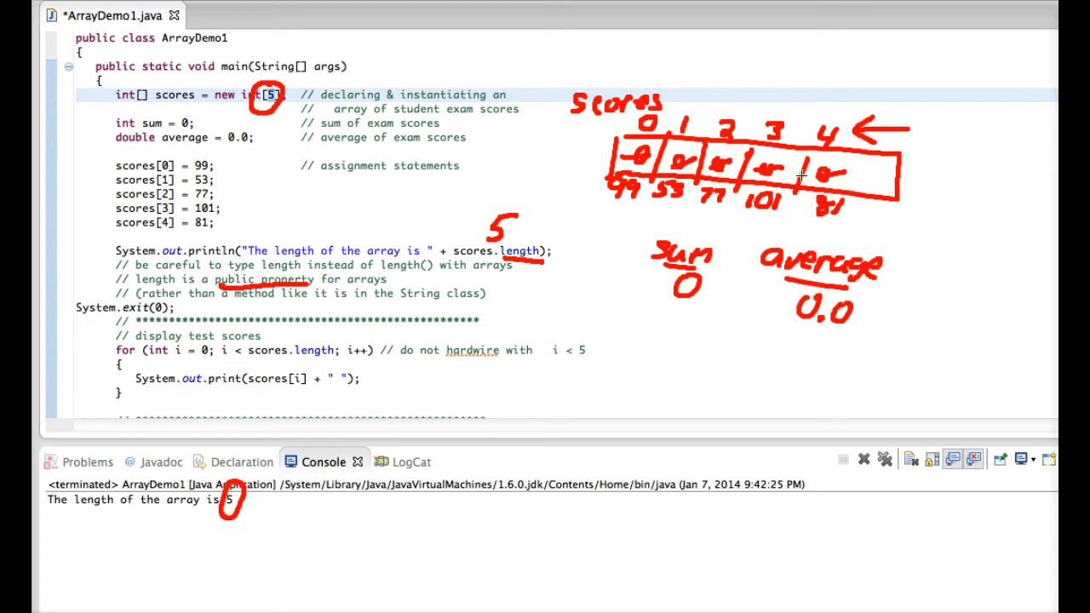
{"action": "mouse_move", "coordinate": [677, 134]}
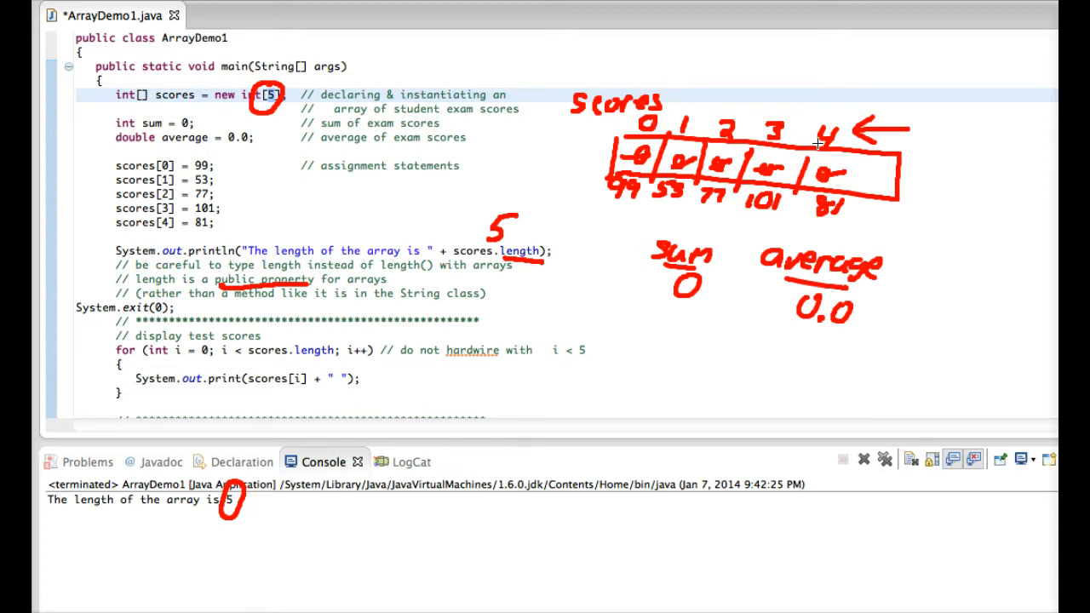
{"action": "mouse_move", "coordinate": [325, 137]}
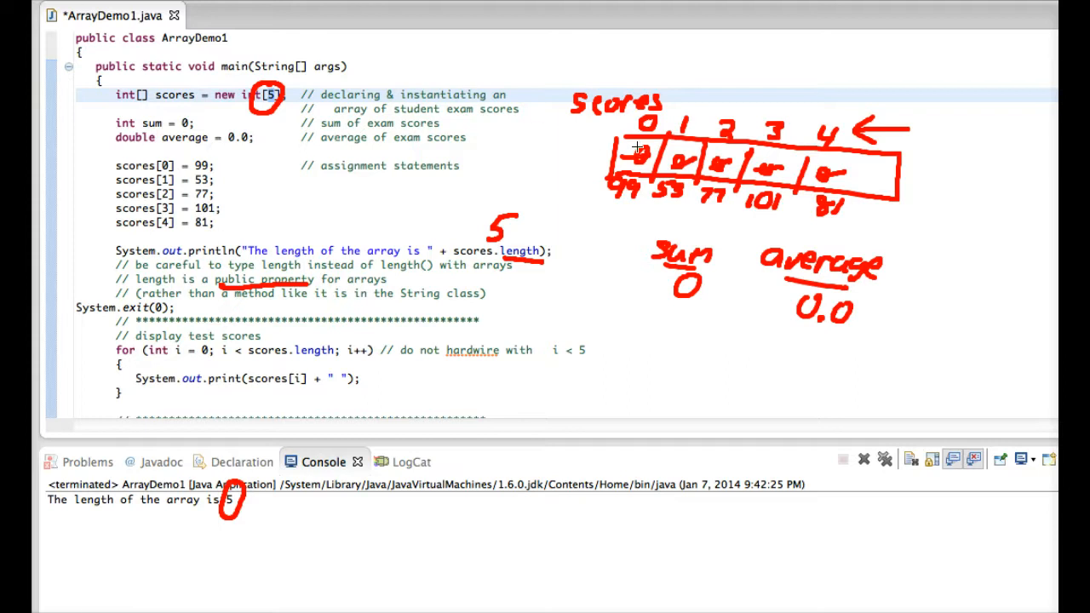
{"action": "mouse_move", "coordinate": [640, 155]}
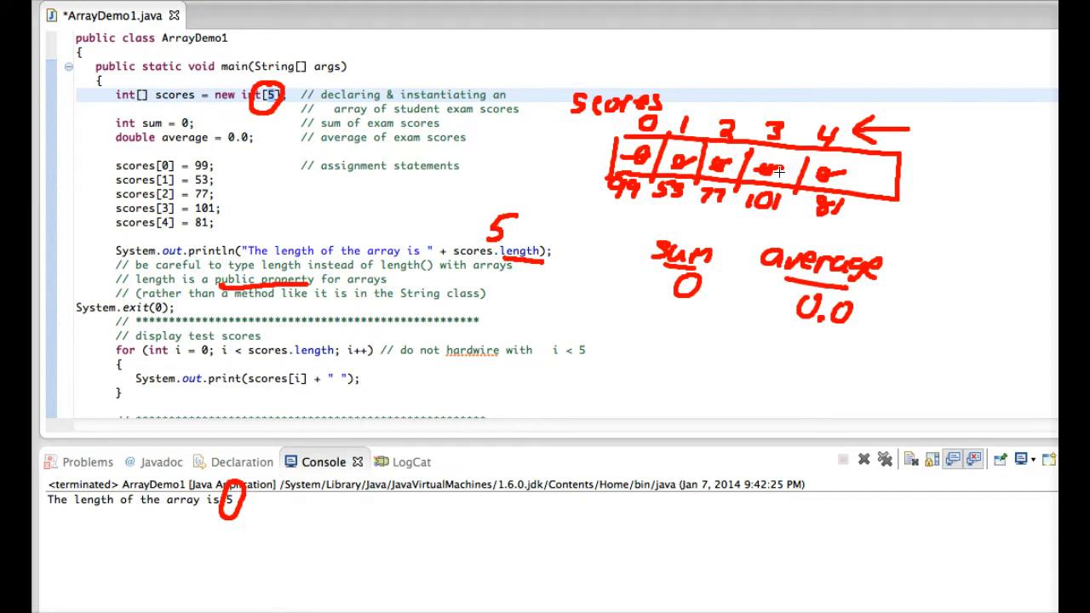
{"action": "mouse_move", "coordinate": [824, 176]}
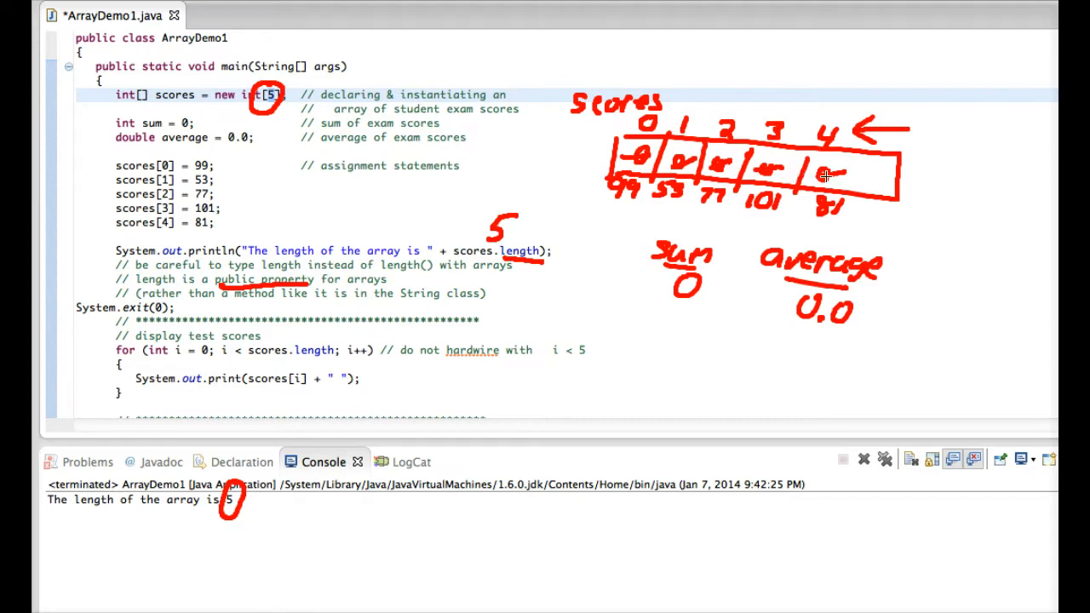
{"action": "mouse_move", "coordinate": [821, 176]}
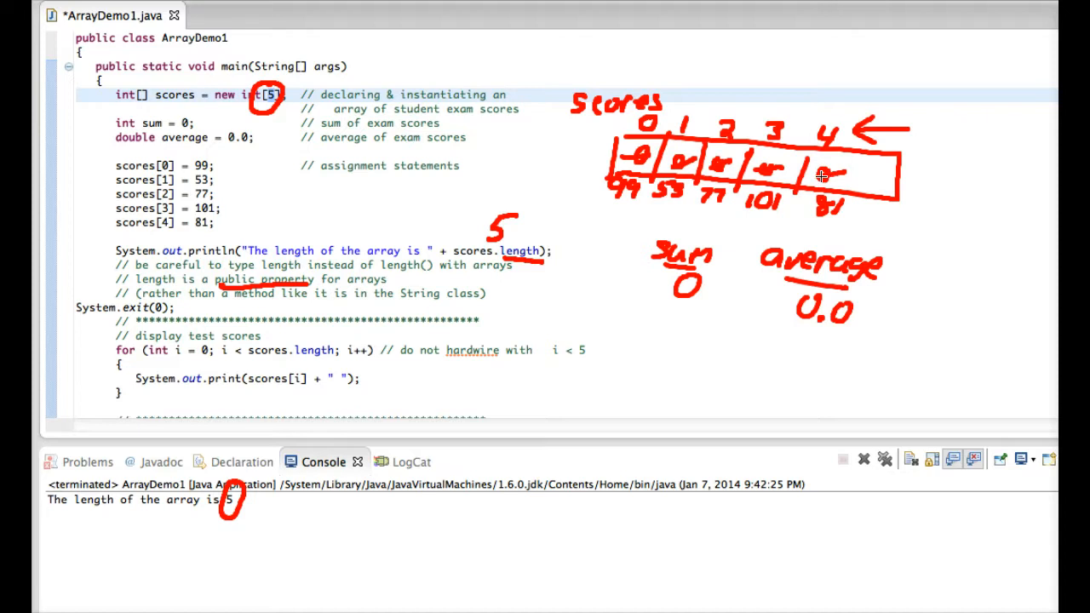
{"action": "mouse_move", "coordinate": [191, 336]}
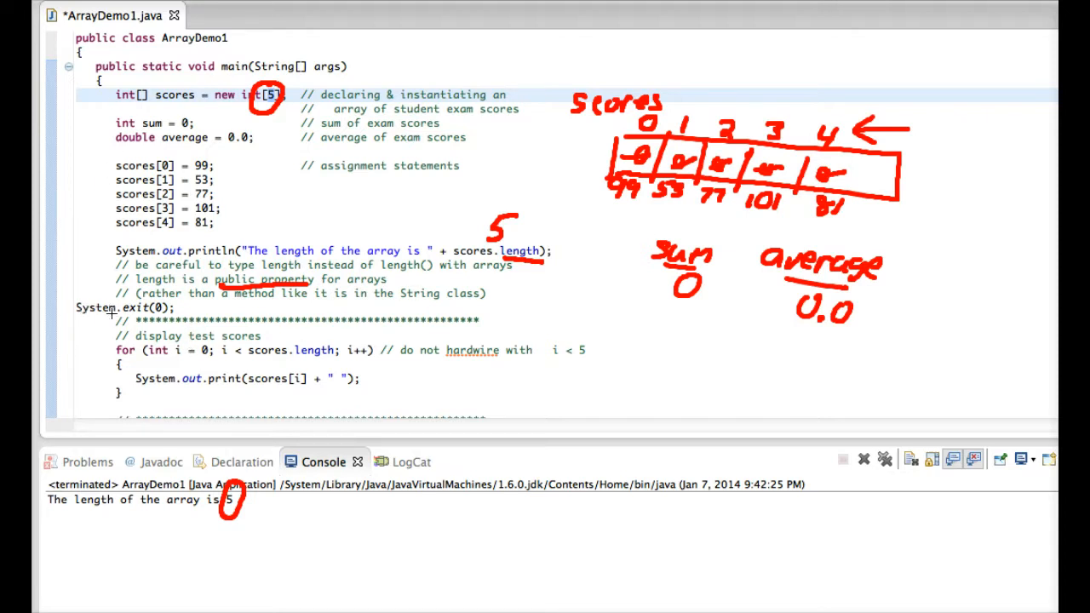
{"action": "mouse_move", "coordinate": [134, 552]}
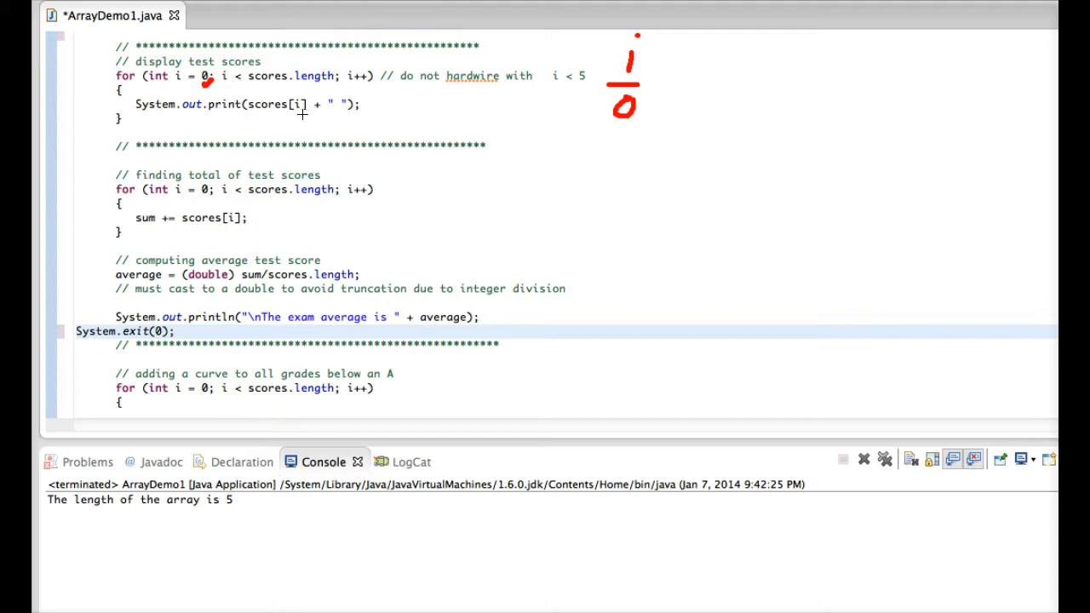
{"action": "mouse_move", "coordinate": [626, 257]}
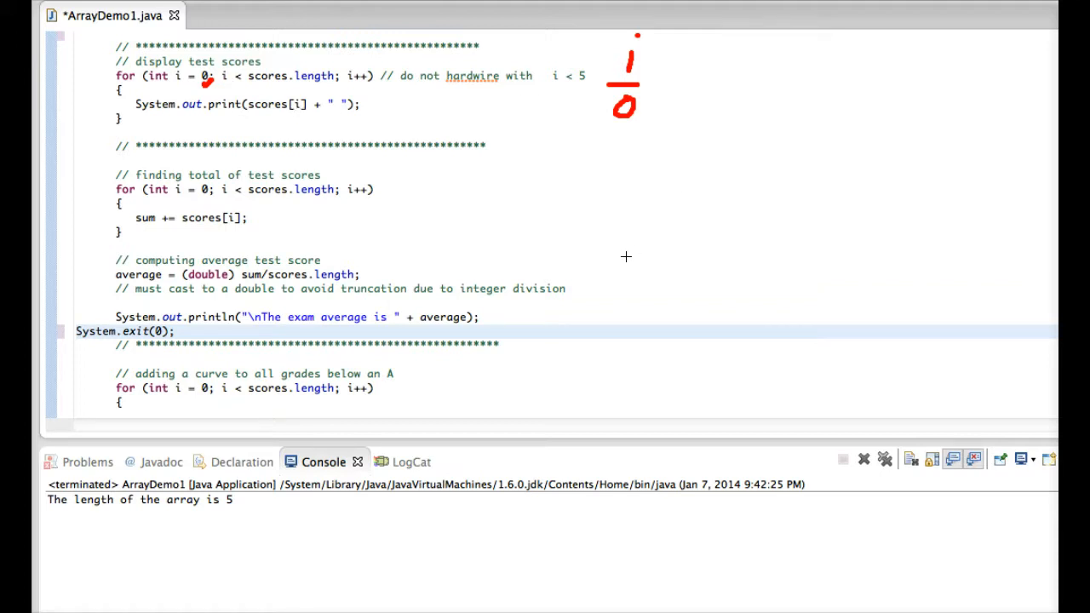
{"action": "mouse_move", "coordinate": [607, 262]}
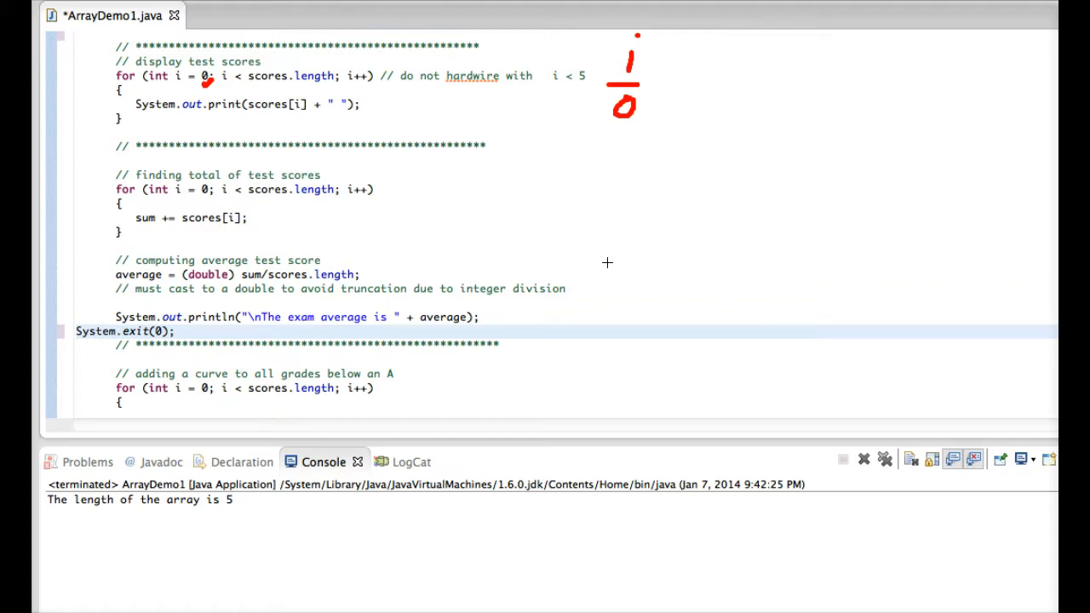
{"action": "mouse_move", "coordinate": [709, 52]}
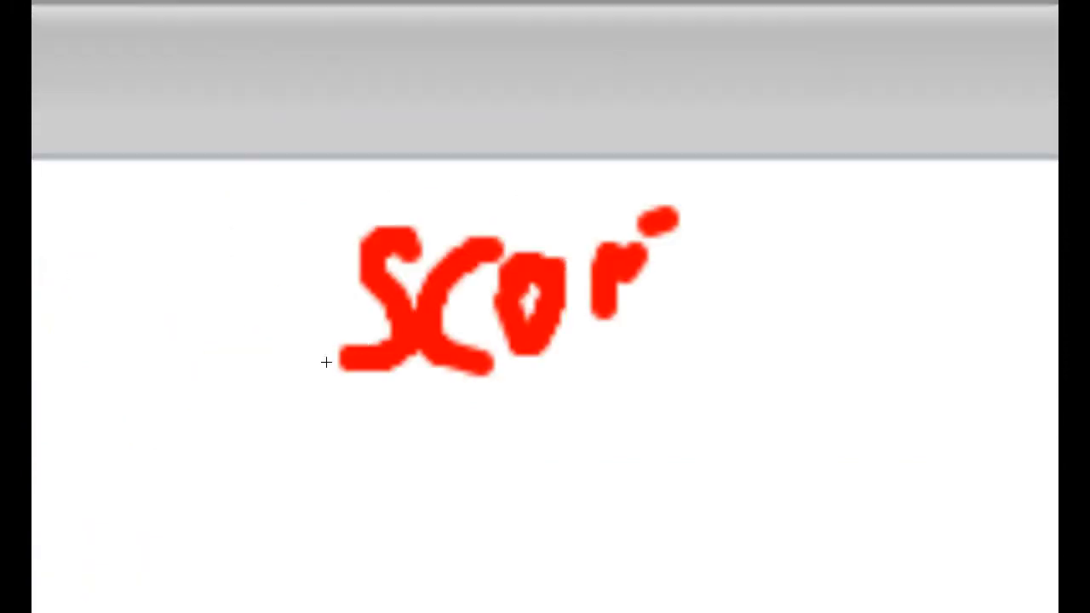
{"action": "mouse_move", "coordinate": [775, 189]}
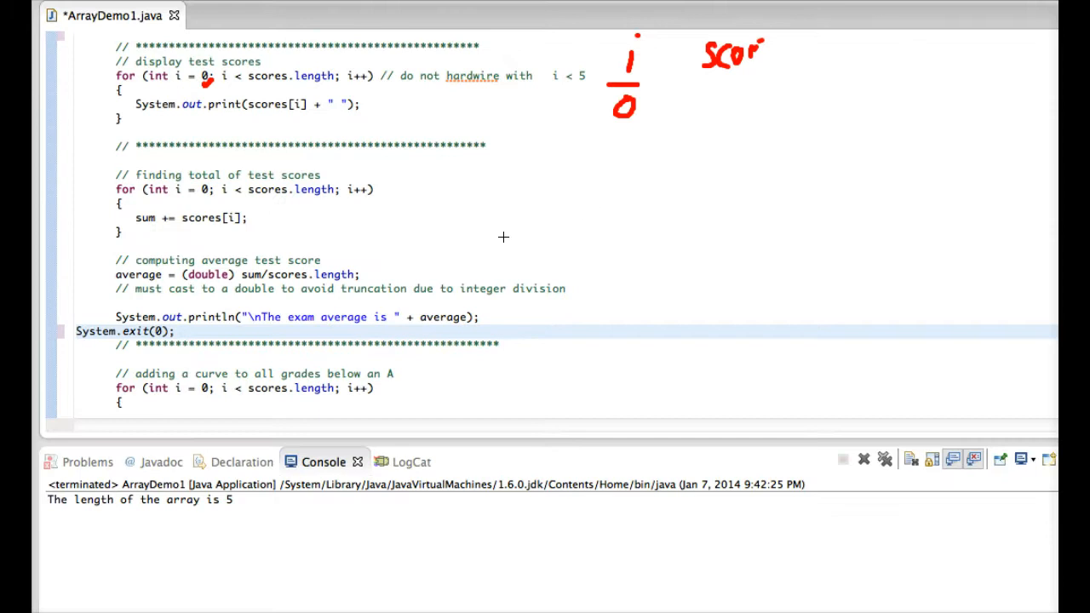
{"action": "mouse_move", "coordinate": [358, 532]}
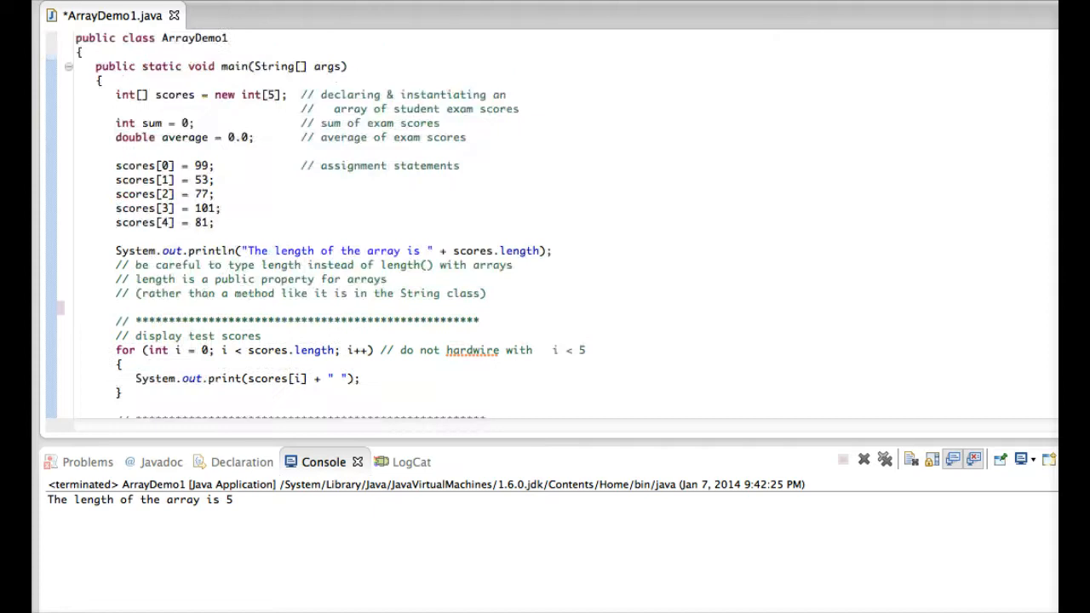
{"action": "mouse_move", "coordinate": [391, 519]}
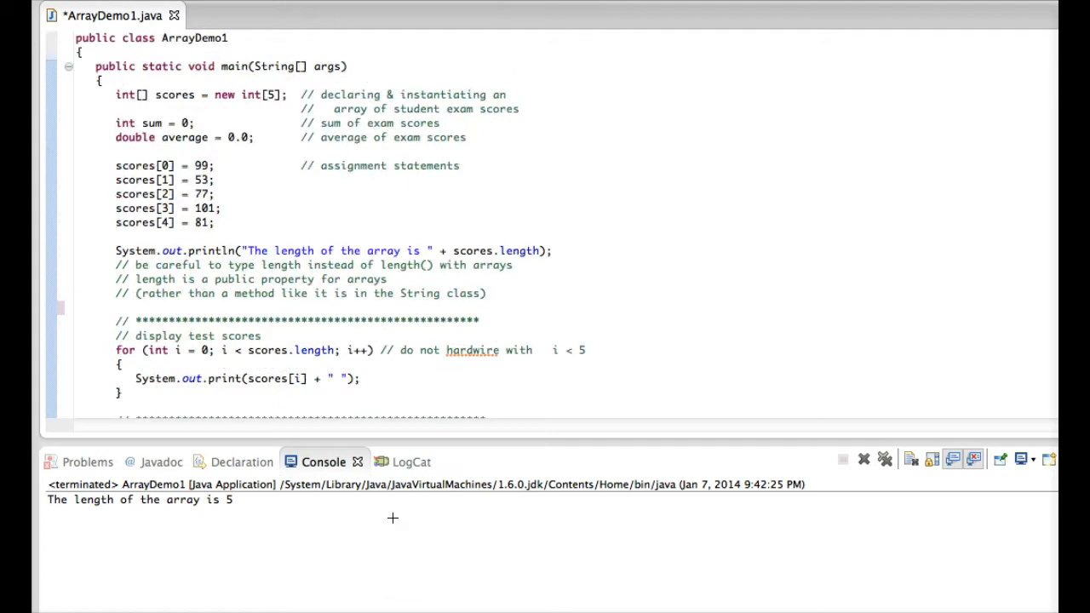
{"action": "mouse_move", "coordinate": [347, 334]}
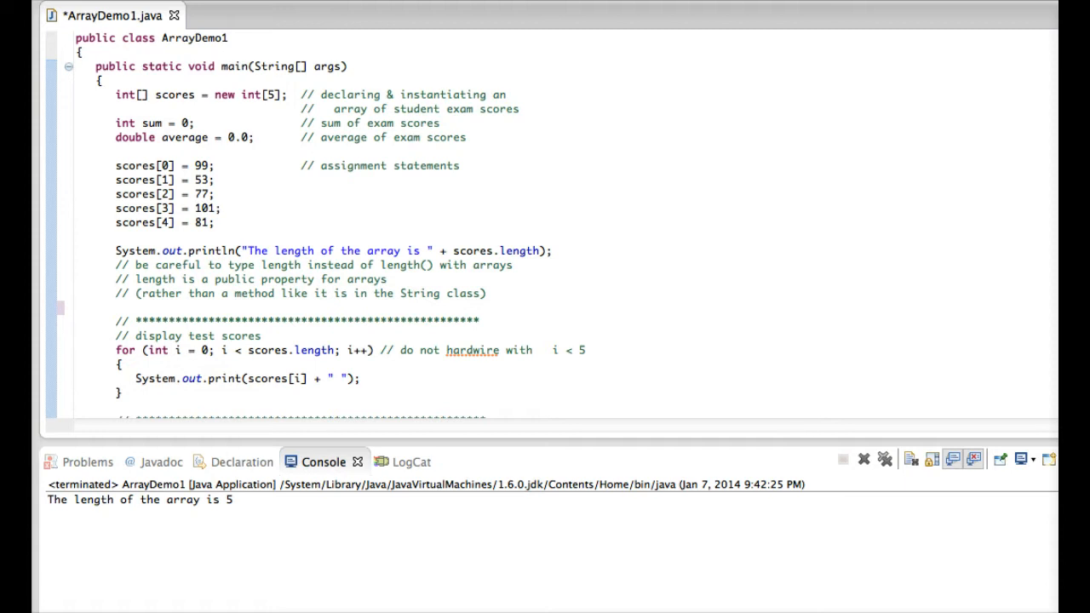
Step: Scroll down and back up through the now annotation-free source file
{"action": "scroll", "scroll_direction": "down", "scroll_amount": 3}
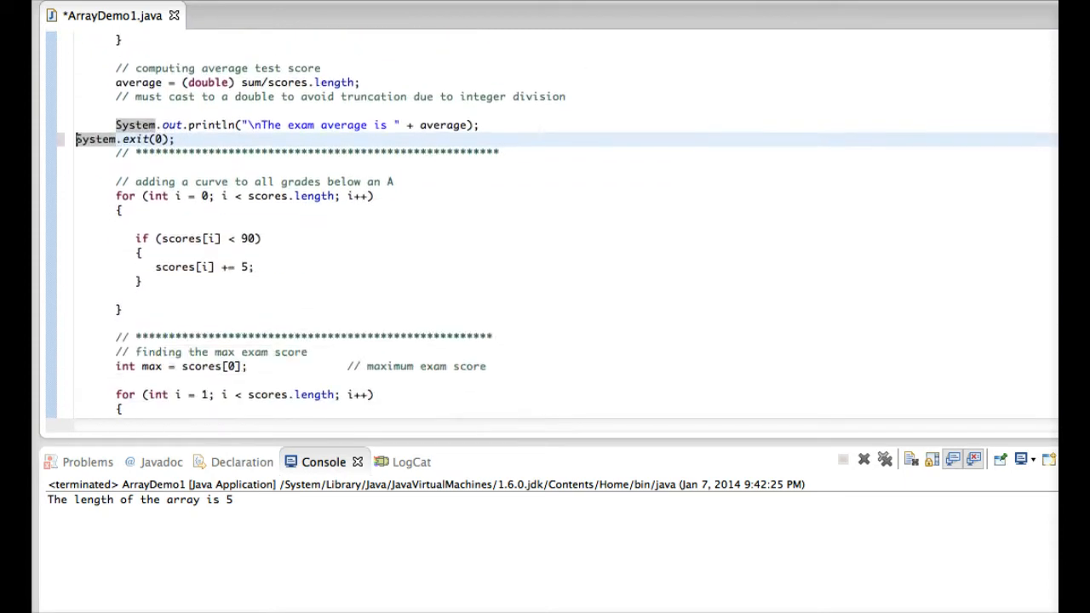
{"action": "scroll", "scroll_direction": "up", "scroll_amount": 3}
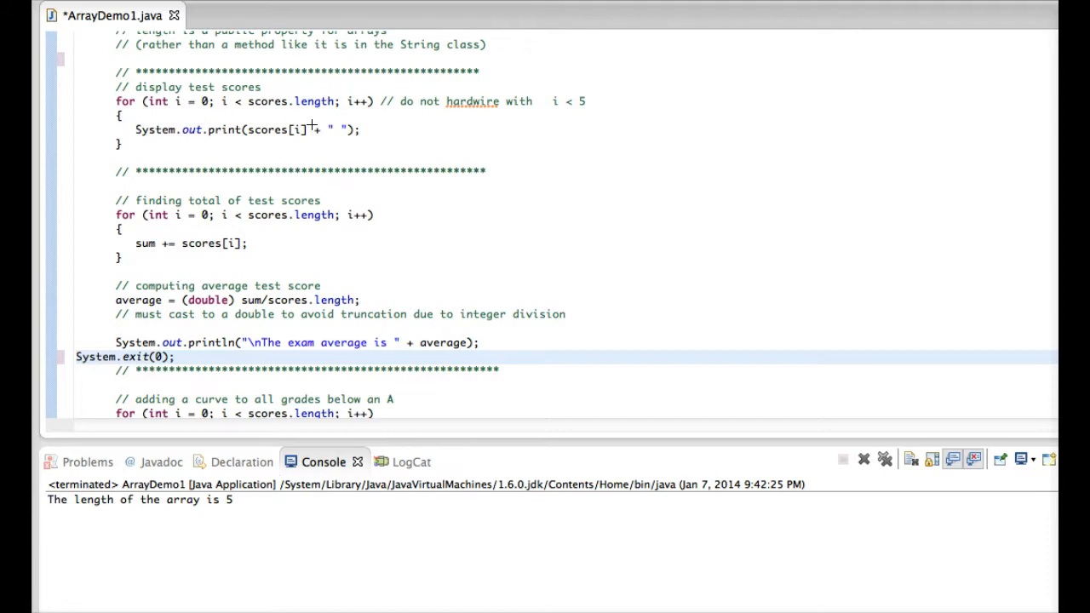
{"action": "mouse_move", "coordinate": [639, 91]}
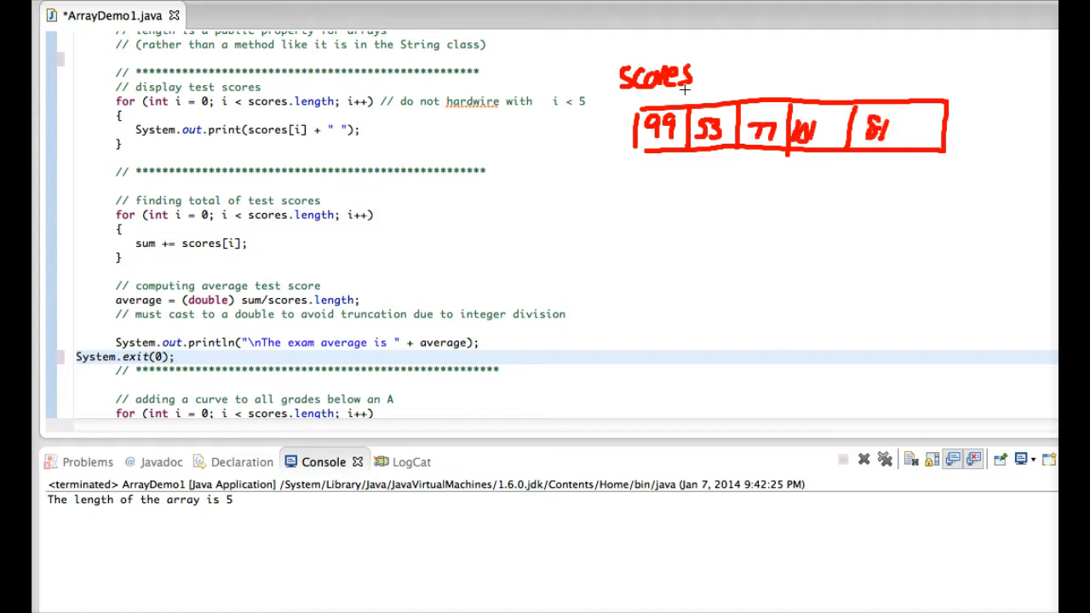
Step: Label the five array boxes holding 99, 53, 77, 101, 81 with their index numbers
{"action": "left_click_drag", "start_coordinate": [678, 98], "coordinate": [702, 94]}
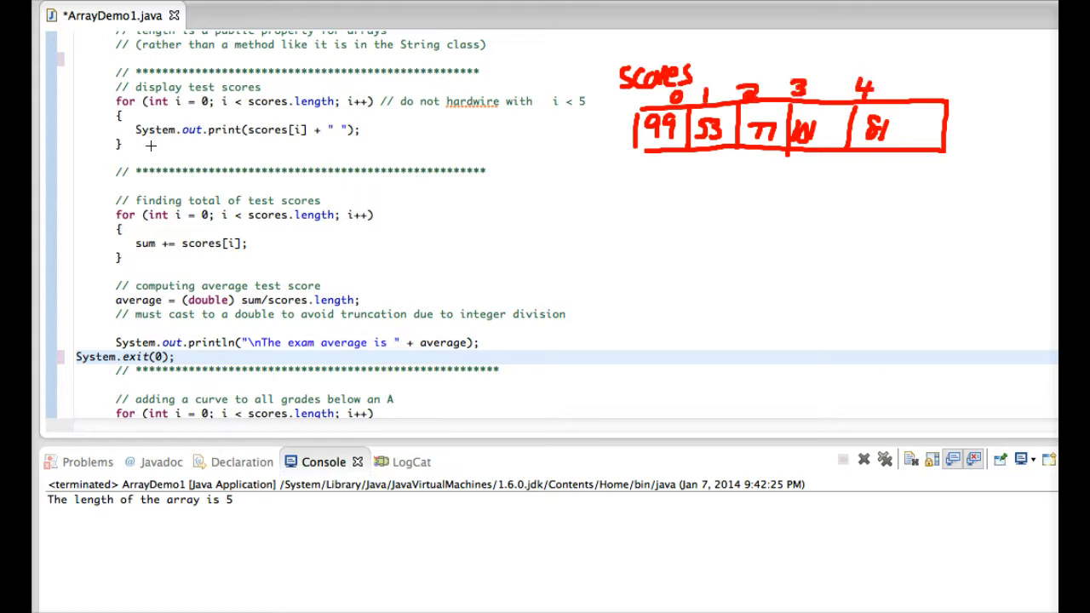
{"action": "mouse_move", "coordinate": [526, 150]}
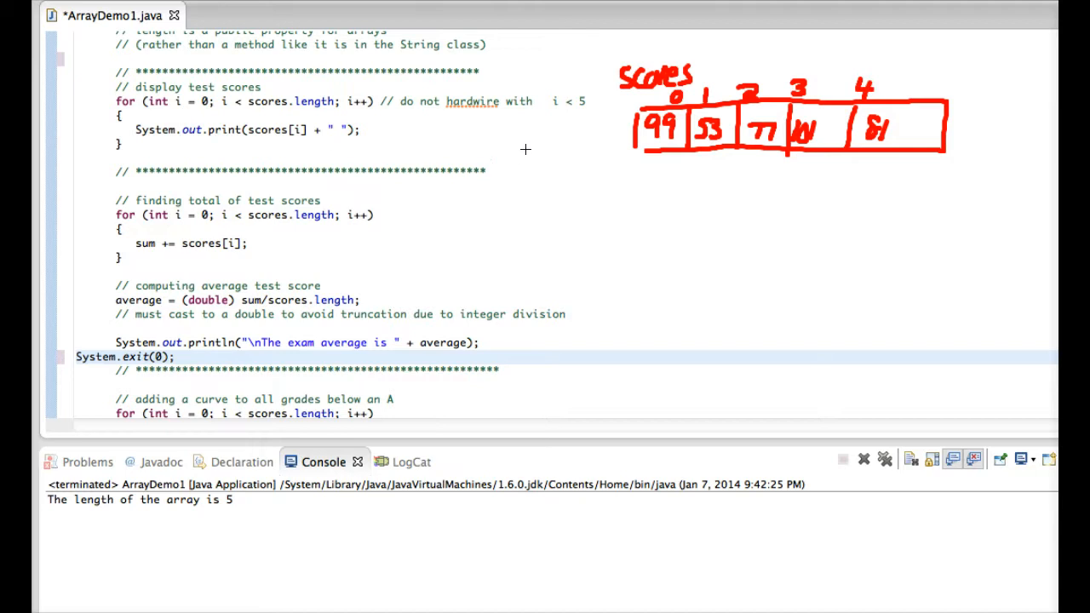
Step: Underline scores.length in the display loop's condition
{"action": "left_click_drag", "start_coordinate": [535, 127], "coordinate": [533, 187]}
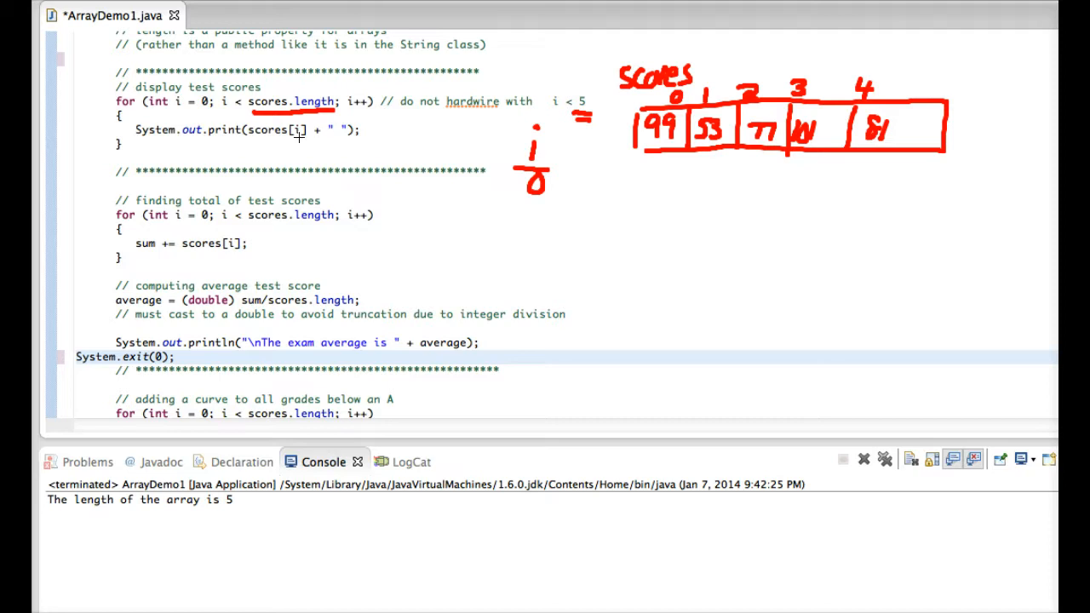
{"action": "mouse_move", "coordinate": [341, 136]}
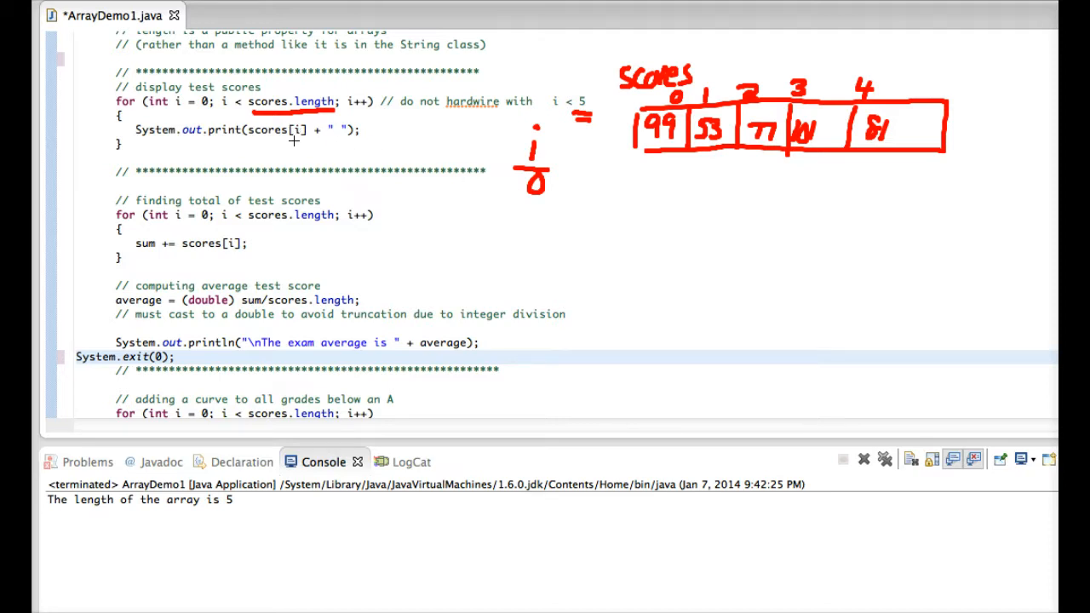
{"action": "mouse_move", "coordinate": [600, 243]}
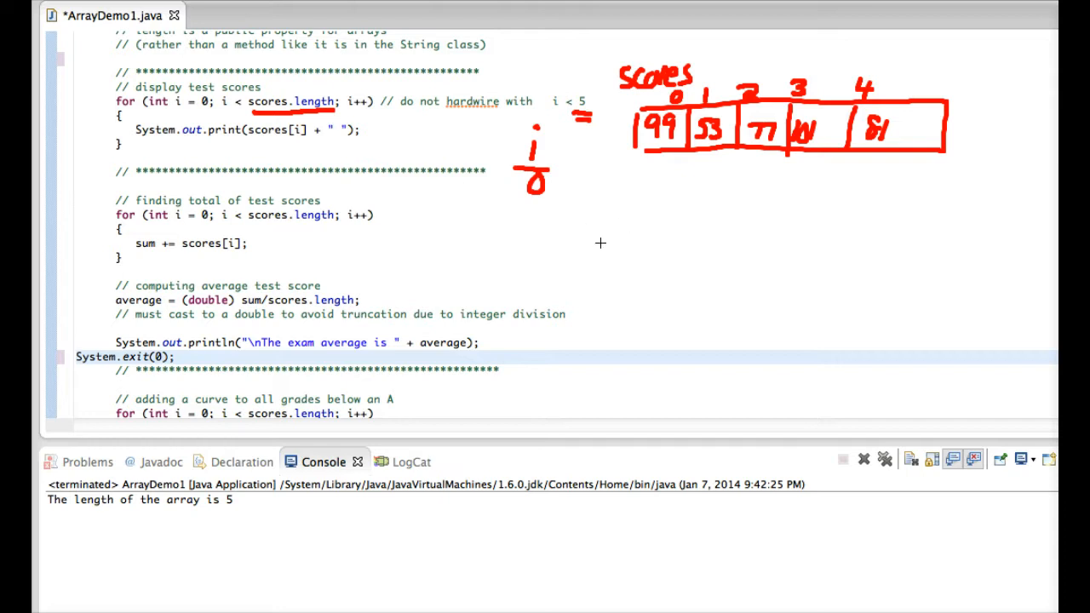
{"action": "mouse_move", "coordinate": [607, 218]}
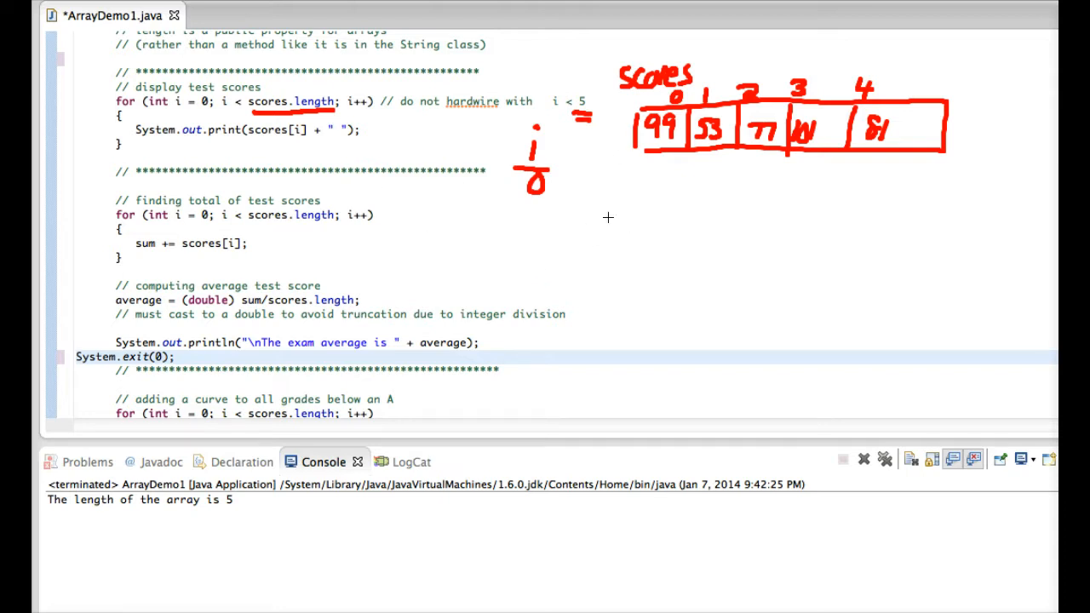
{"action": "mouse_move", "coordinate": [55, 515]}
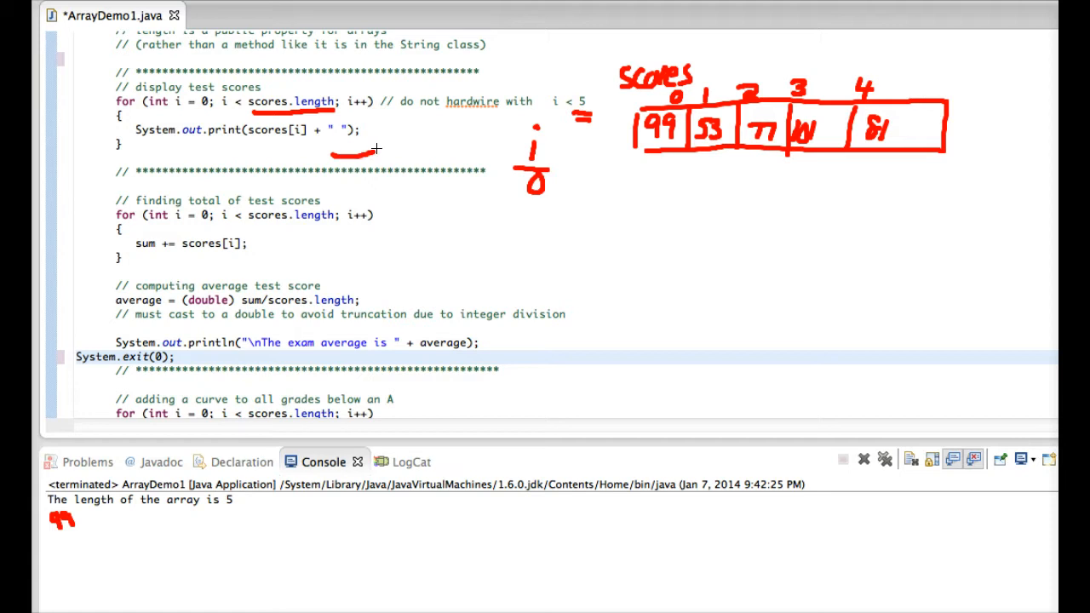
Step: Draw the loop-back arrow and advance the i column by crossing out values until the final 5
{"action": "left_click_drag", "start_coordinate": [337, 149], "coordinate": [379, 120]}
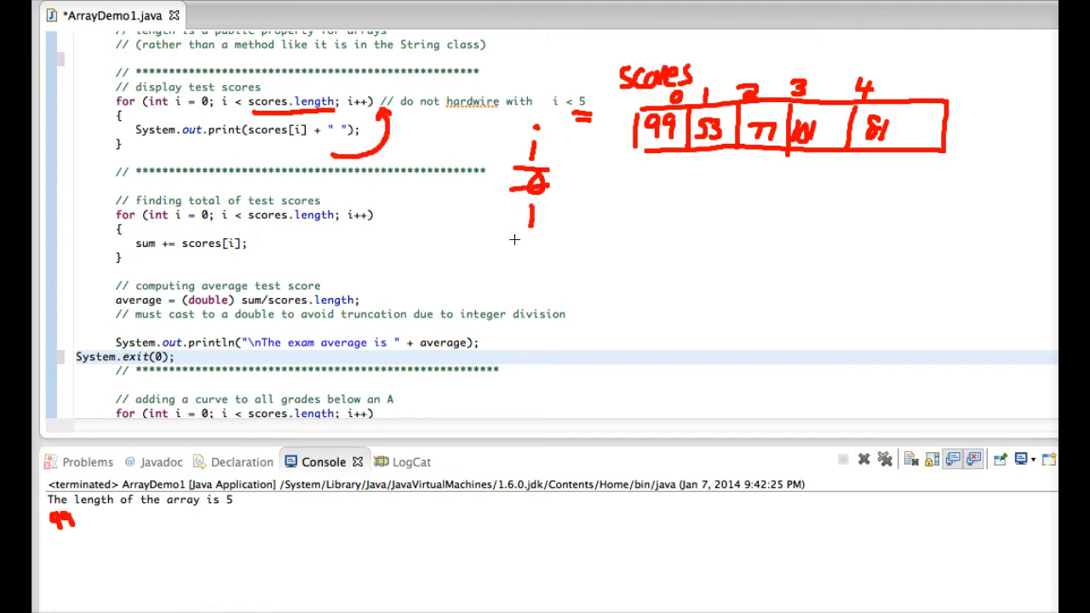
{"action": "mouse_move", "coordinate": [222, 115]}
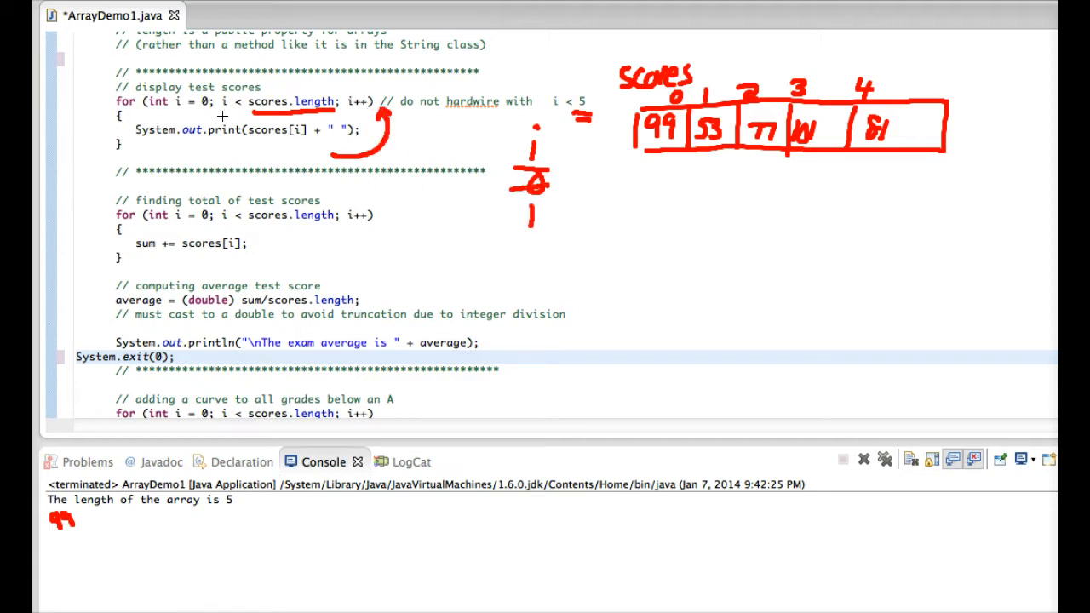
{"action": "mouse_move", "coordinate": [250, 107]}
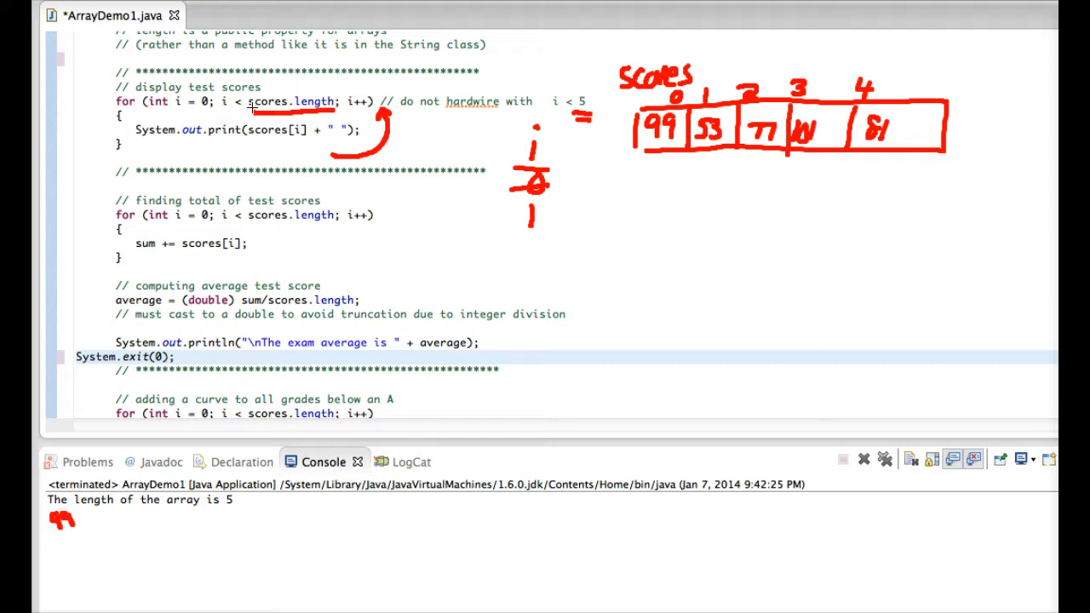
{"action": "mouse_move", "coordinate": [507, 231]}
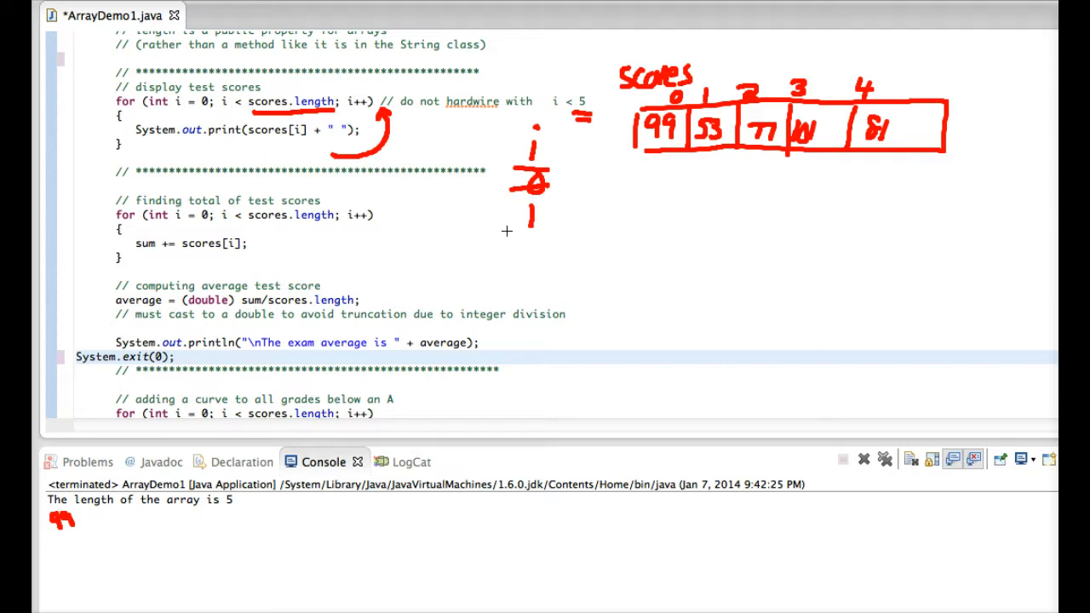
{"action": "mouse_move", "coordinate": [285, 85]}
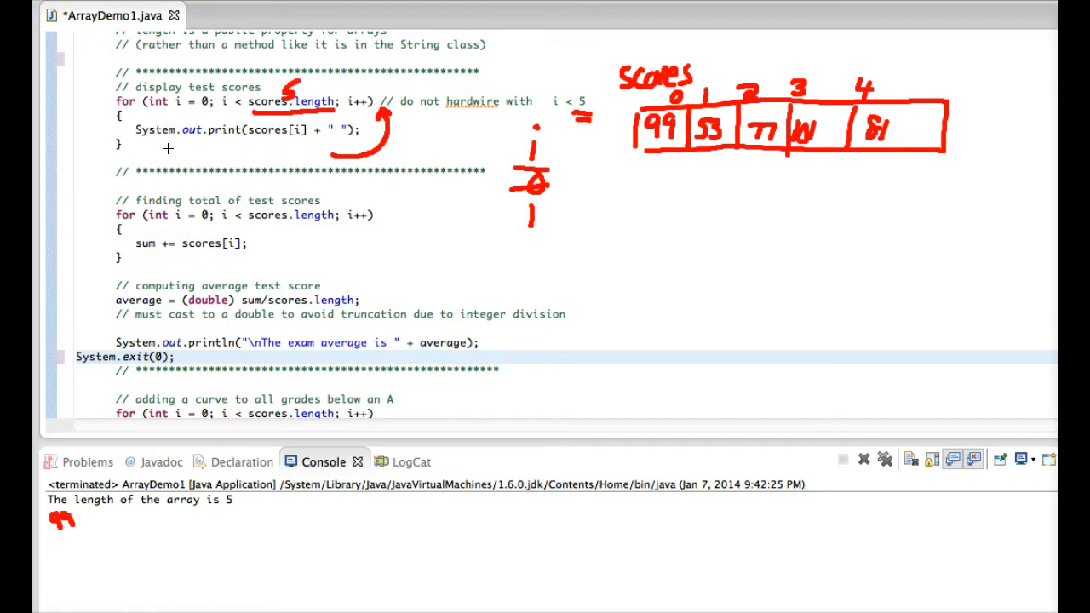
{"action": "mouse_move", "coordinate": [295, 130]}
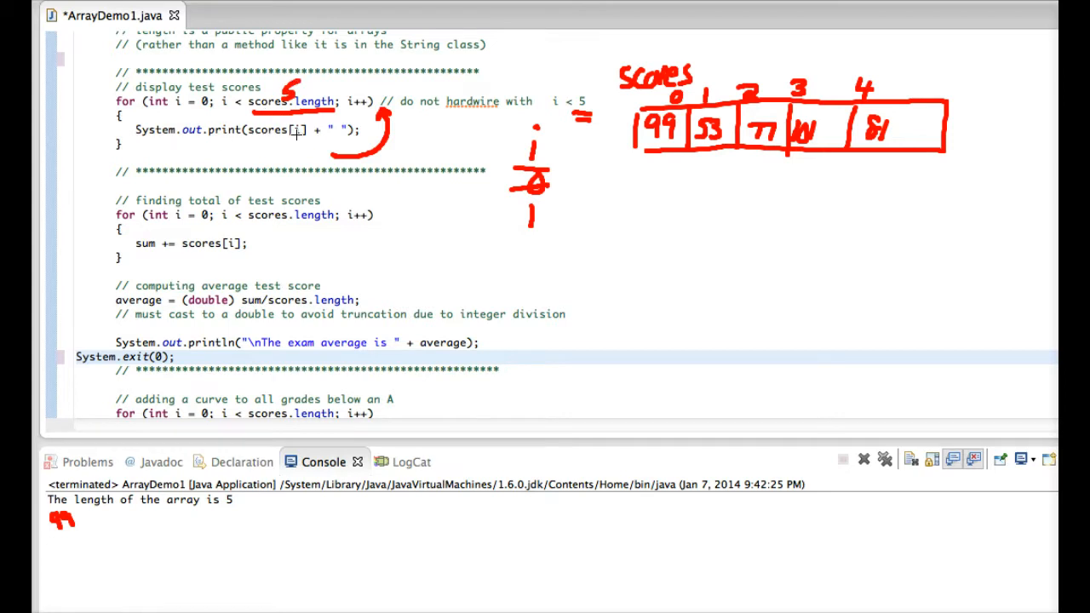
{"action": "mouse_move", "coordinate": [530, 230]}
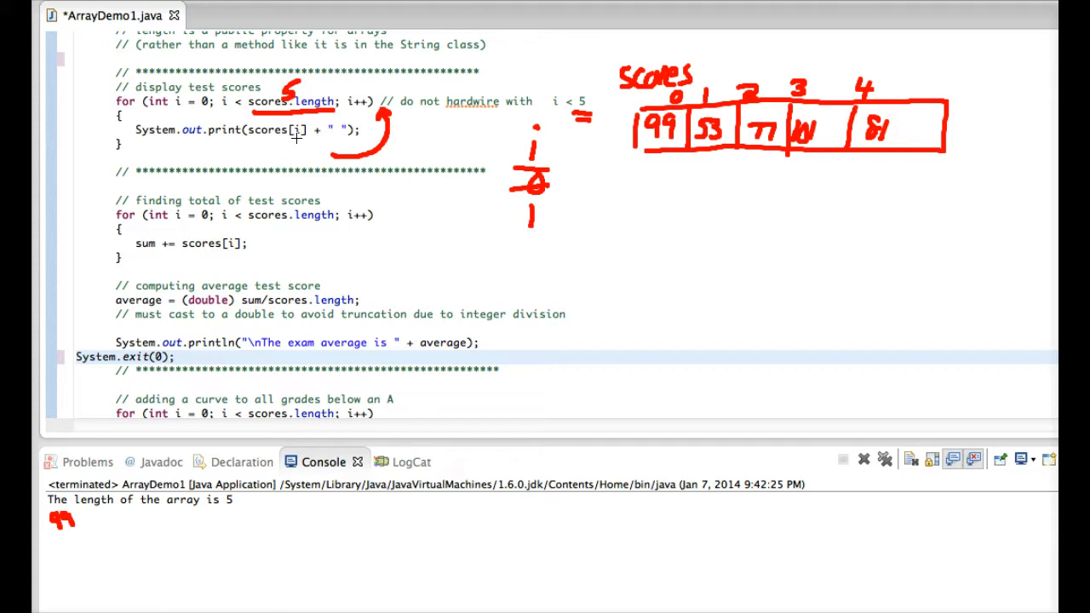
{"action": "mouse_move", "coordinate": [702, 154]}
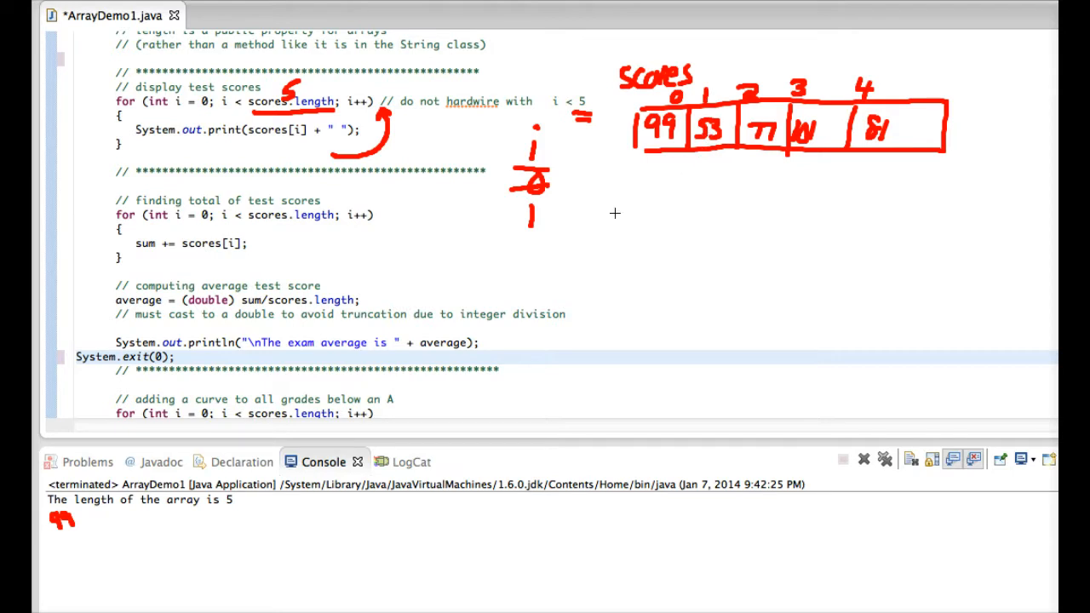
{"action": "mouse_move", "coordinate": [88, 529]}
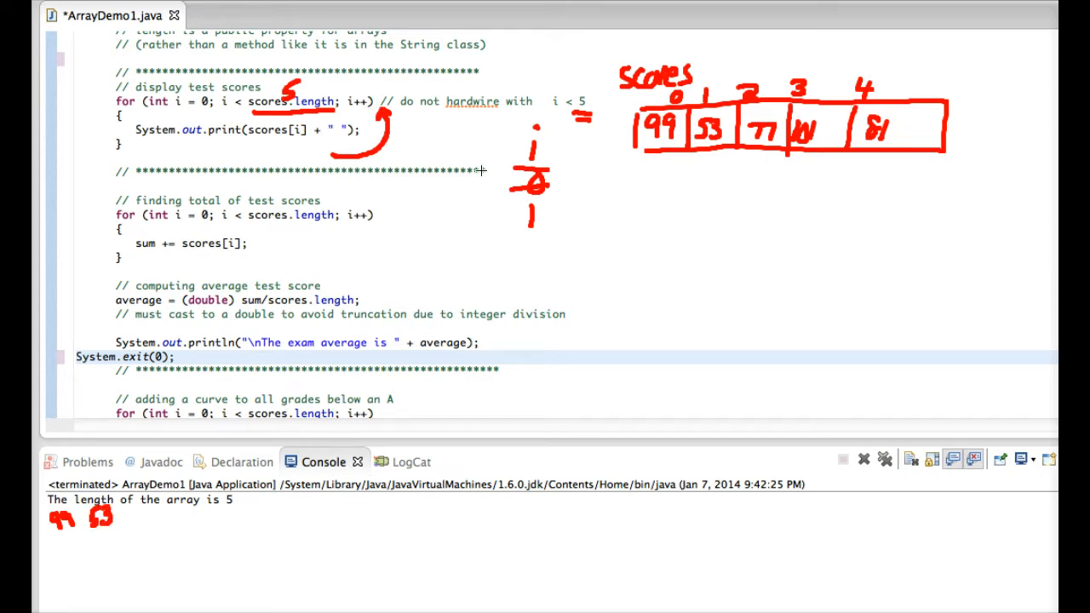
{"action": "left_click_drag", "start_coordinate": [523, 204], "coordinate": [528, 264]}
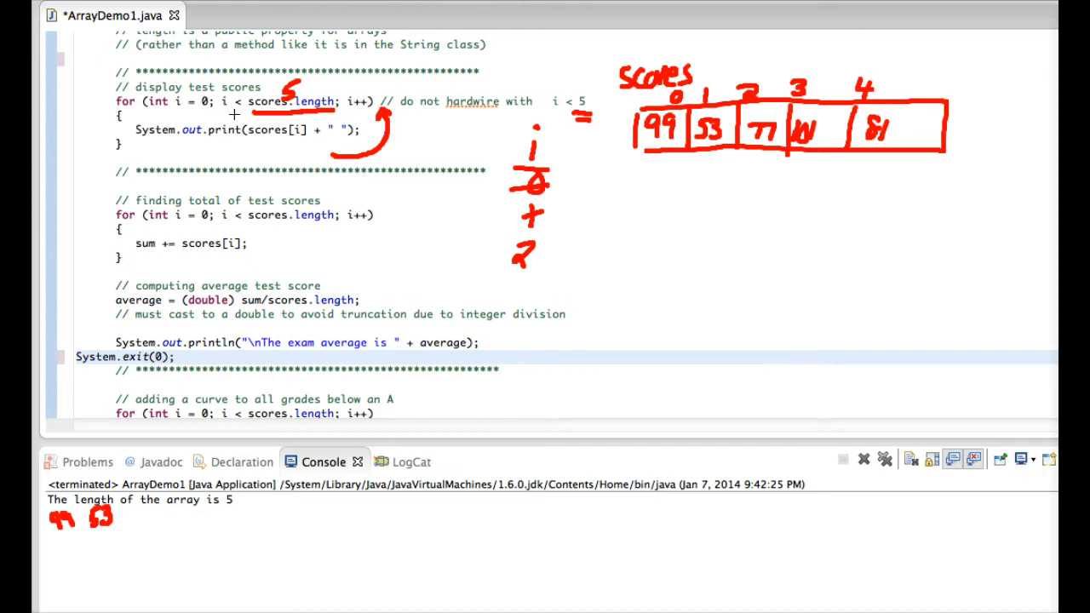
{"action": "mouse_move", "coordinate": [260, 142]}
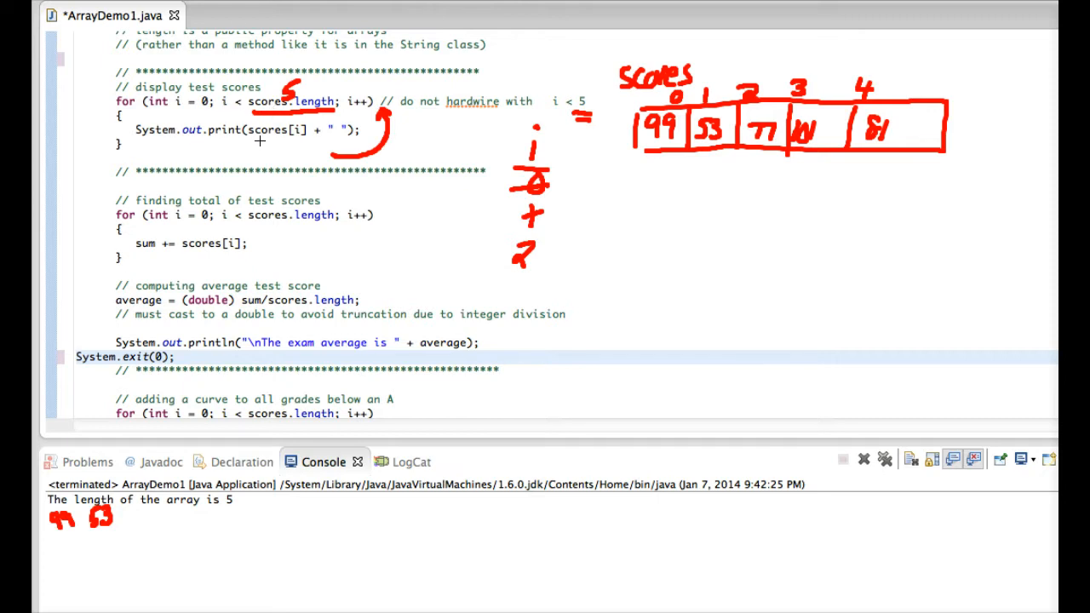
{"action": "mouse_move", "coordinate": [303, 132]}
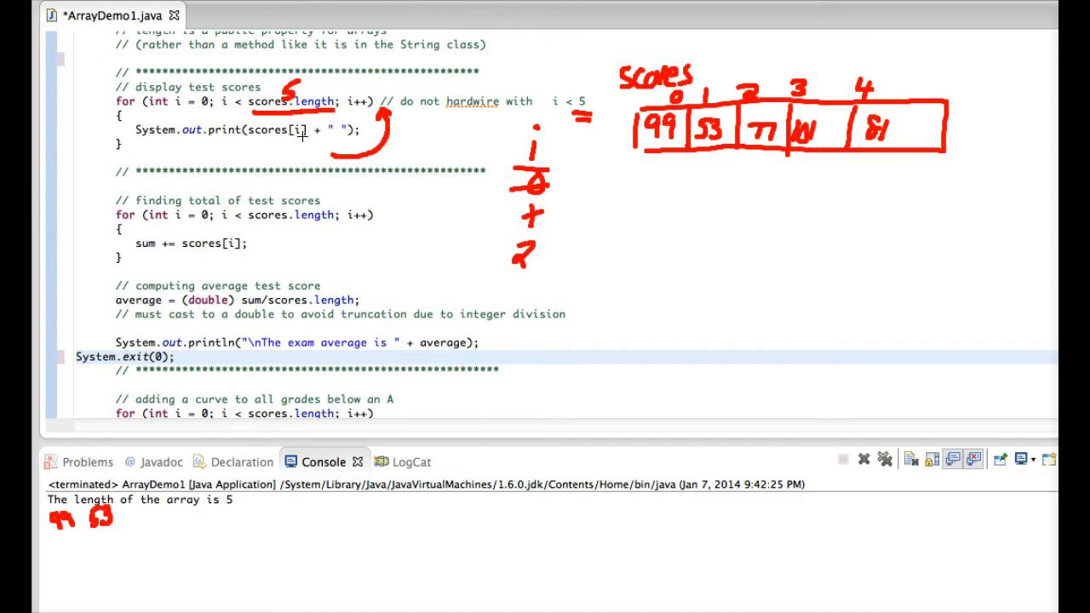
{"action": "mouse_move", "coordinate": [762, 107]}
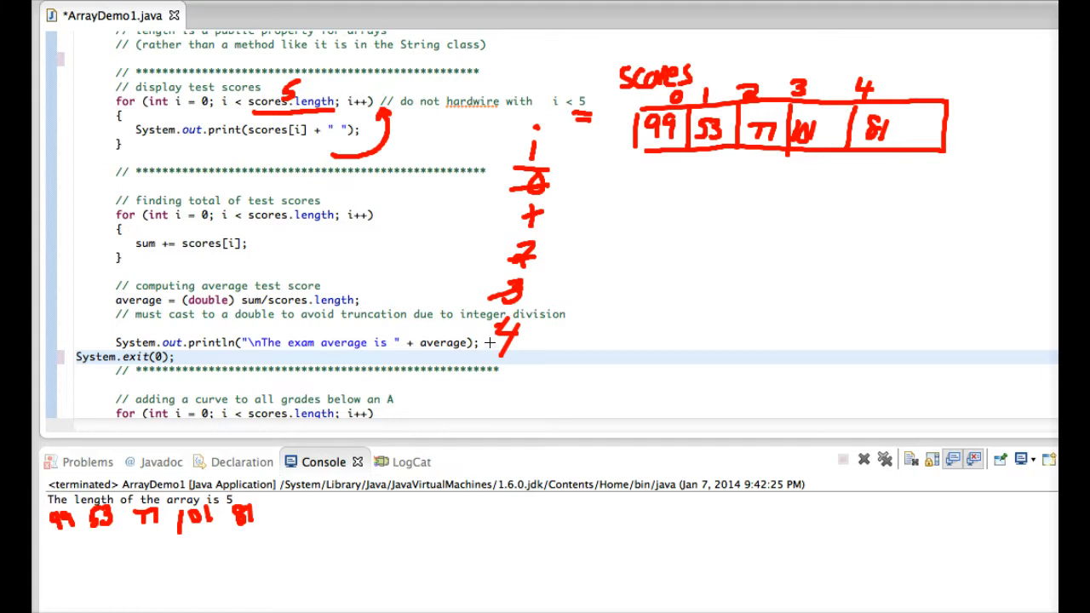
{"action": "left_click_drag", "start_coordinate": [490, 362], "coordinate": [507, 392]}
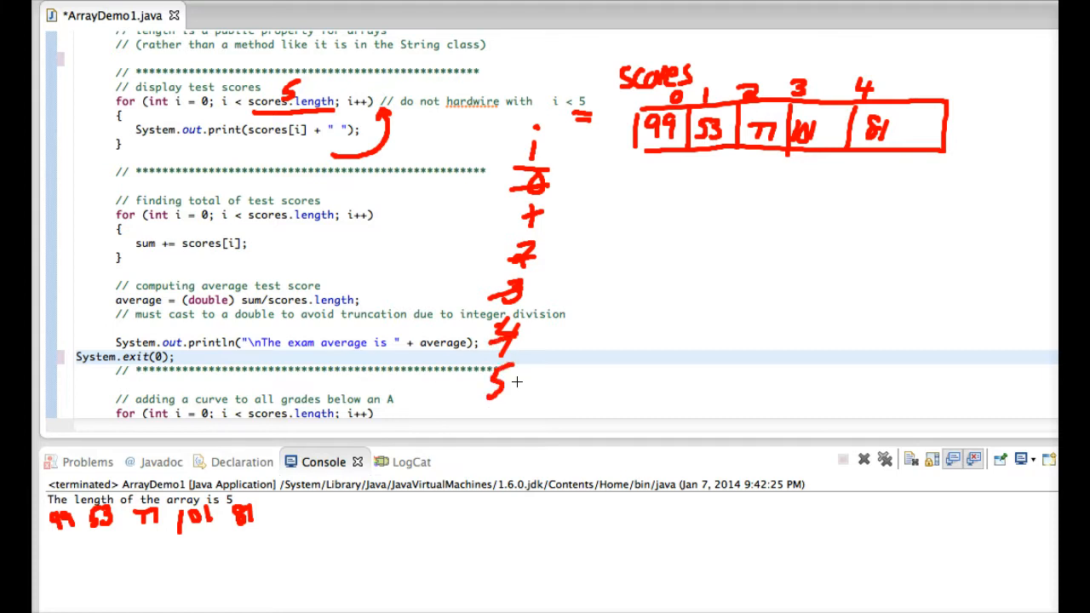
{"action": "mouse_move", "coordinate": [223, 106]}
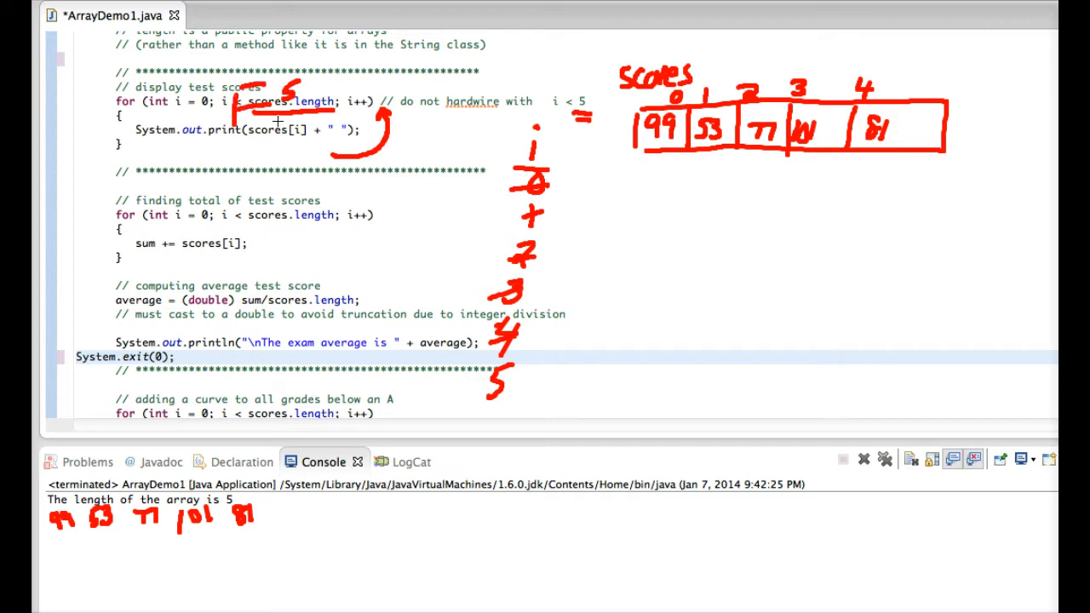
{"action": "mouse_move", "coordinate": [264, 146]}
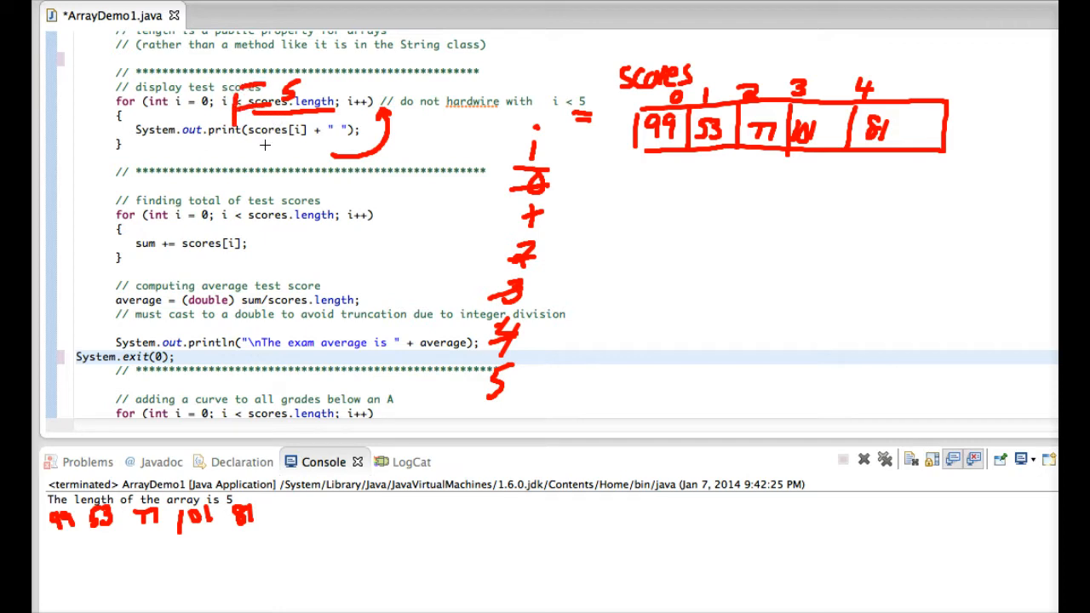
{"action": "mouse_move", "coordinate": [470, 385]}
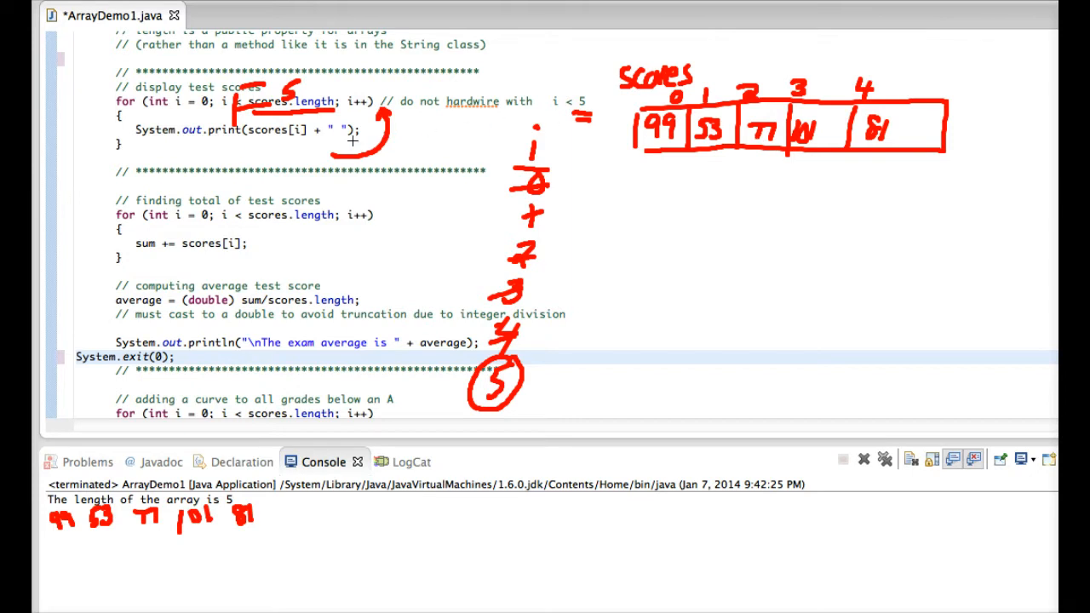
{"action": "mouse_move", "coordinate": [705, 142]}
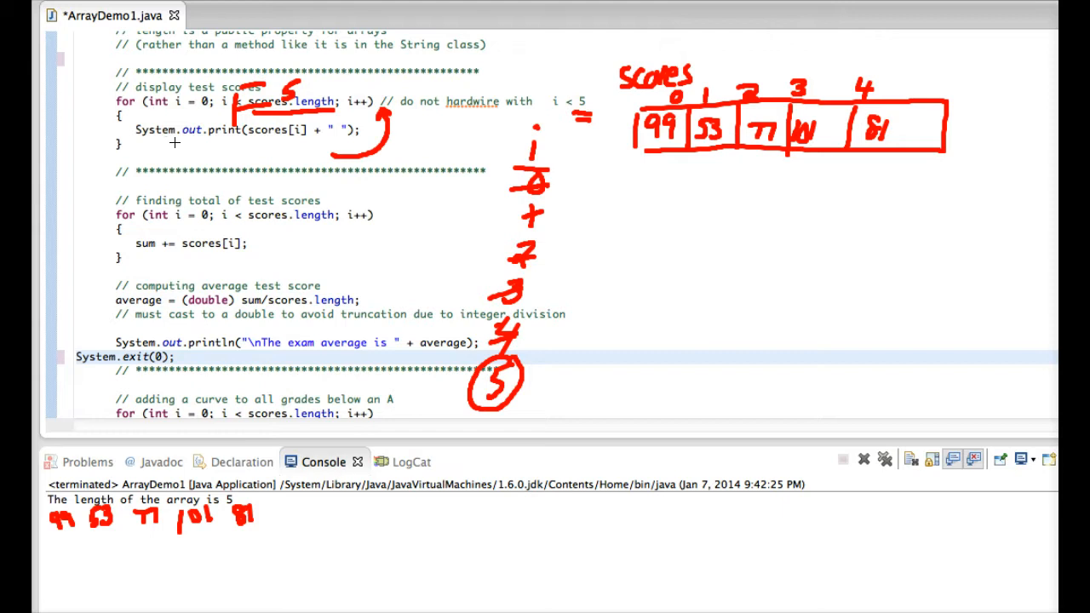
{"action": "mouse_move", "coordinate": [209, 117]}
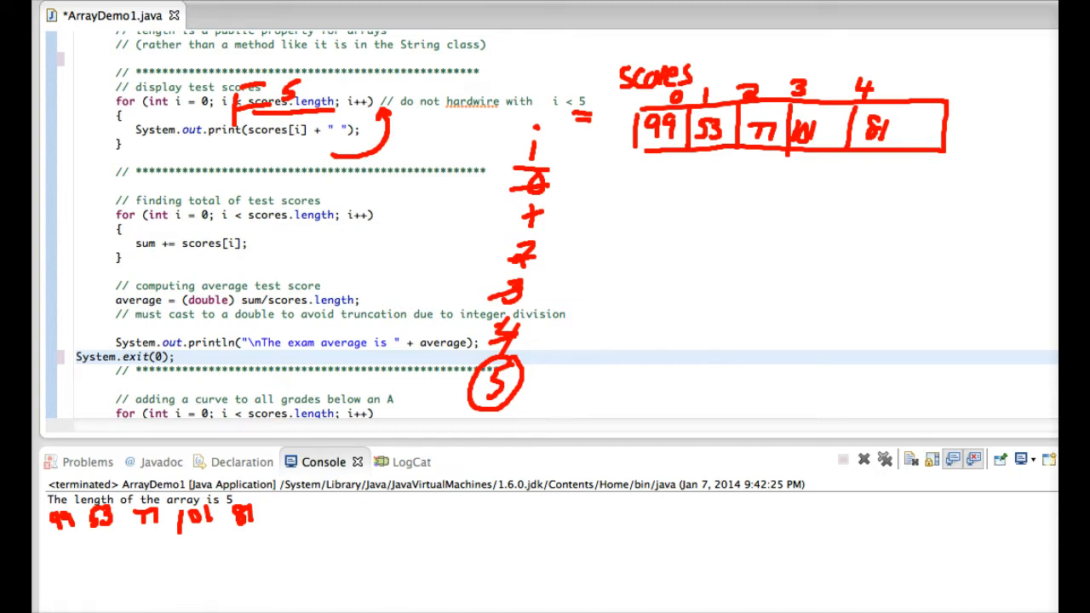
{"action": "mouse_move", "coordinate": [151, 237]}
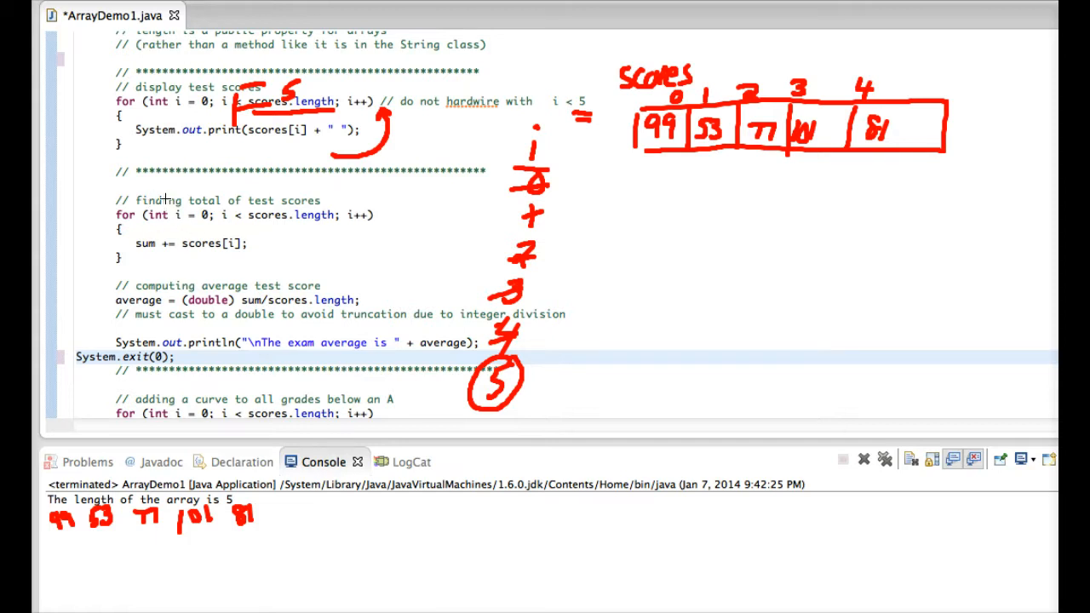
{"action": "mouse_move", "coordinate": [296, 201]}
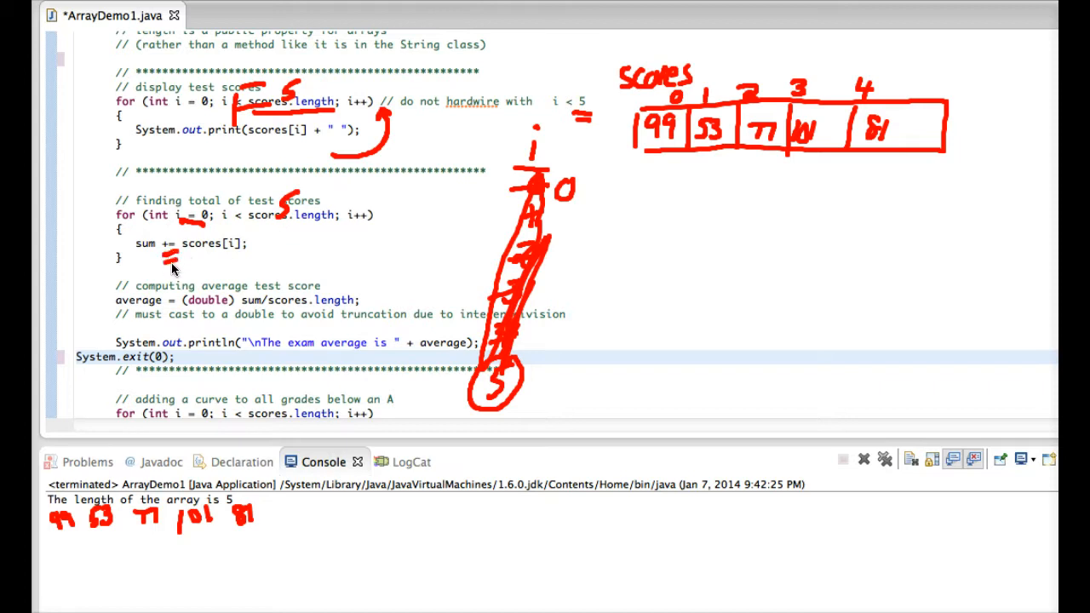
{"action": "mouse_move", "coordinate": [149, 249]}
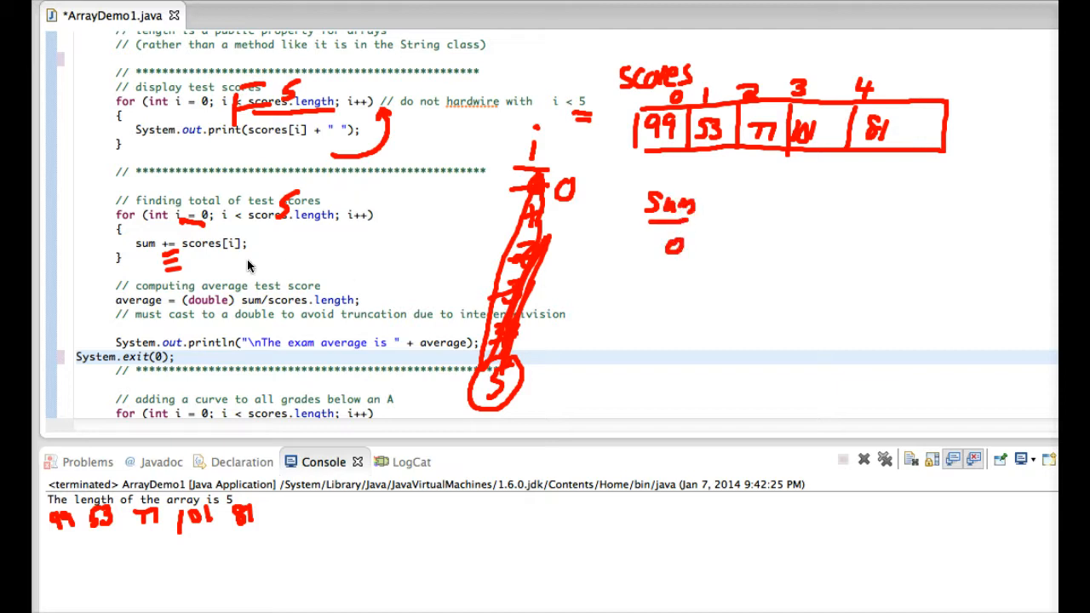
{"action": "mouse_move", "coordinate": [584, 172]}
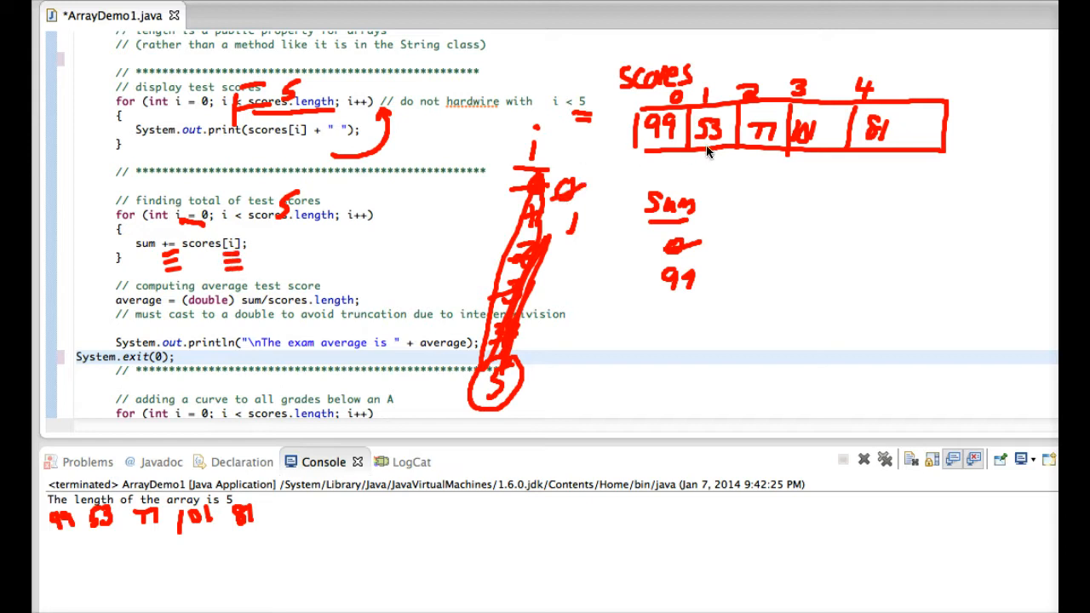
{"action": "mouse_move", "coordinate": [675, 316]}
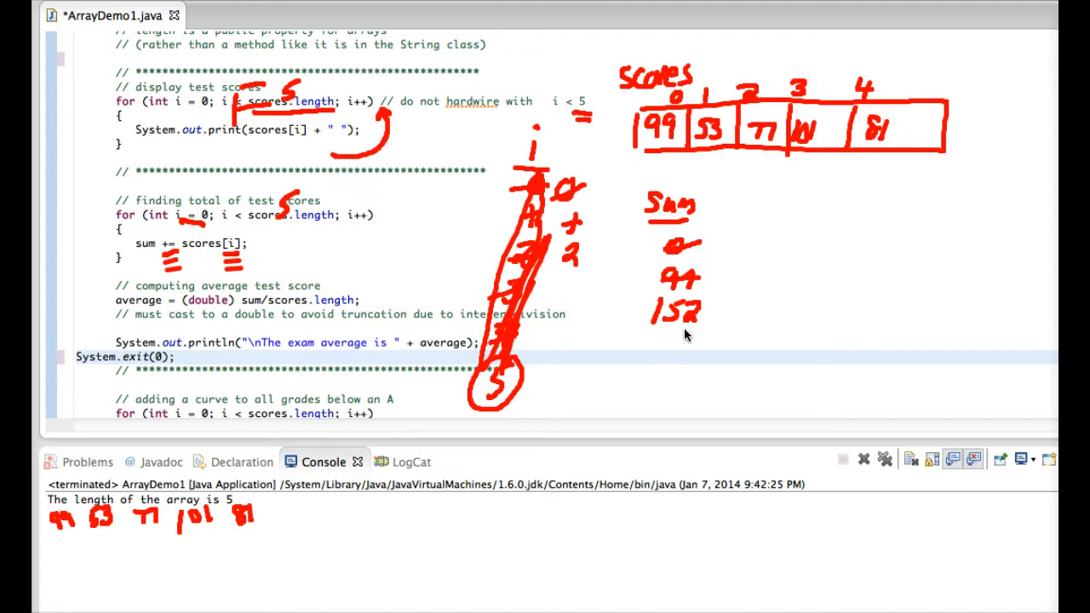
{"action": "mouse_move", "coordinate": [693, 344]}
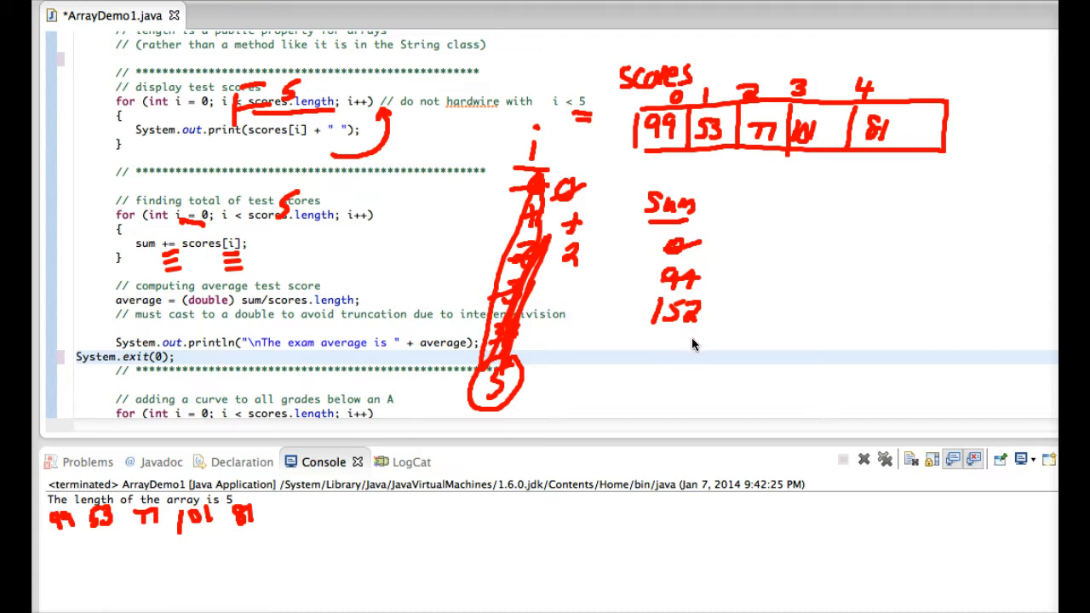
Step: Mark the running sum column as it accumulates toward 411 in the totaling loop
{"action": "left_click", "coordinate": [689, 346]}
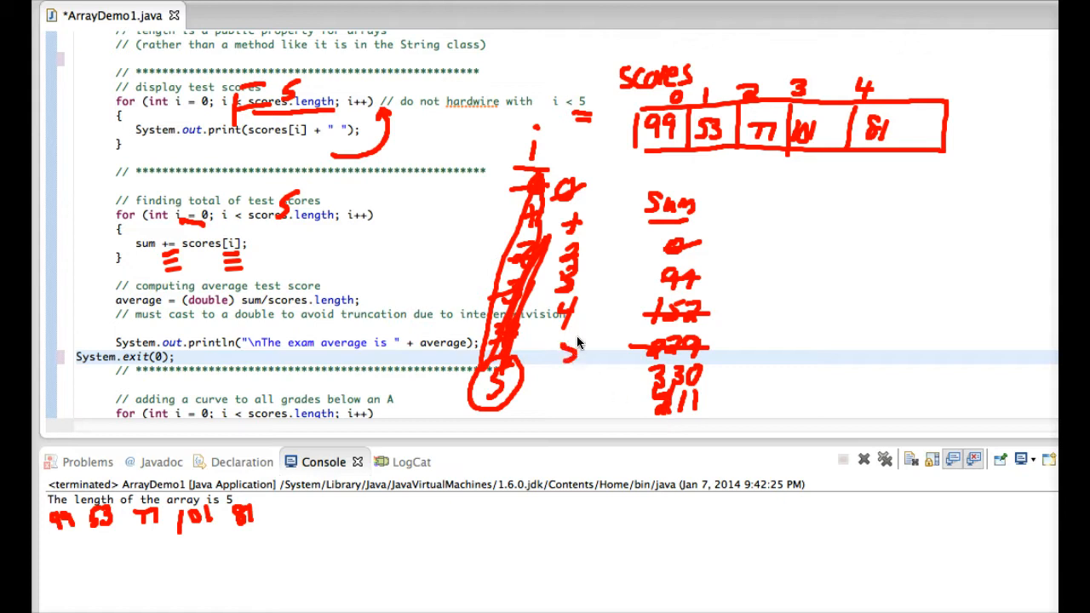
{"action": "mouse_move", "coordinate": [501, 287]}
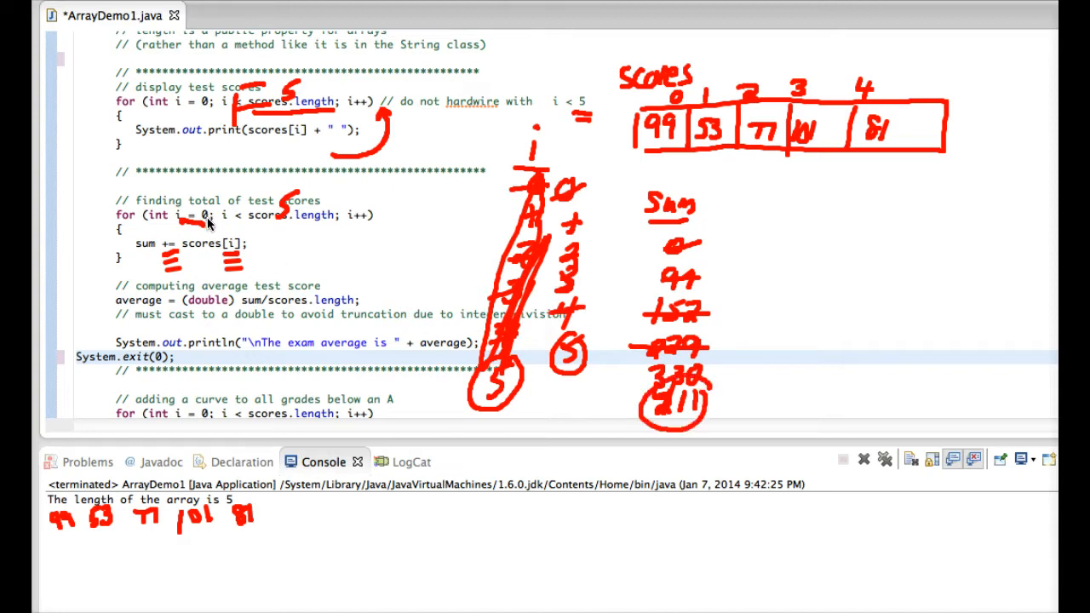
{"action": "mouse_move", "coordinate": [290, 224]}
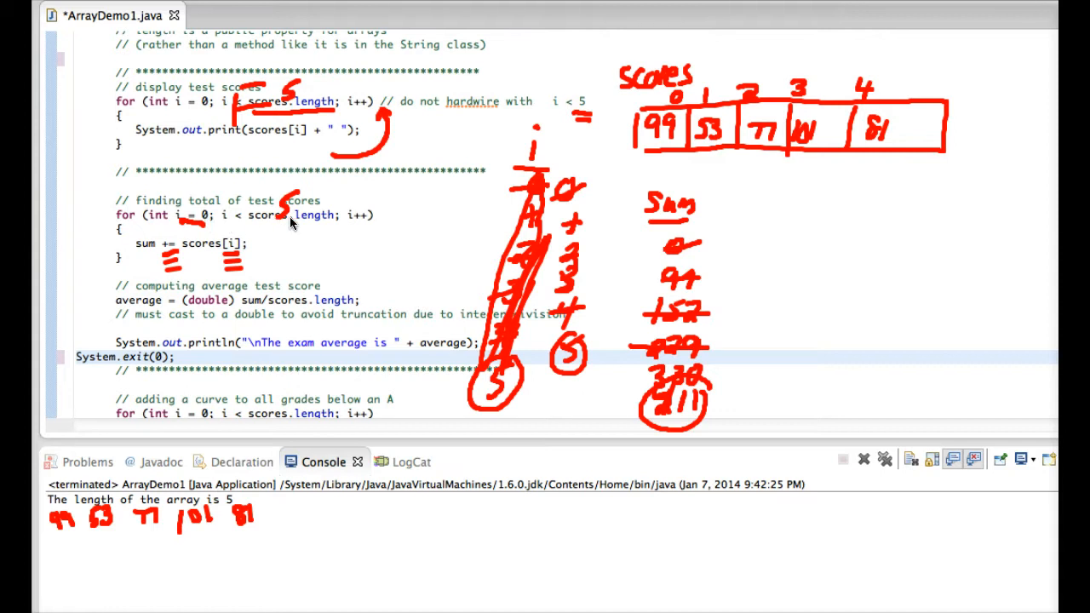
{"action": "mouse_move", "coordinate": [327, 220]}
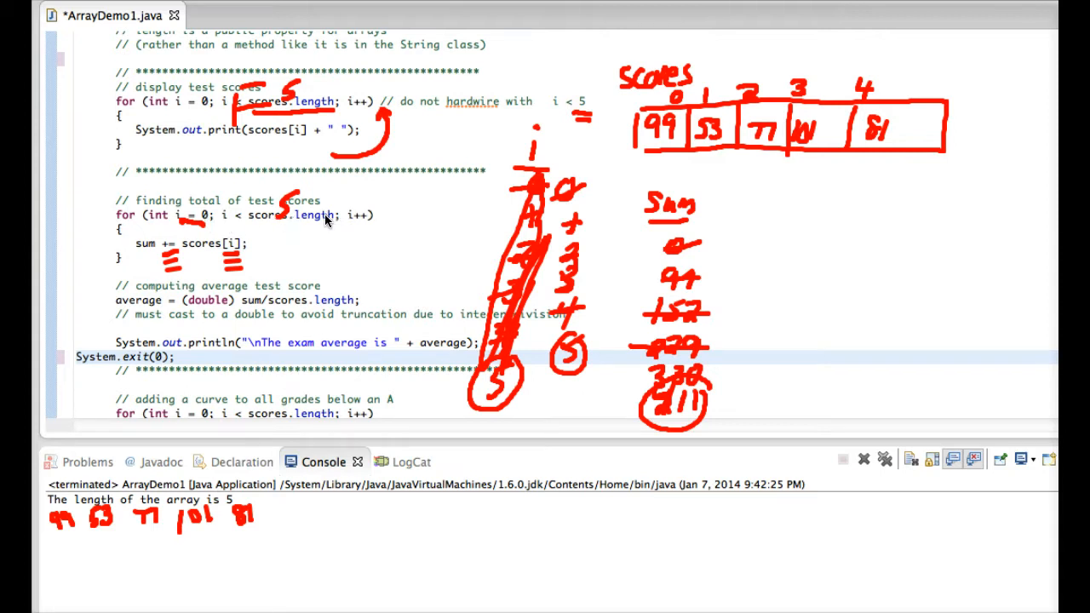
{"action": "mouse_move", "coordinate": [701, 106]}
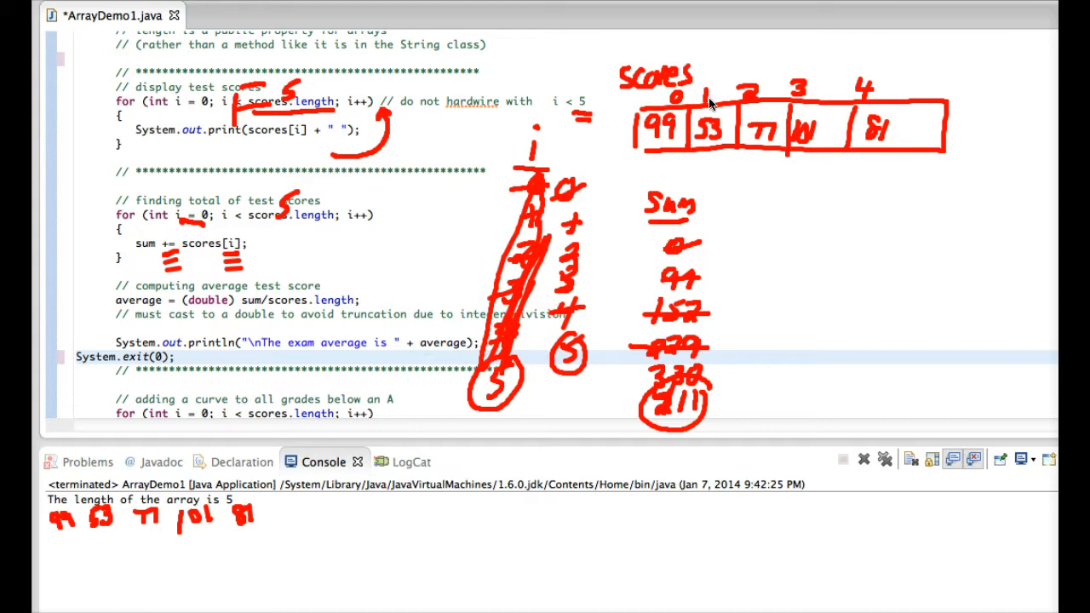
{"action": "mouse_move", "coordinate": [234, 241]}
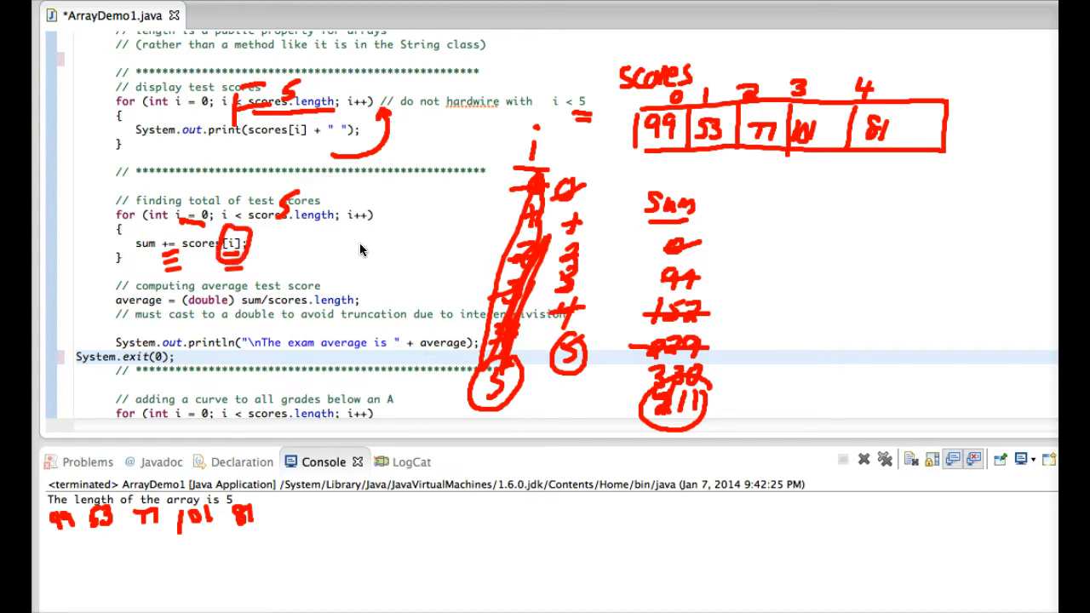
{"action": "mouse_move", "coordinate": [703, 168]}
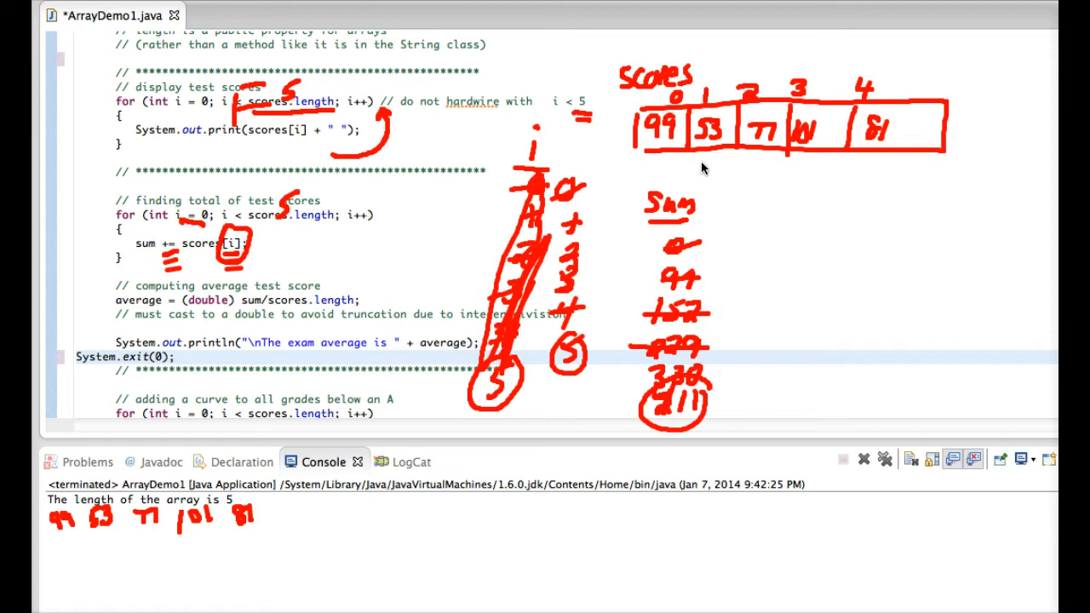
Step: Draw arrows from the array elements to sum and write the divisor 5 after 411
{"action": "left_click_drag", "start_coordinate": [707, 183], "coordinate": [724, 226]}
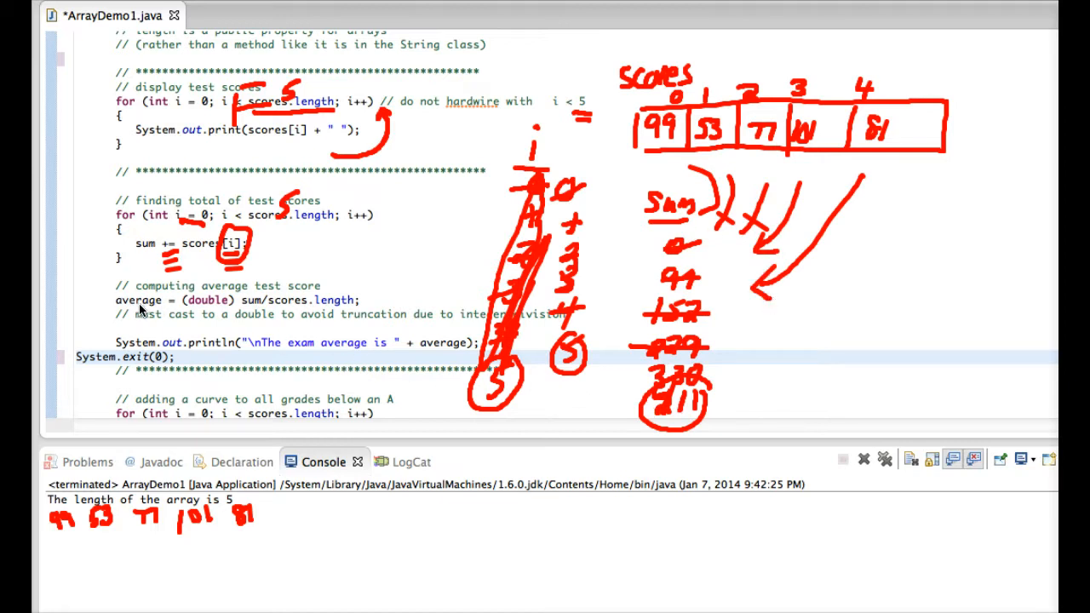
{"action": "mouse_move", "coordinate": [156, 313]}
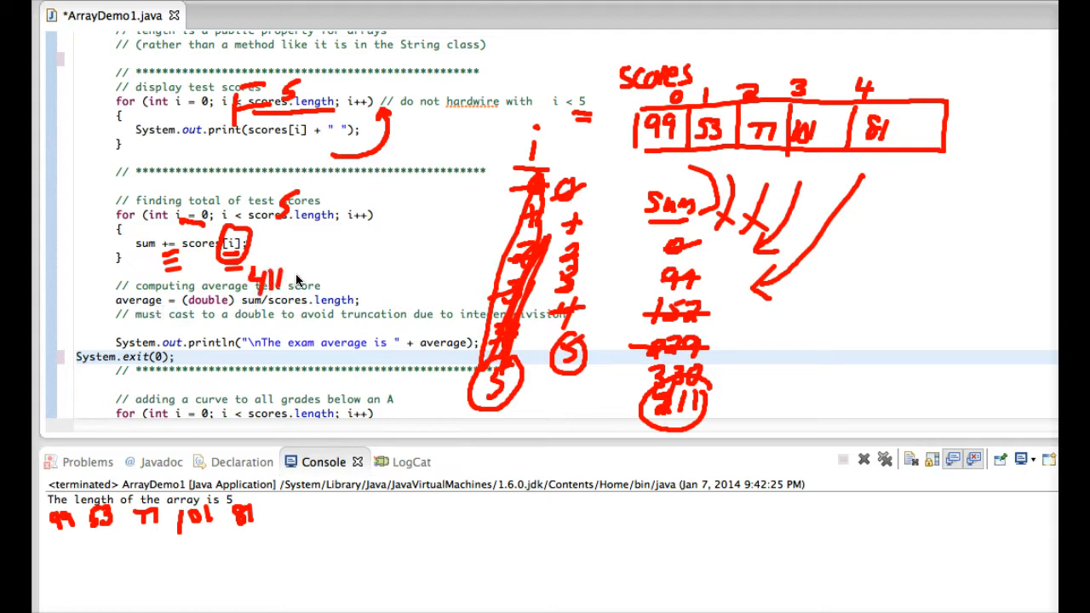
{"action": "mouse_move", "coordinate": [317, 274]}
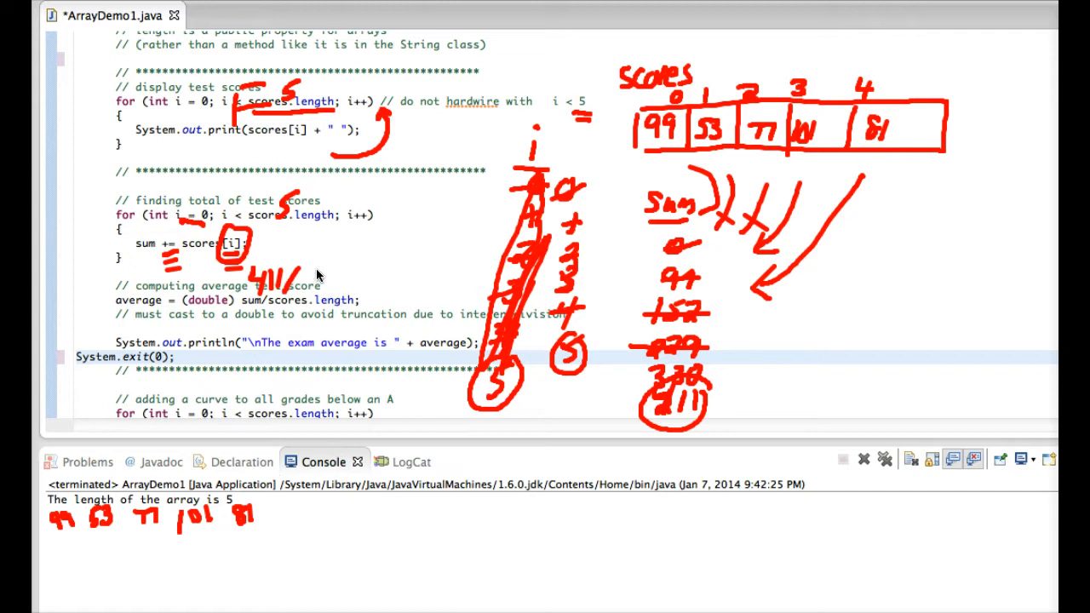
{"action": "left_click", "coordinate": [322, 272]}
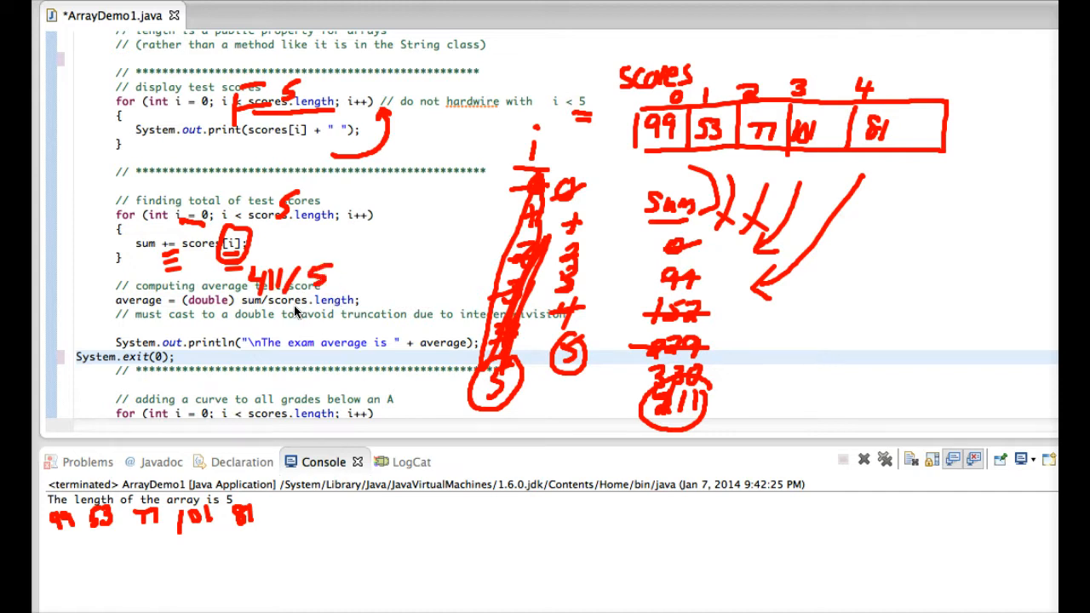
{"action": "mouse_move", "coordinate": [306, 314]}
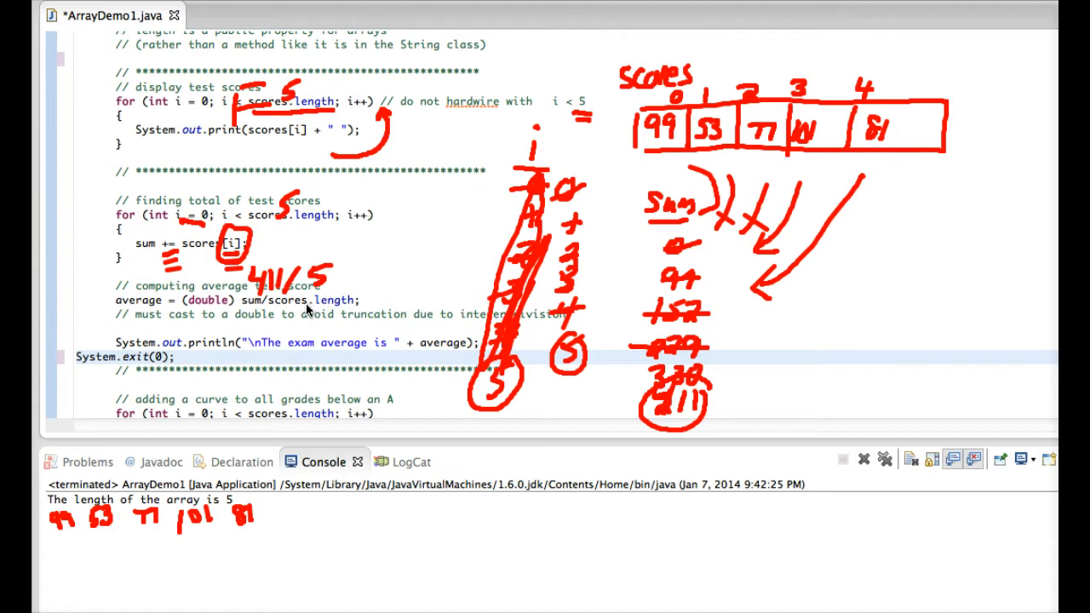
{"action": "mouse_move", "coordinate": [319, 304]}
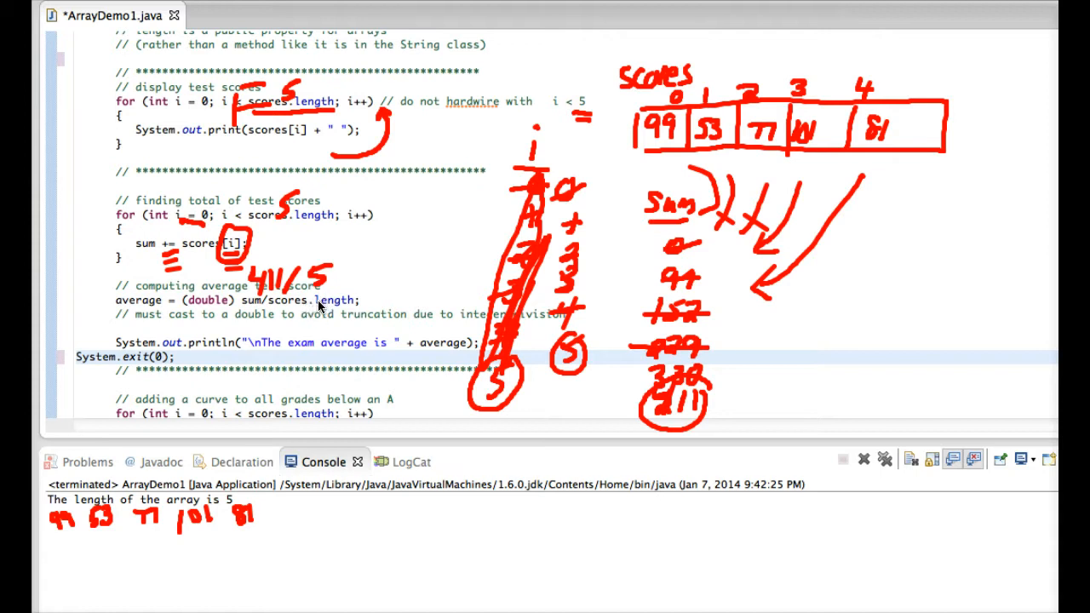
{"action": "mouse_move", "coordinate": [315, 306]}
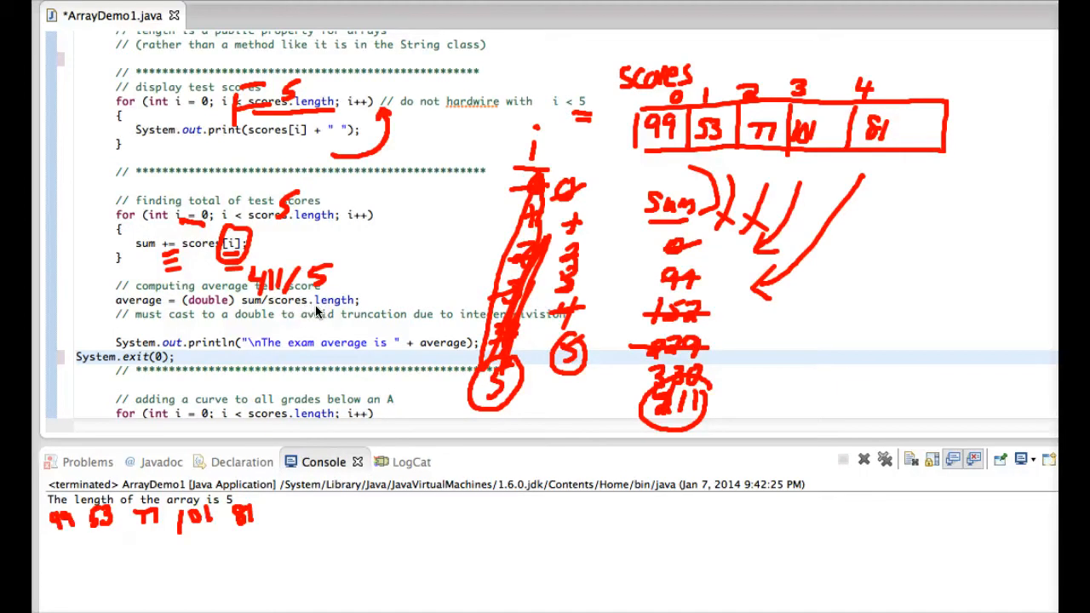
{"action": "mouse_move", "coordinate": [307, 313]}
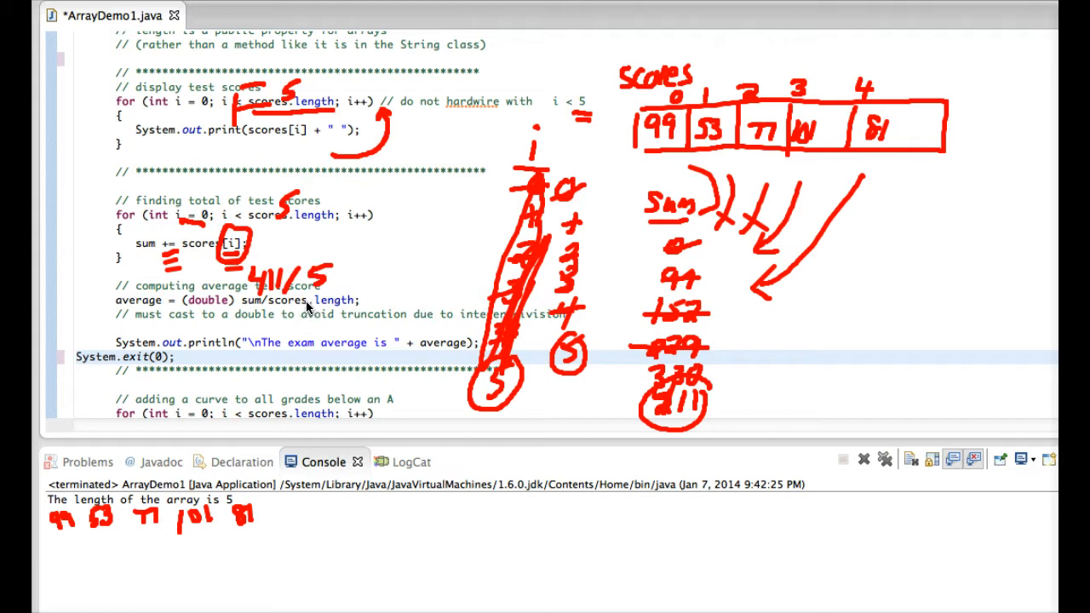
{"action": "mouse_move", "coordinate": [317, 300]}
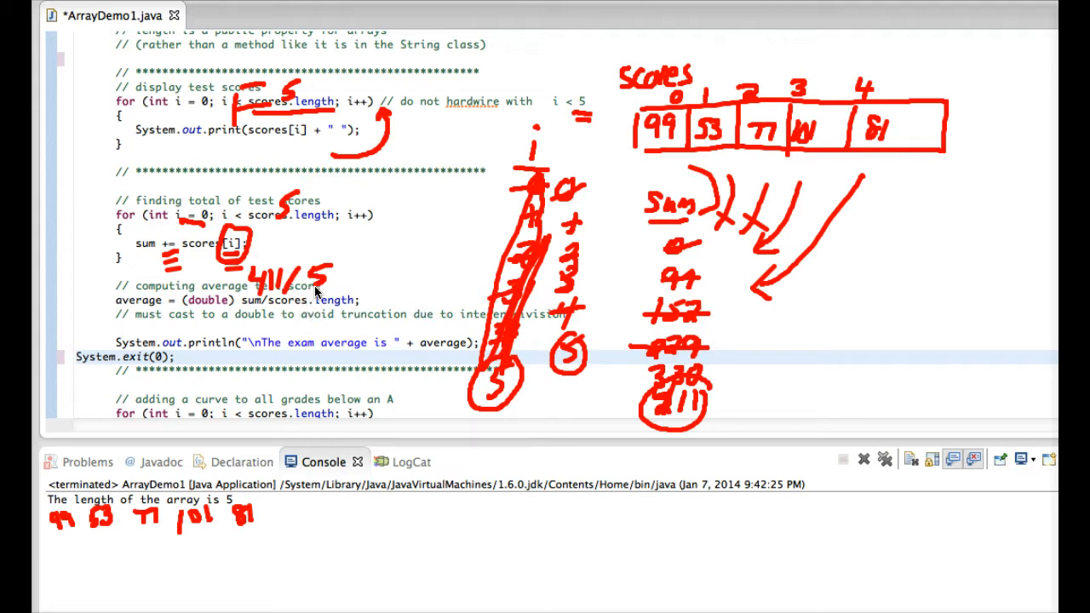
{"action": "mouse_move", "coordinate": [300, 305]}
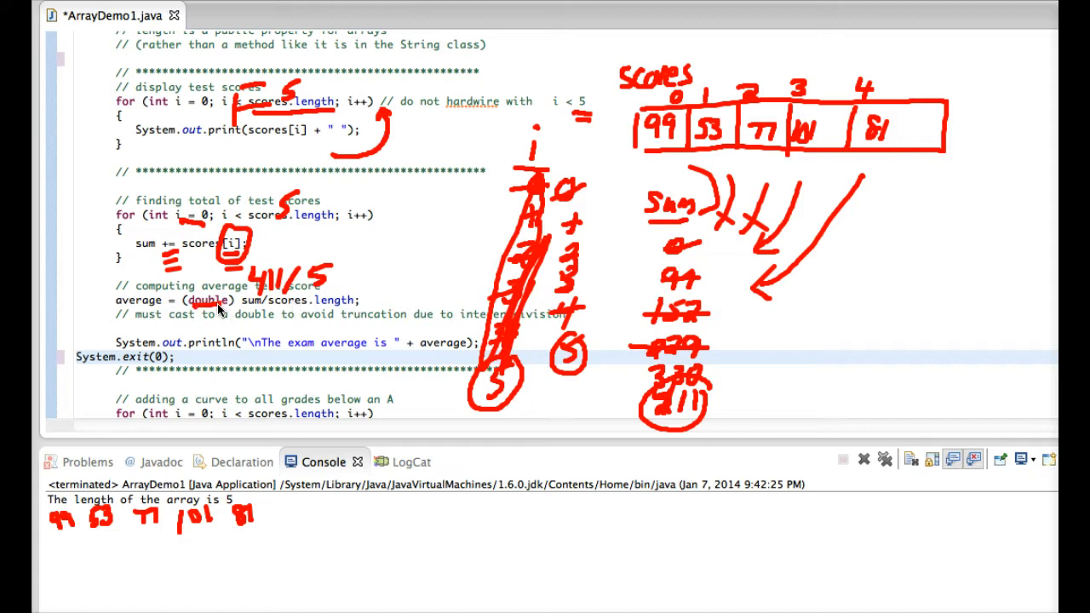
{"action": "mouse_move", "coordinate": [281, 288]}
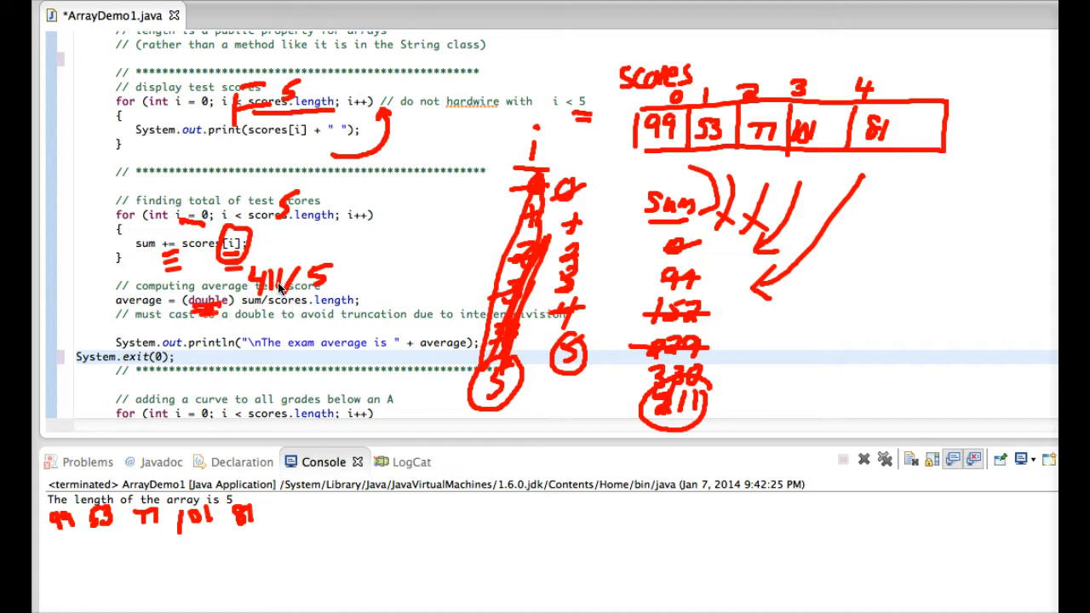
{"action": "mouse_move", "coordinate": [320, 302]}
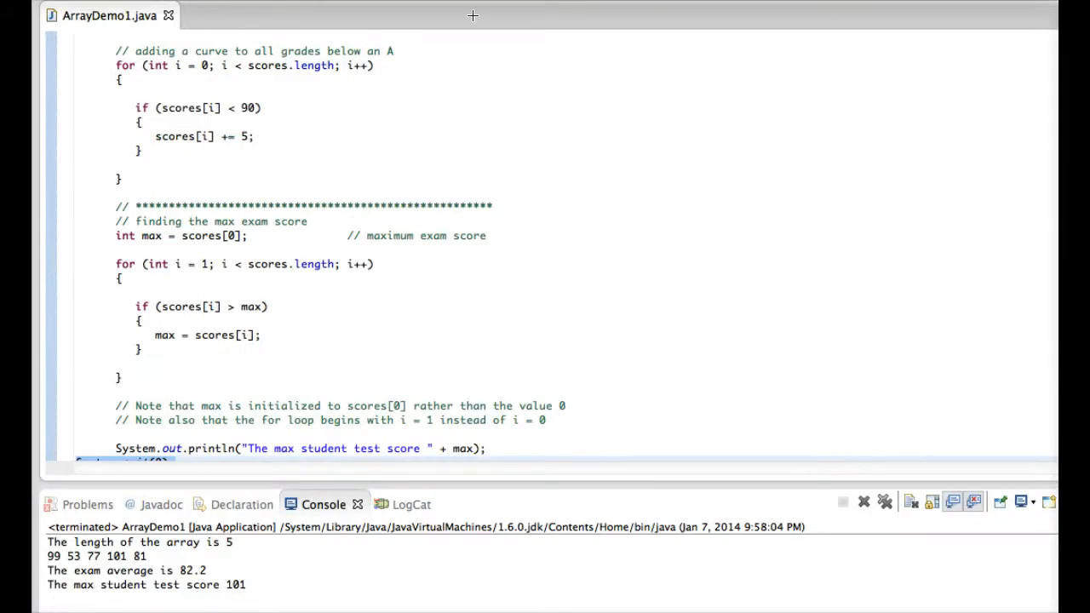
{"action": "mouse_move", "coordinate": [310, 113]}
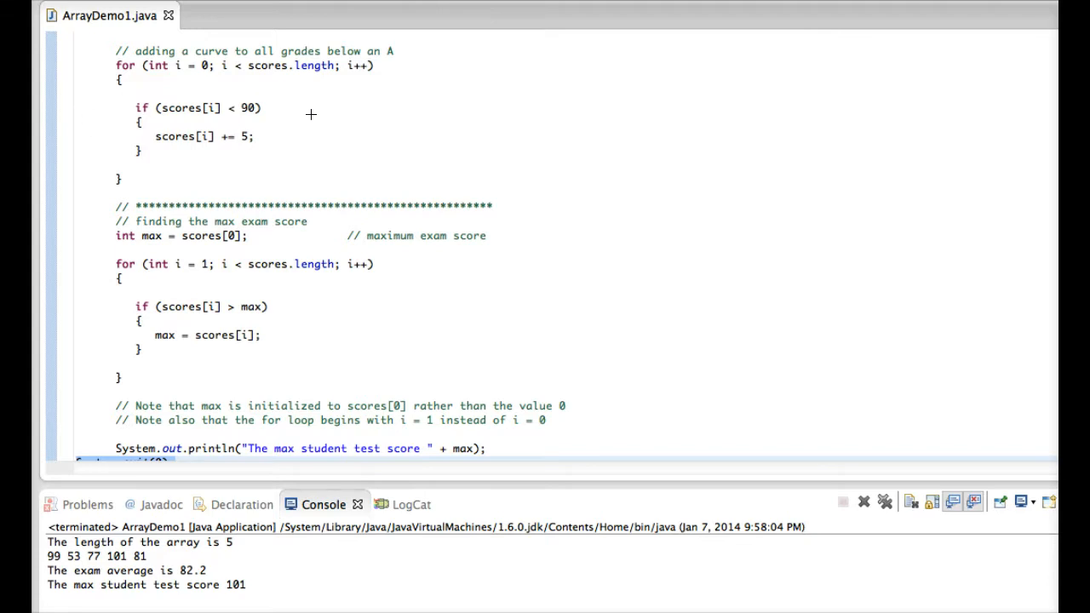
{"action": "mouse_move", "coordinate": [514, 62]}
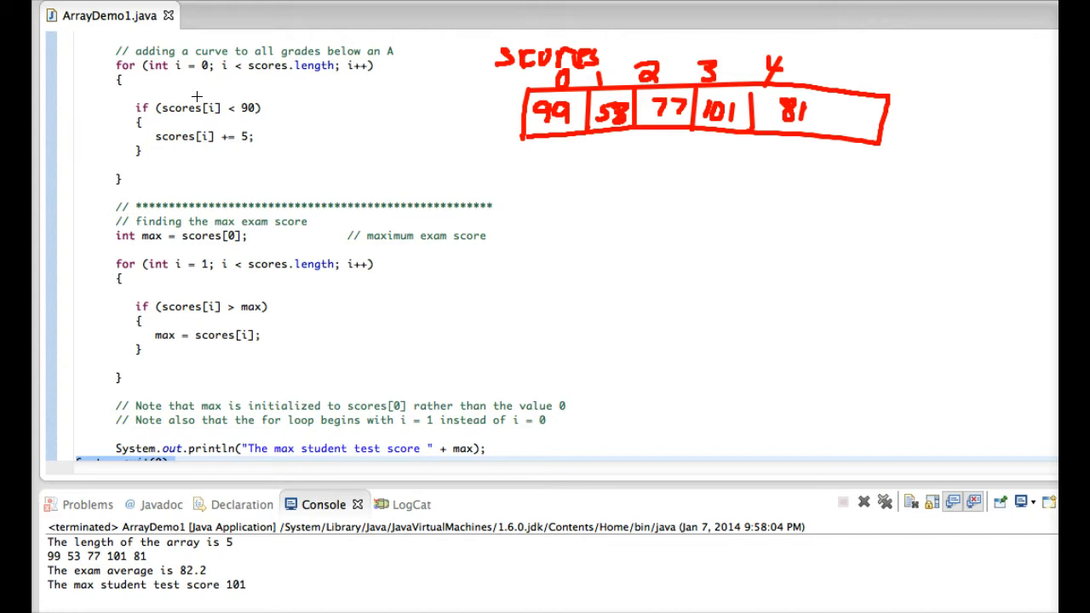
{"action": "mouse_move", "coordinate": [223, 83]}
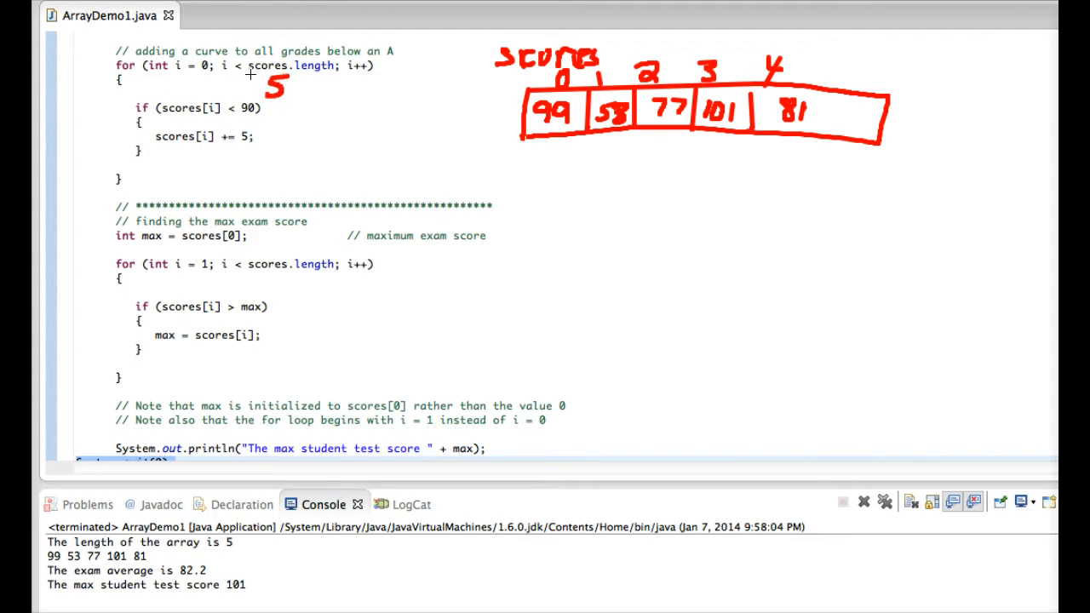
{"action": "mouse_move", "coordinate": [315, 97]}
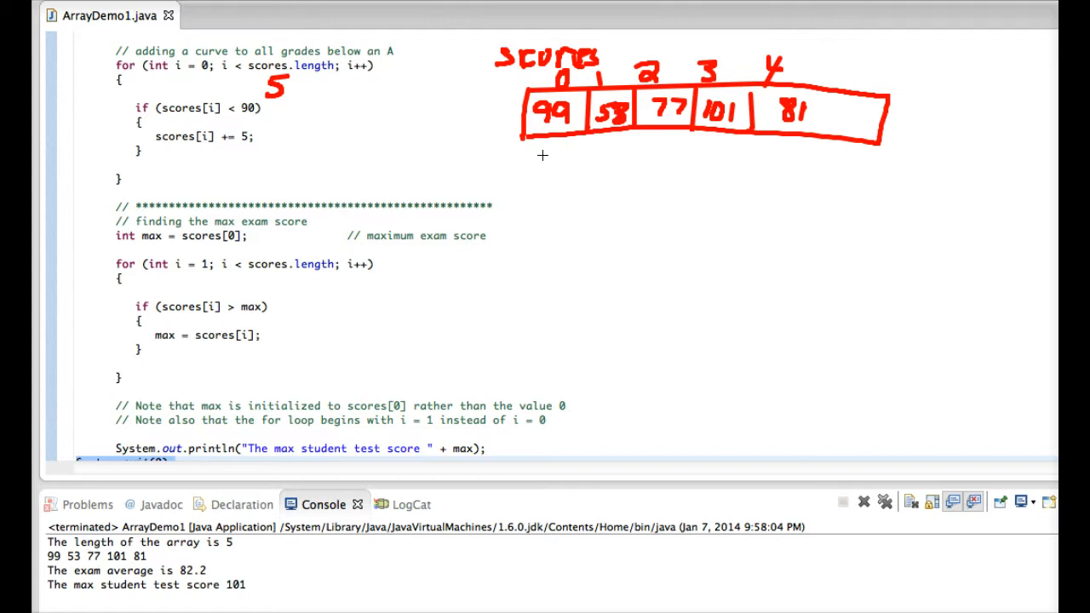
{"action": "mouse_move", "coordinate": [557, 142]}
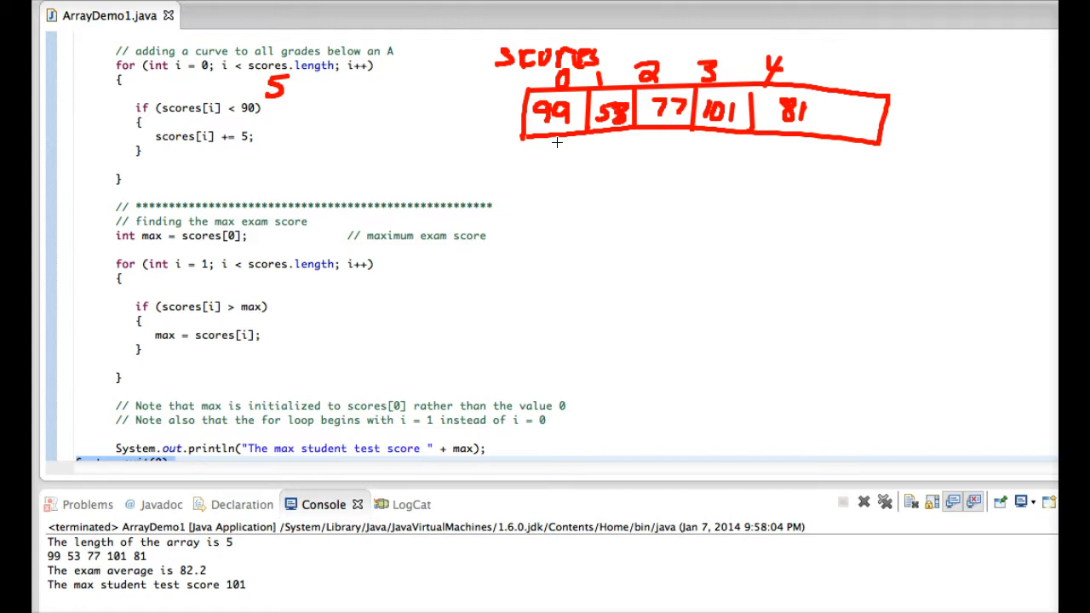
{"action": "mouse_move", "coordinate": [241, 151]}
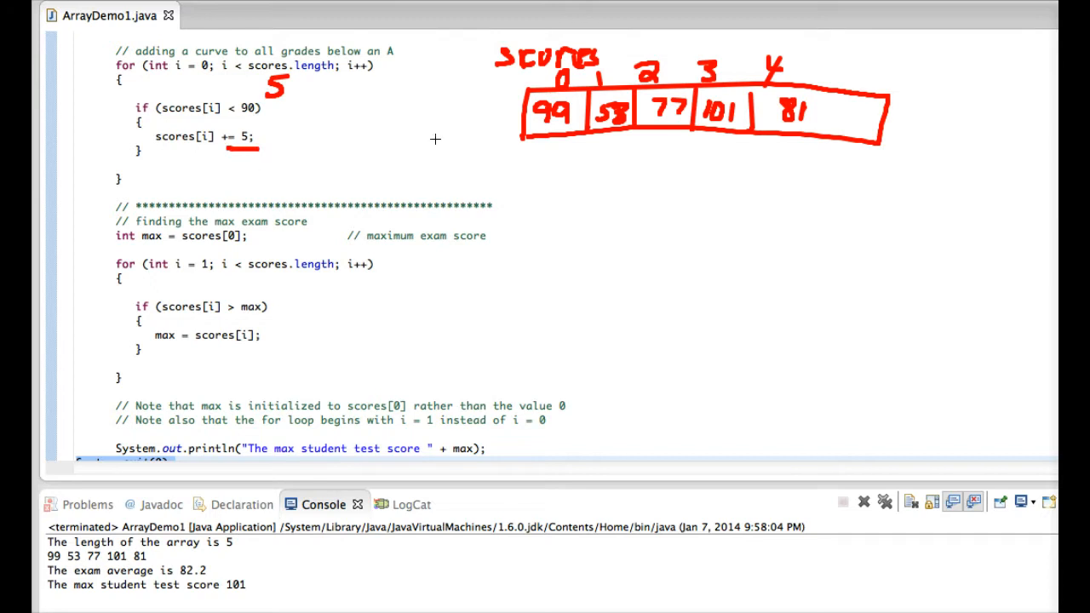
{"action": "mouse_move", "coordinate": [551, 126]}
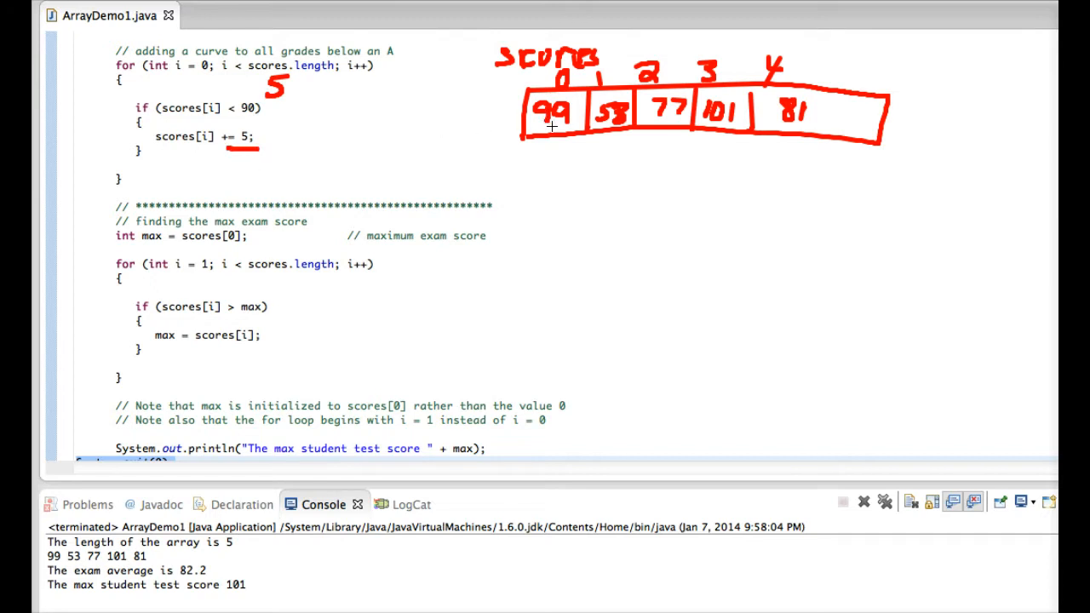
{"action": "mouse_move", "coordinate": [602, 132]}
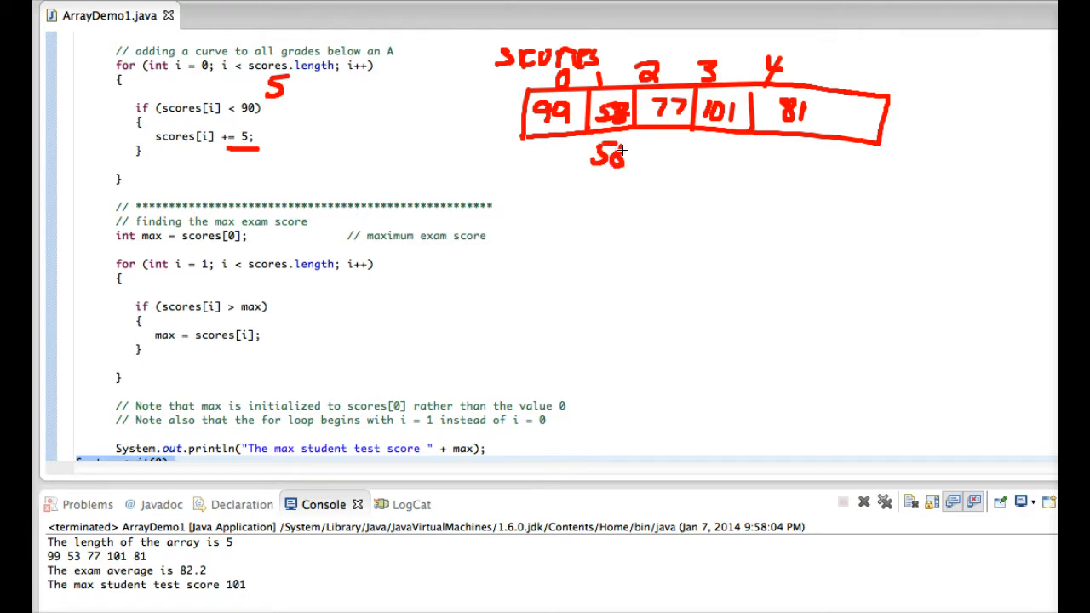
{"action": "mouse_move", "coordinate": [681, 130]}
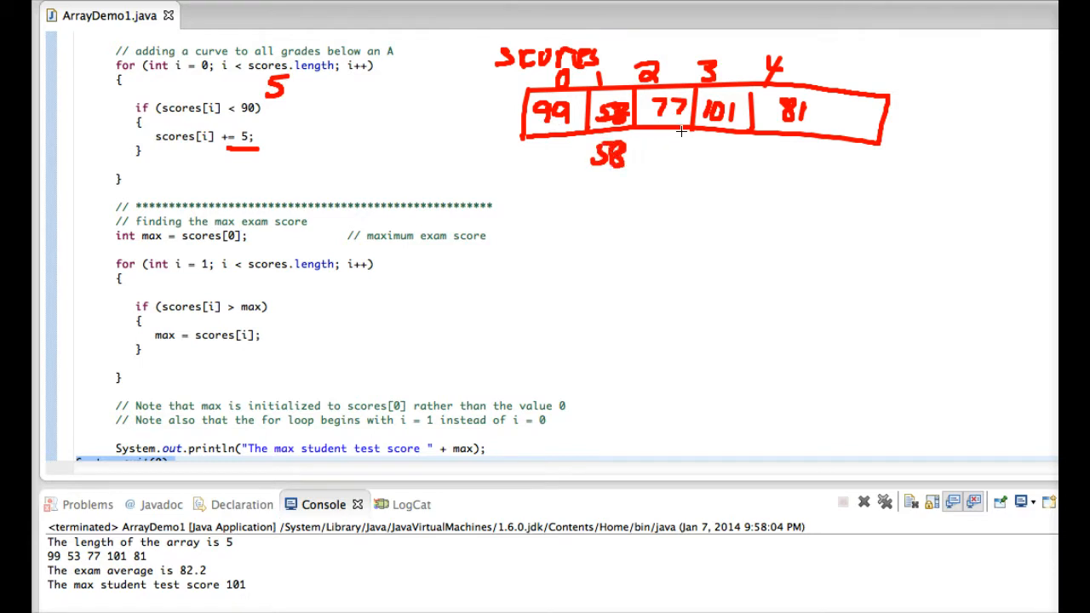
{"action": "mouse_move", "coordinate": [304, 115]}
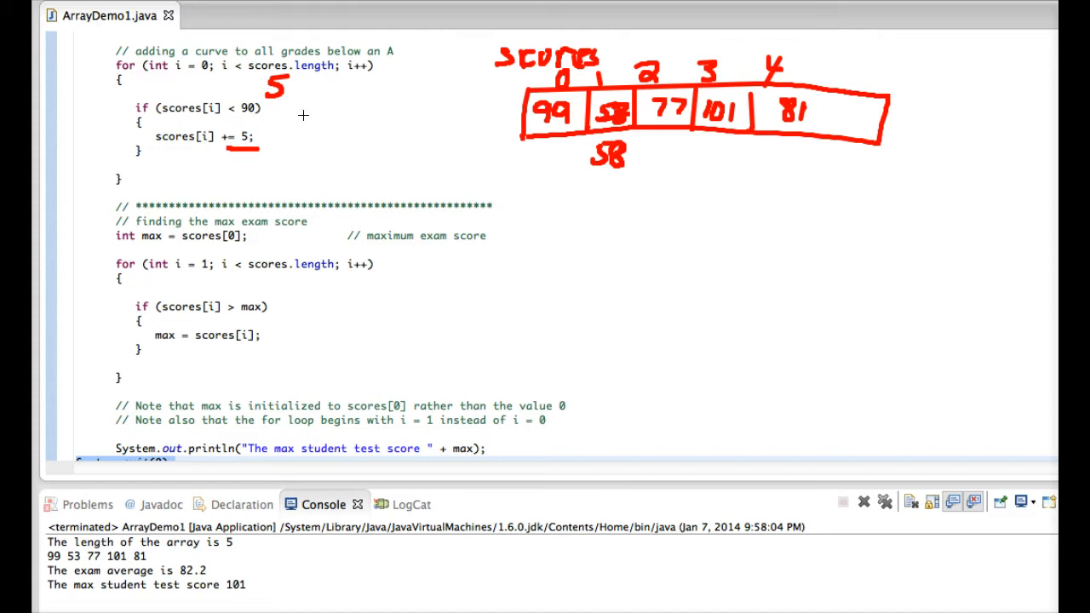
{"action": "mouse_move", "coordinate": [665, 140]}
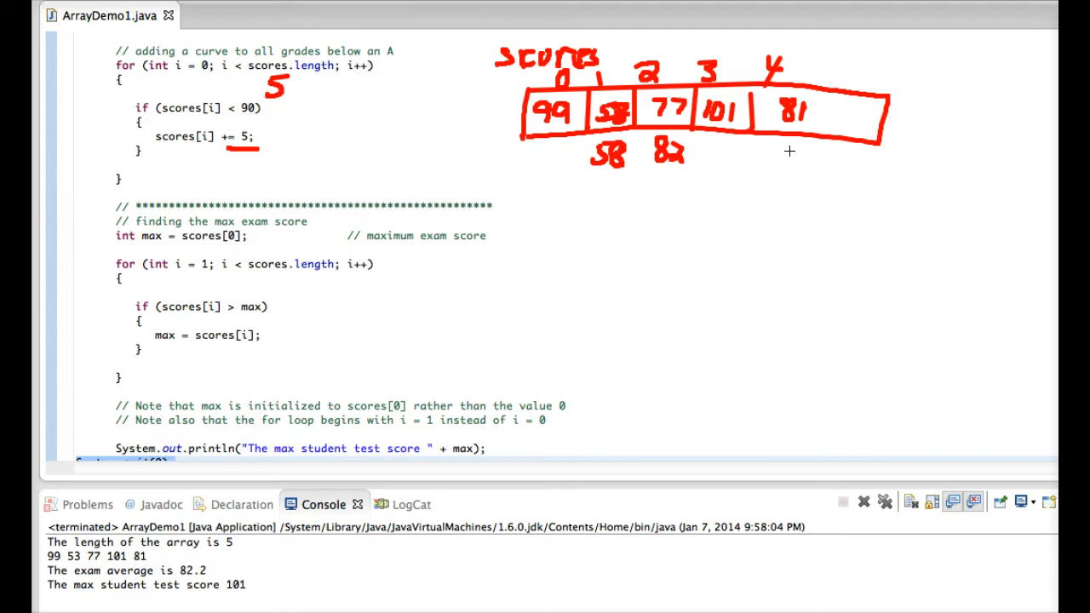
Step: Write the curved value 86 beneath the score 81 cell
{"action": "left_click_drag", "start_coordinate": [780, 158], "coordinate": [788, 171]}
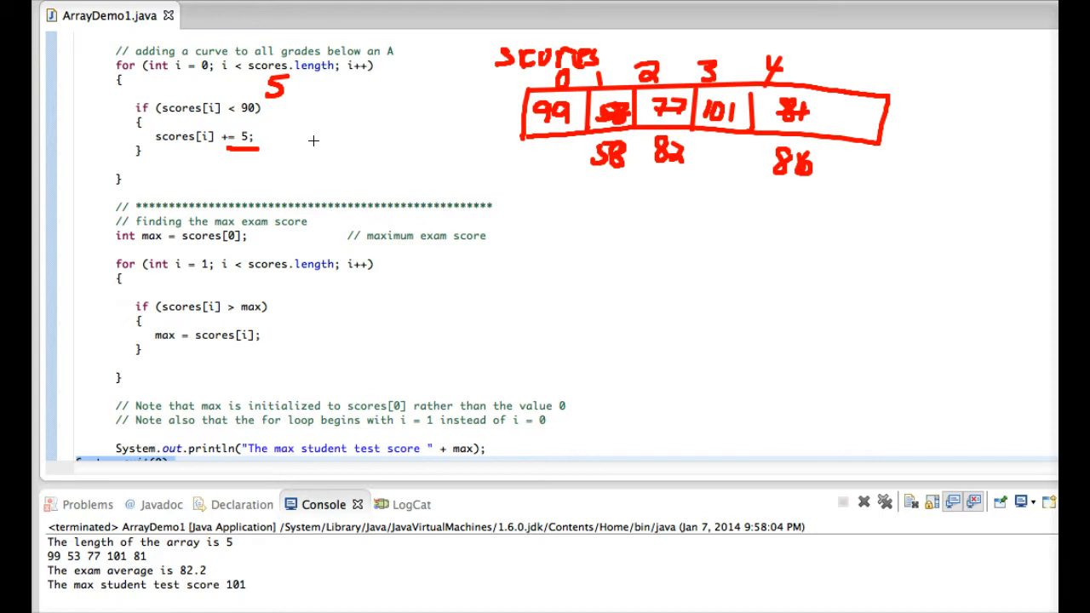
{"action": "mouse_move", "coordinate": [267, 146]}
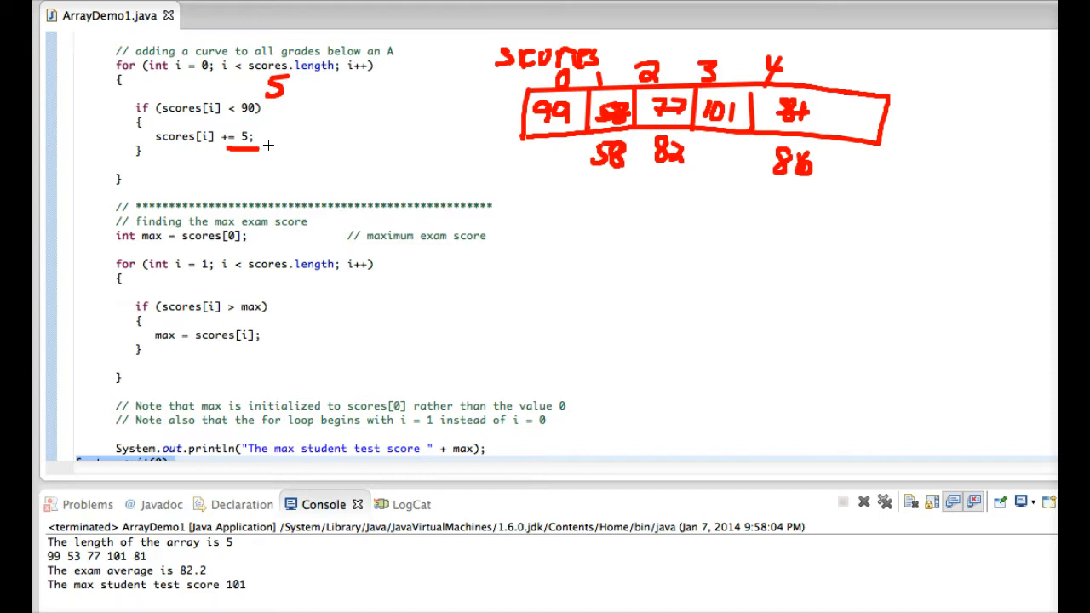
{"action": "mouse_move", "coordinate": [206, 137]}
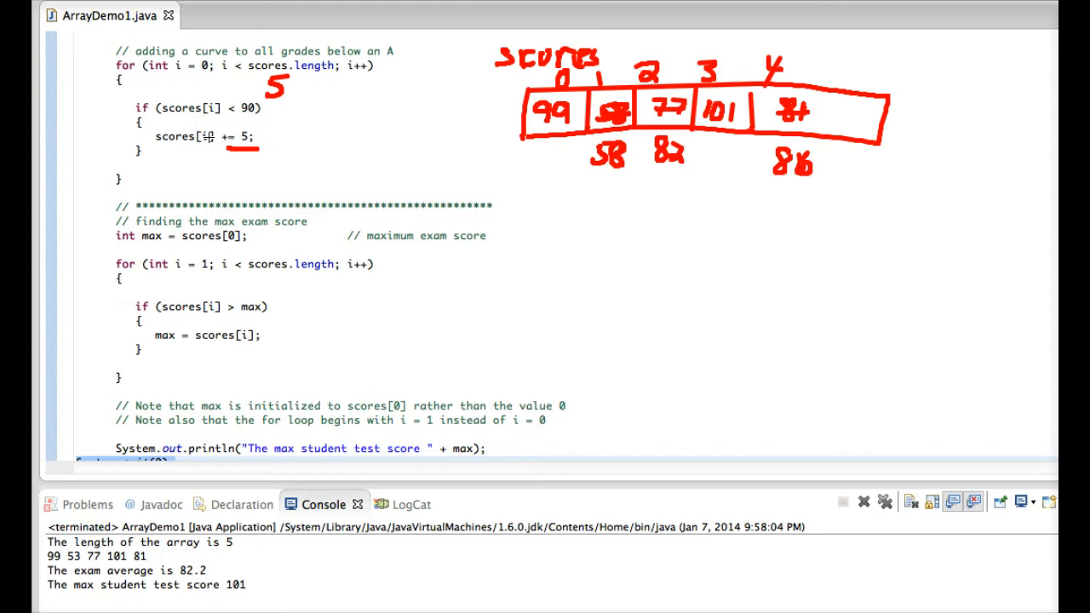
{"action": "mouse_move", "coordinate": [183, 241]}
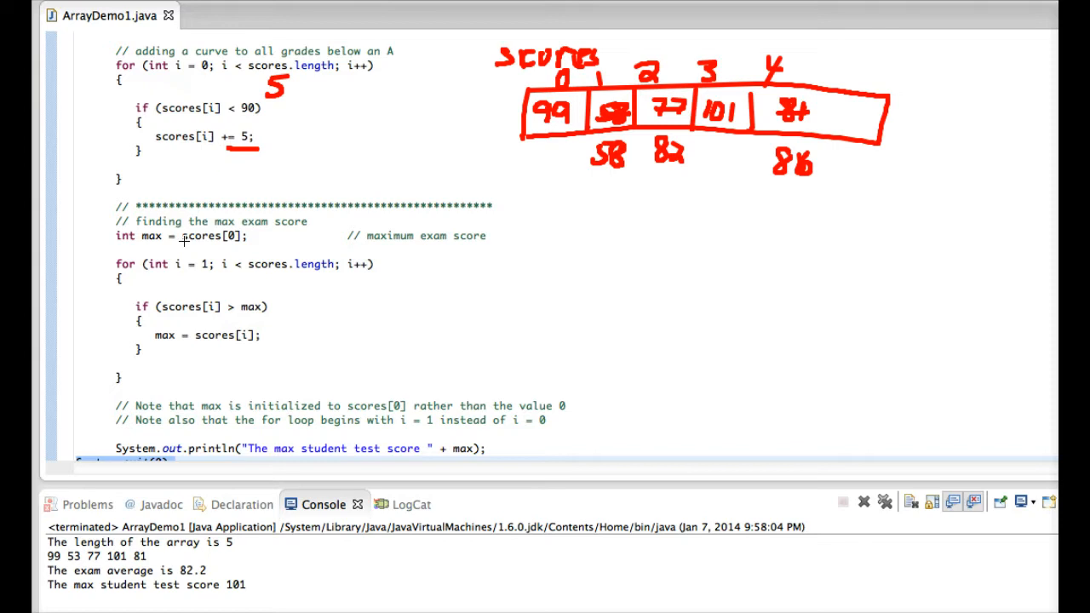
{"action": "mouse_move", "coordinate": [142, 306]}
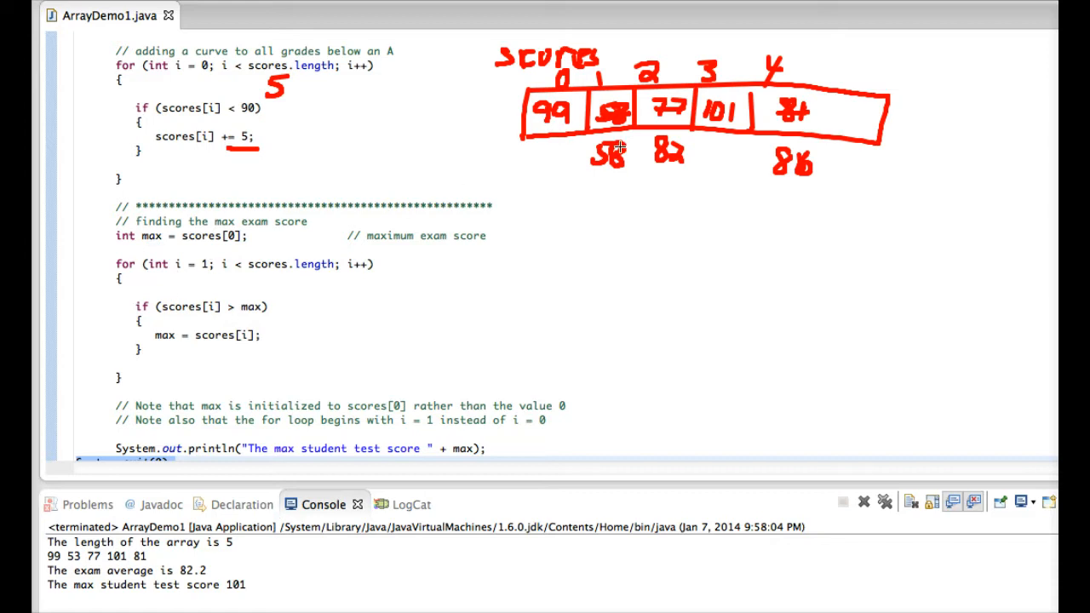
{"action": "mouse_move", "coordinate": [565, 164]}
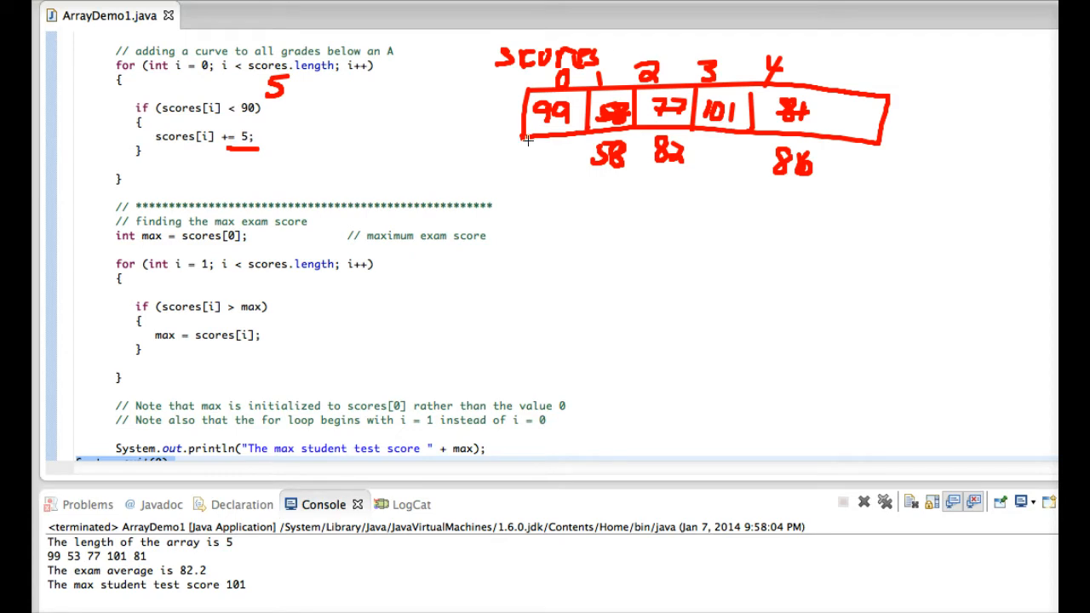
{"action": "mouse_move", "coordinate": [652, 161]}
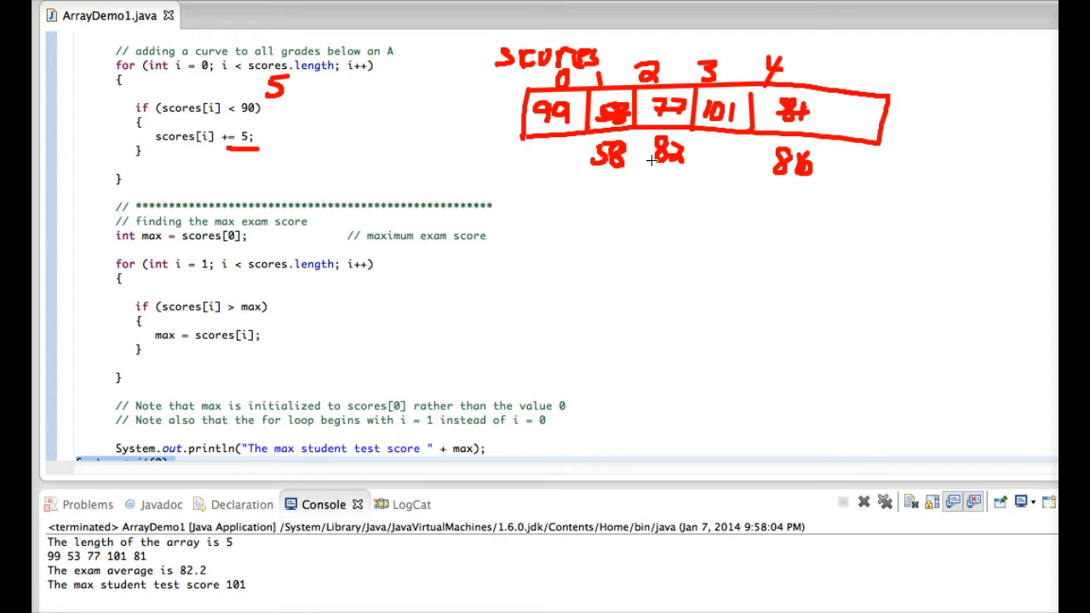
{"action": "mouse_move", "coordinate": [792, 163]}
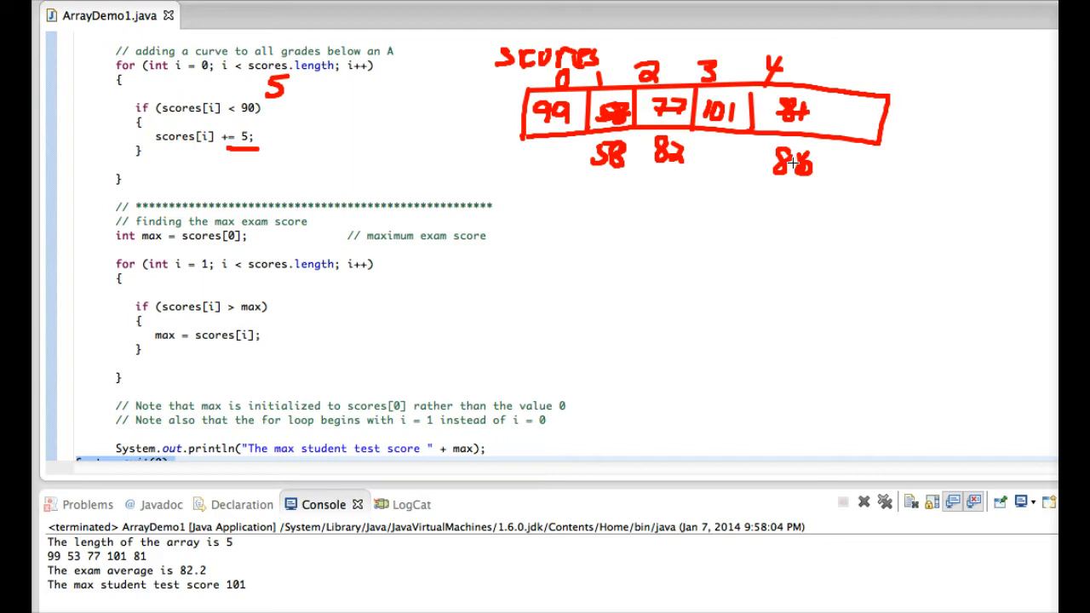
{"action": "mouse_move", "coordinate": [719, 123]}
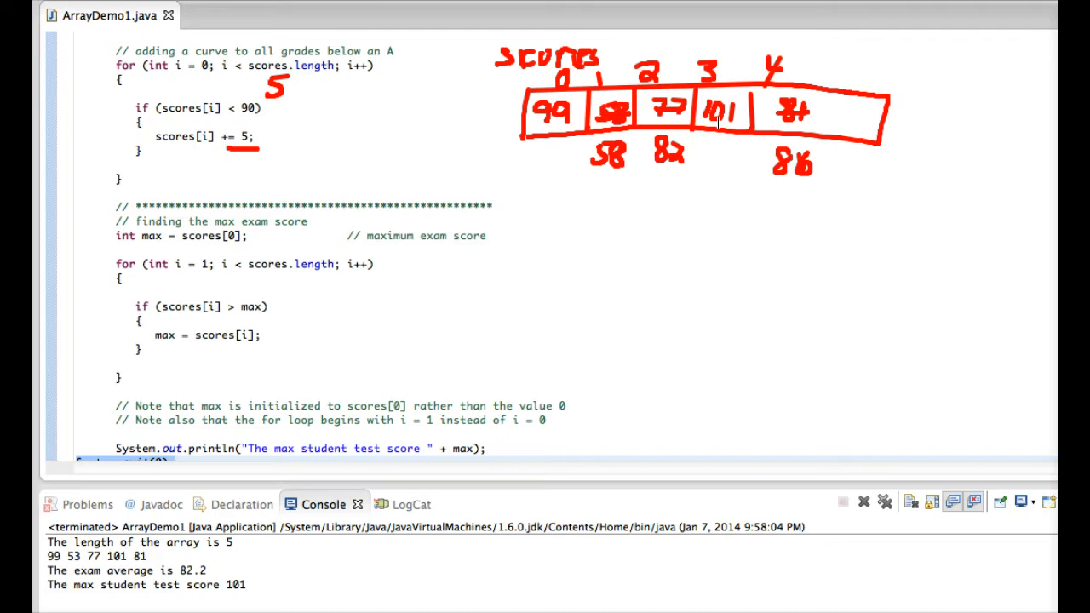
{"action": "mouse_move", "coordinate": [643, 154]}
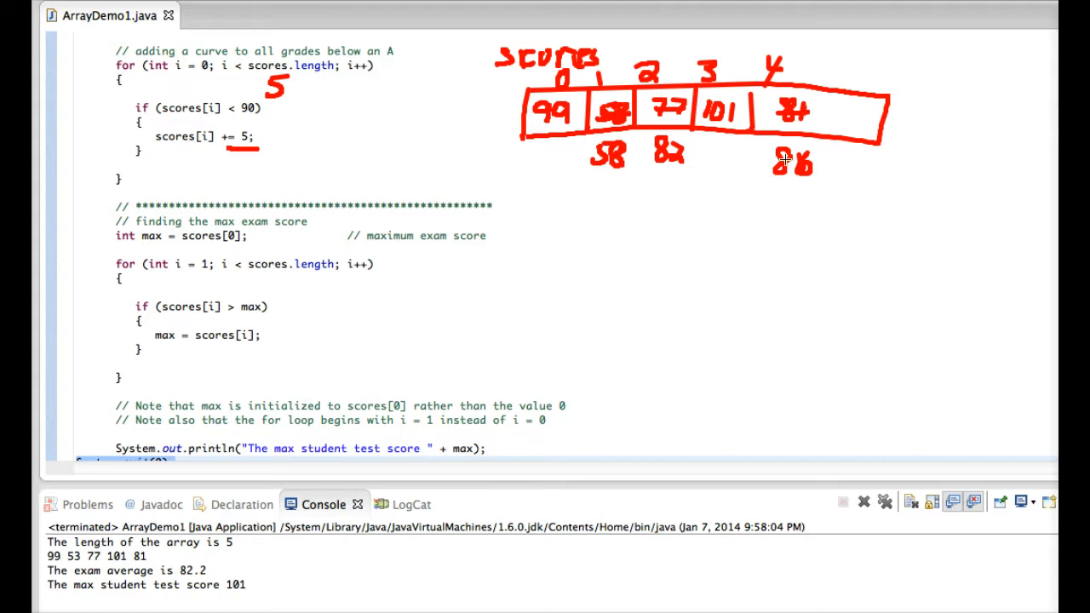
{"action": "mouse_move", "coordinate": [719, 126]}
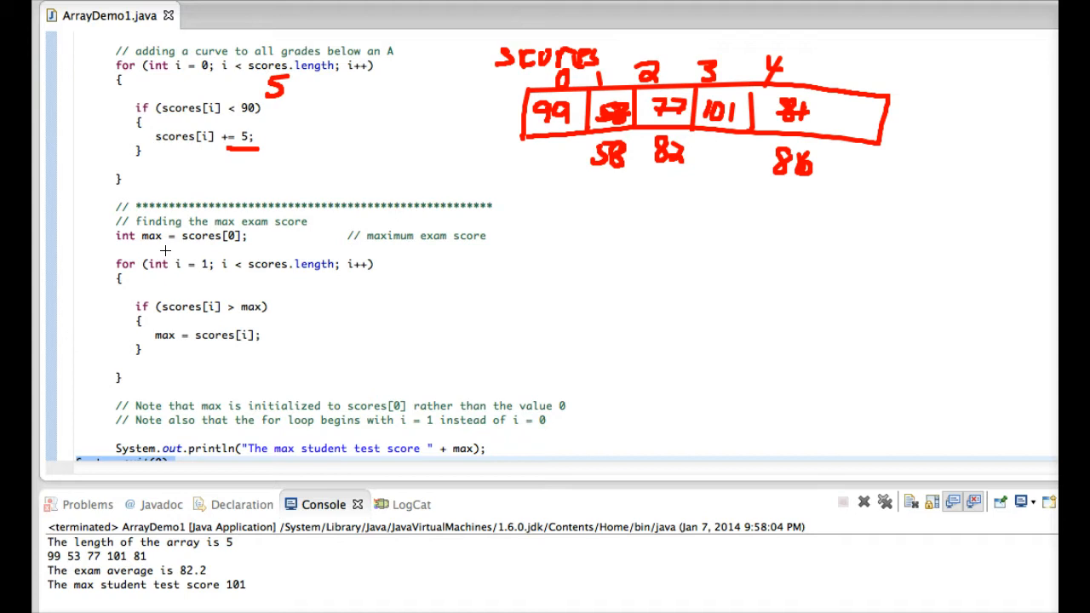
{"action": "mouse_move", "coordinate": [157, 241]}
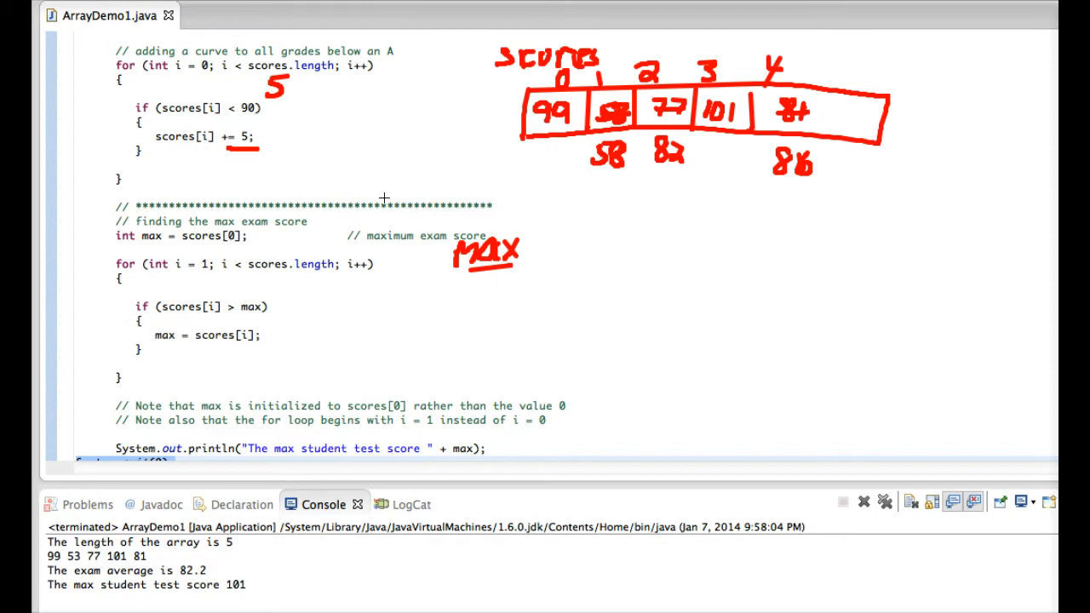
{"action": "mouse_move", "coordinate": [540, 157]}
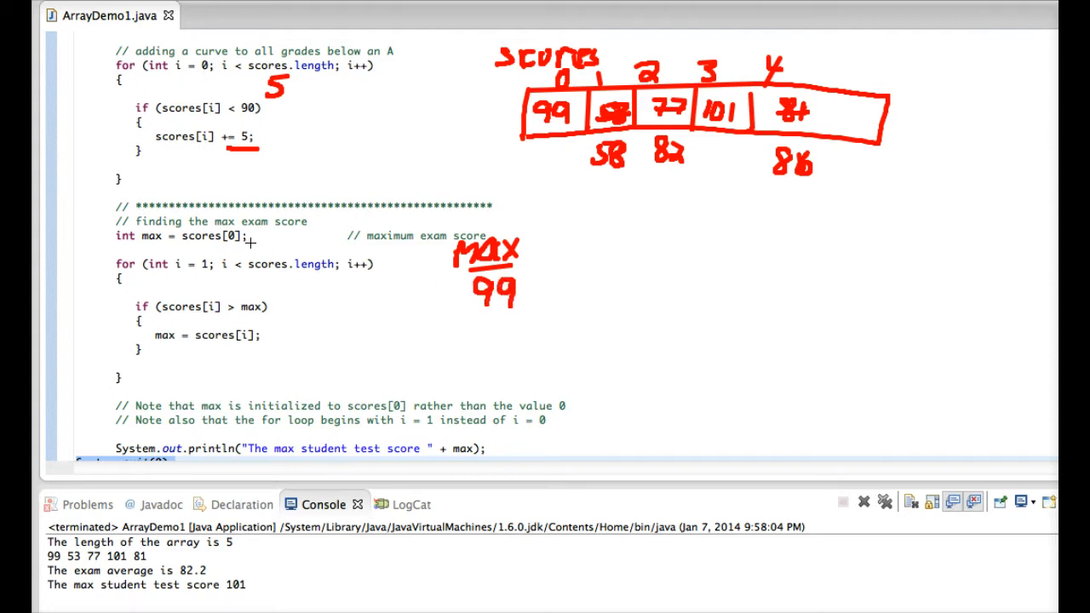
{"action": "mouse_move", "coordinate": [191, 264]}
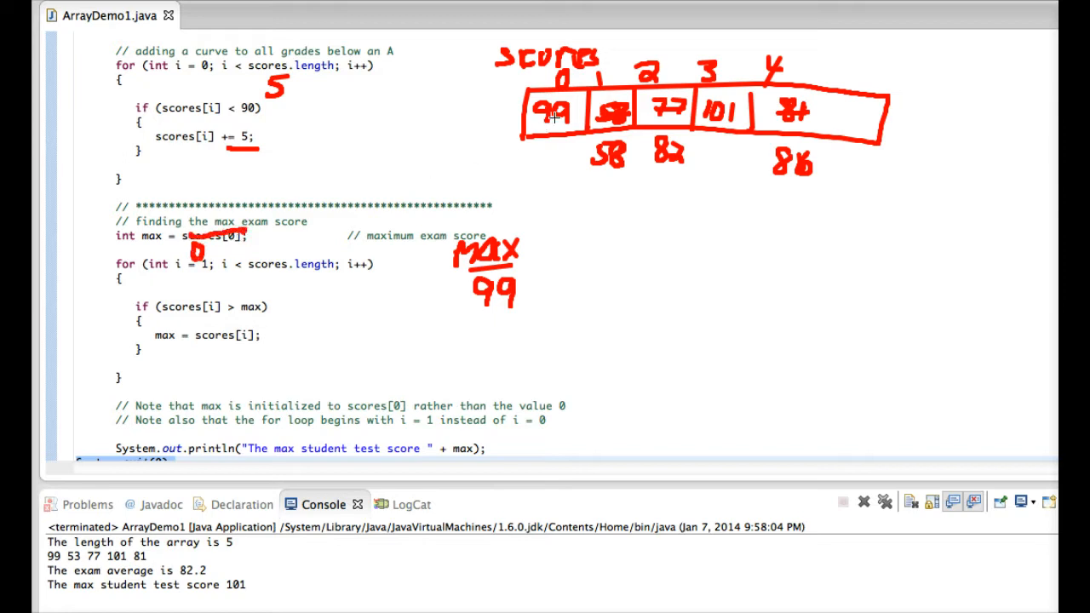
{"action": "mouse_move", "coordinate": [589, 123]}
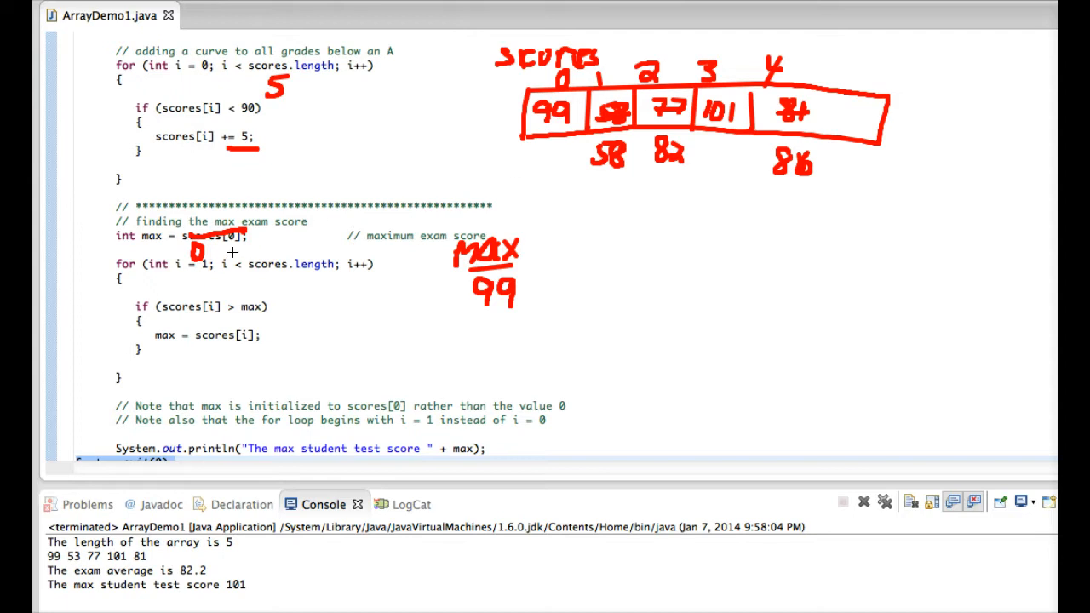
{"action": "mouse_move", "coordinate": [585, 132]}
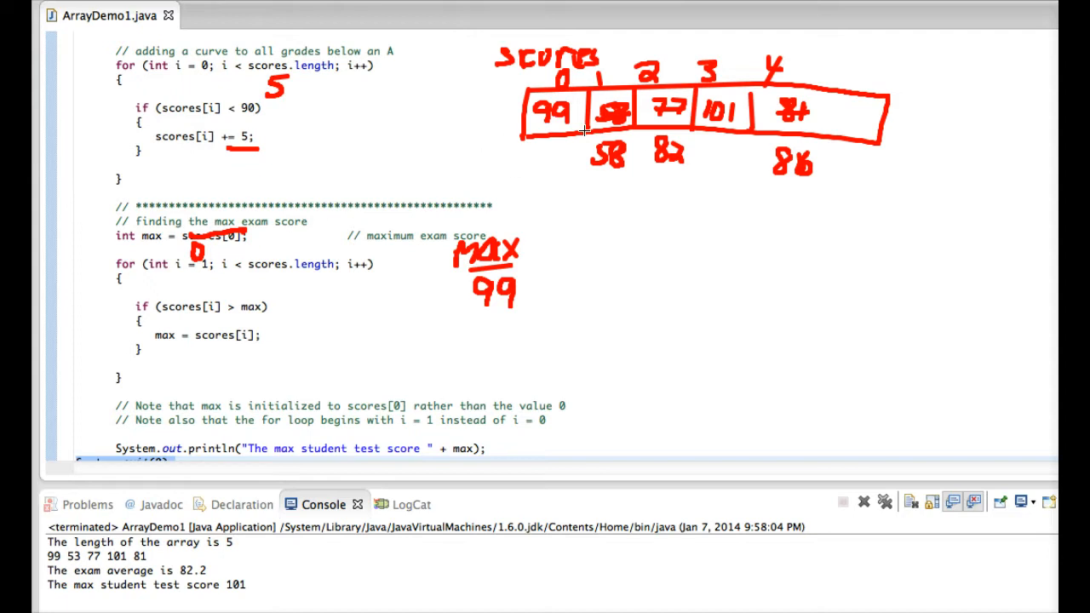
{"action": "mouse_move", "coordinate": [640, 164]}
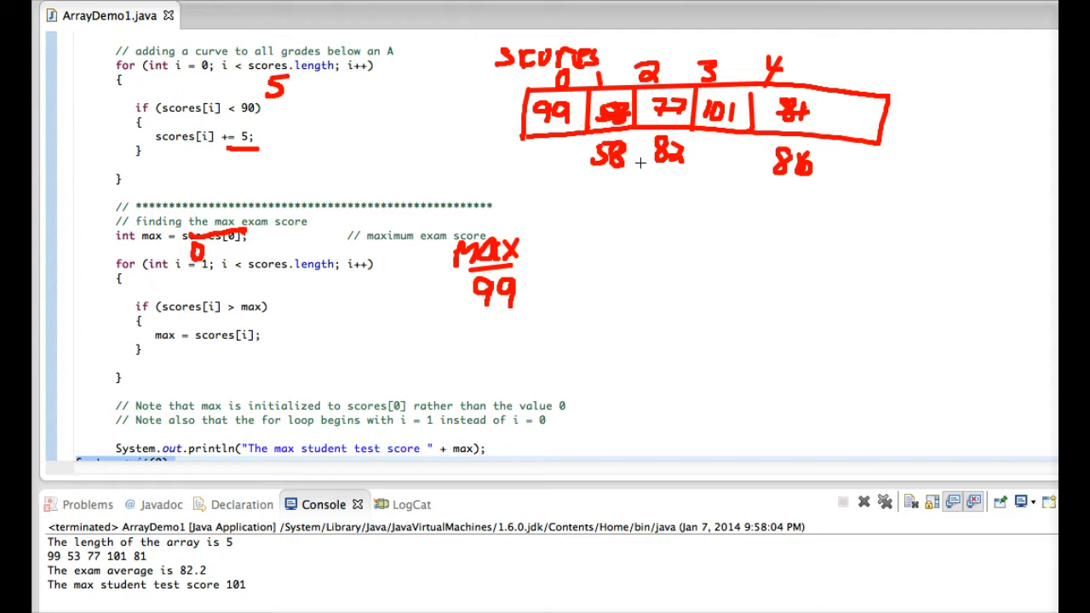
{"action": "mouse_move", "coordinate": [690, 208]}
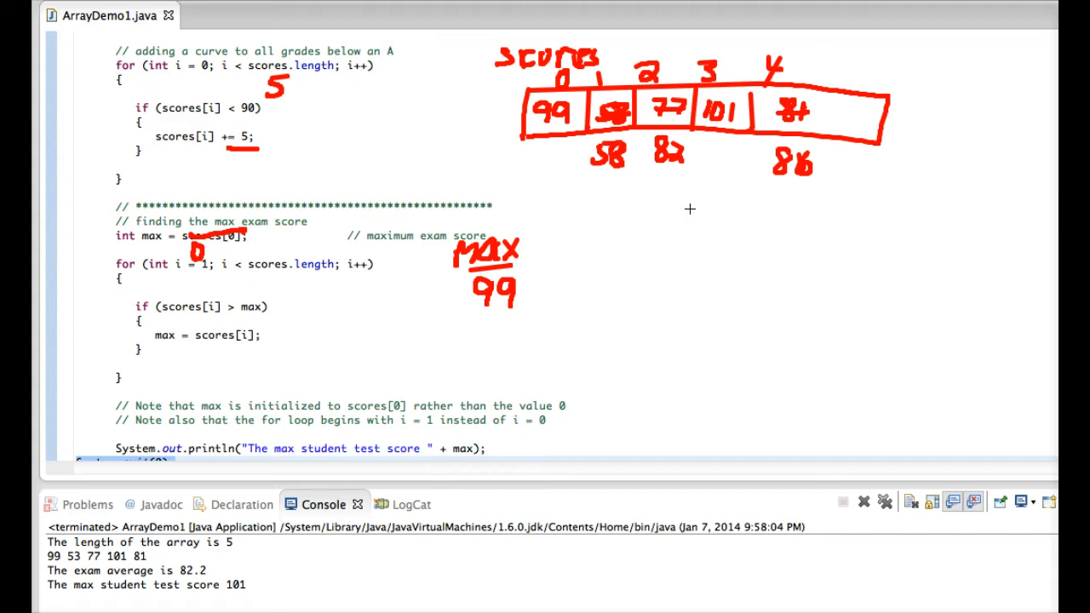
{"action": "mouse_move", "coordinate": [778, 115]}
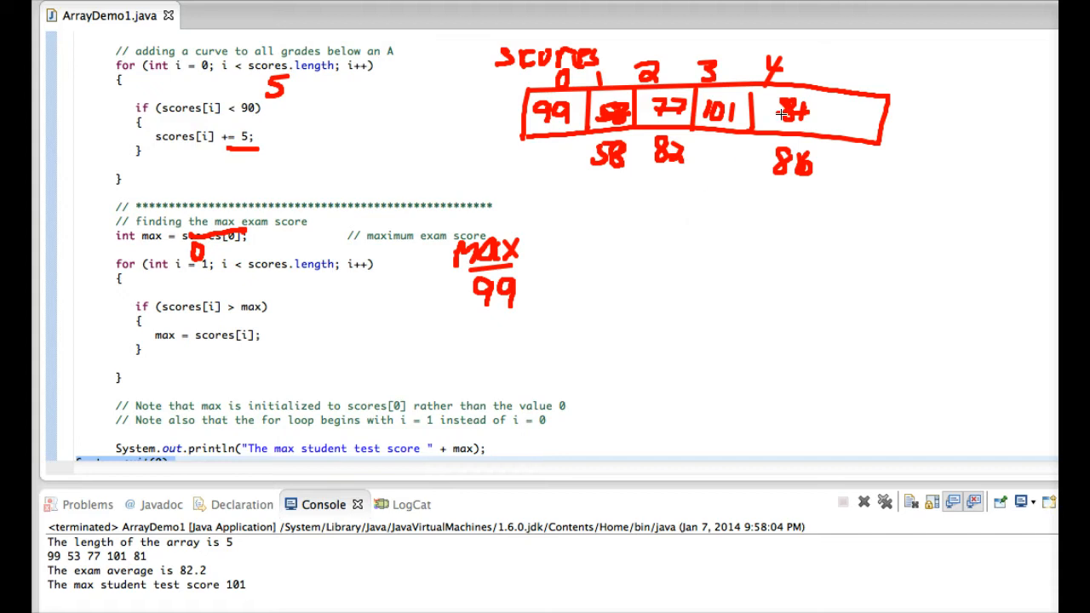
{"action": "mouse_move", "coordinate": [715, 134]}
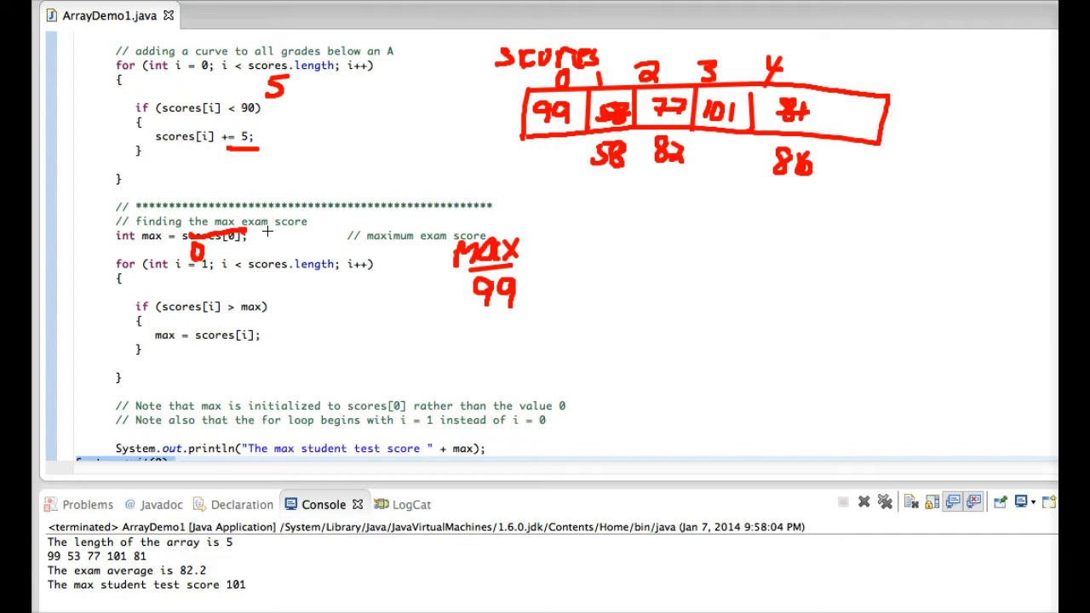
{"action": "mouse_move", "coordinate": [157, 244]}
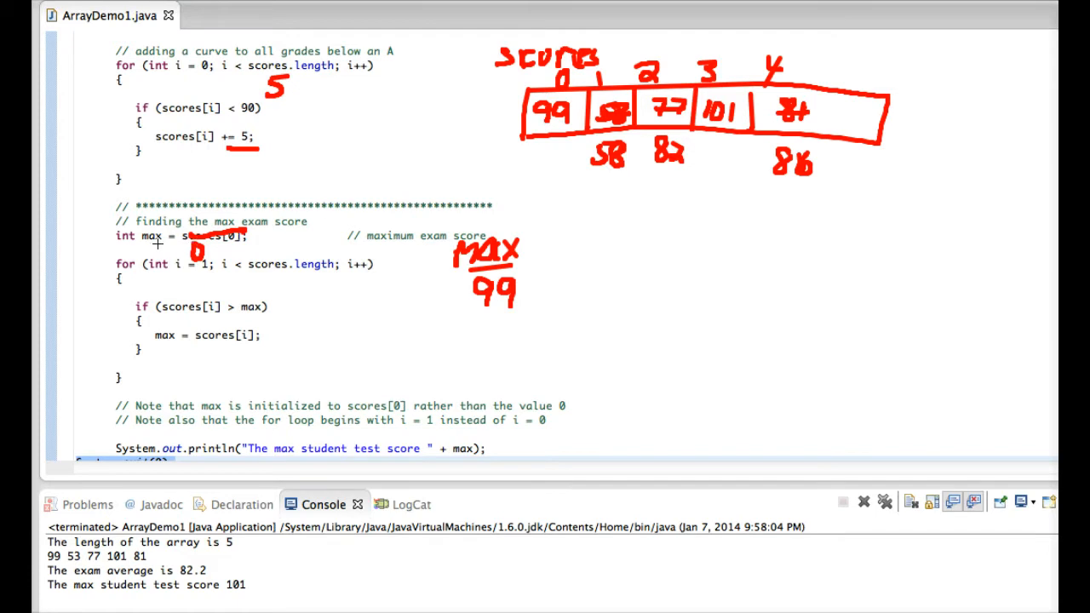
{"action": "mouse_move", "coordinate": [345, 231]}
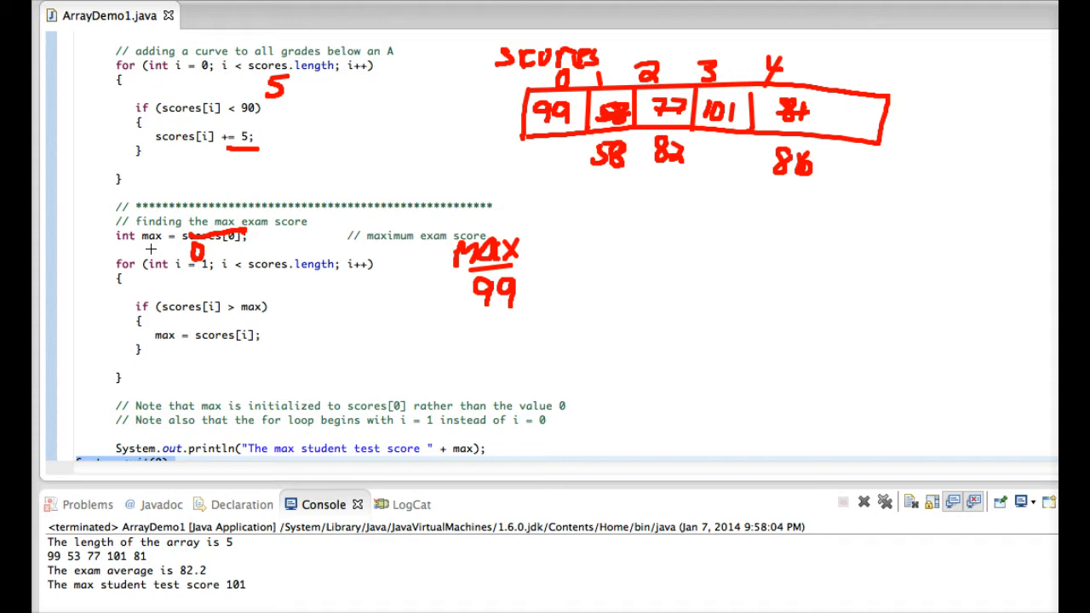
{"action": "mouse_move", "coordinate": [268, 223]}
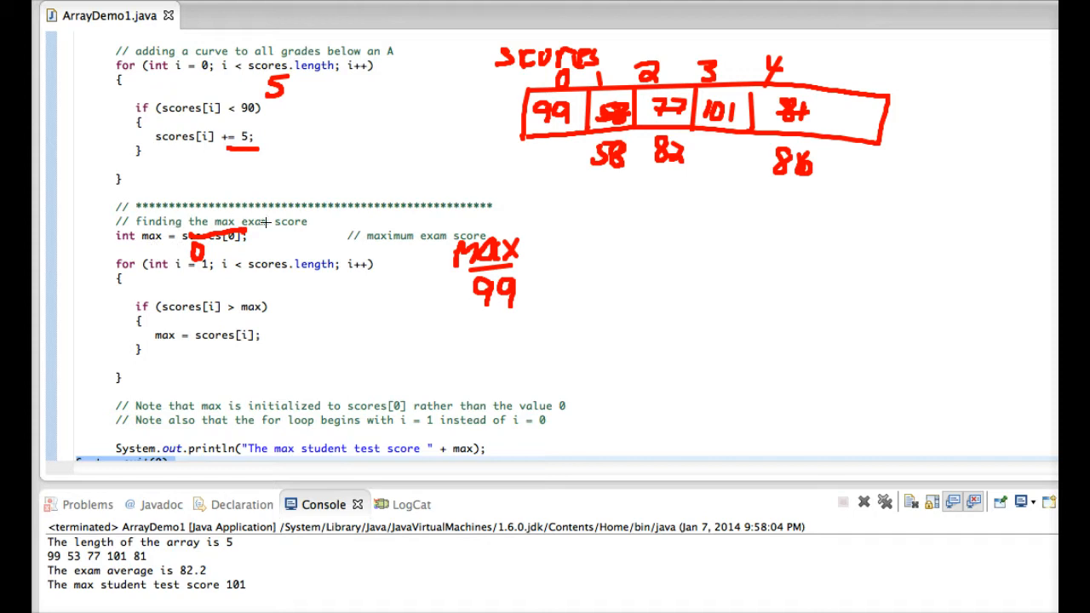
{"action": "mouse_move", "coordinate": [556, 125]}
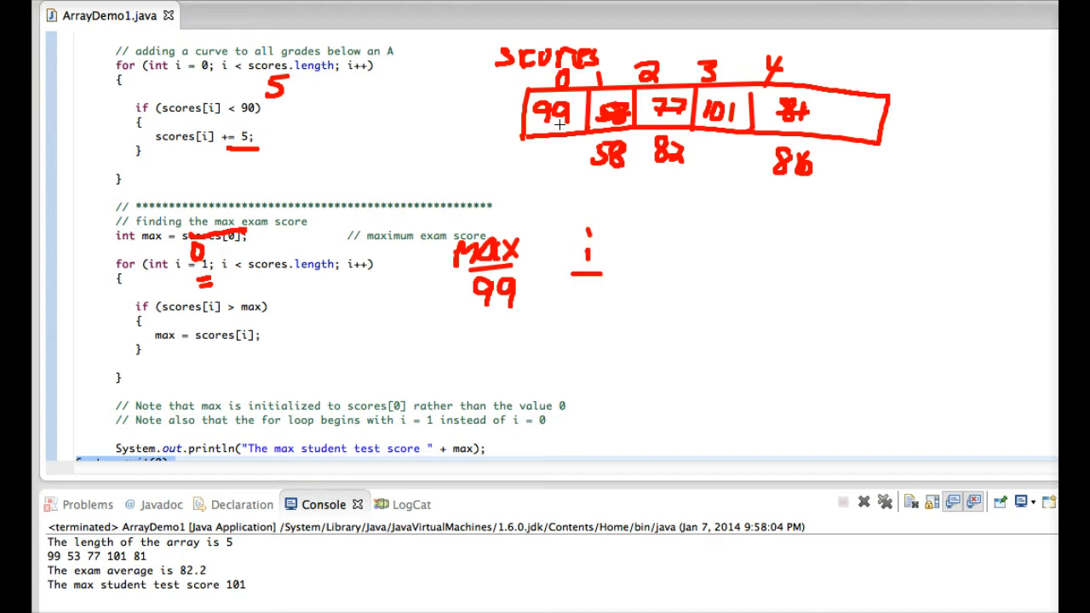
{"action": "mouse_move", "coordinate": [584, 296]}
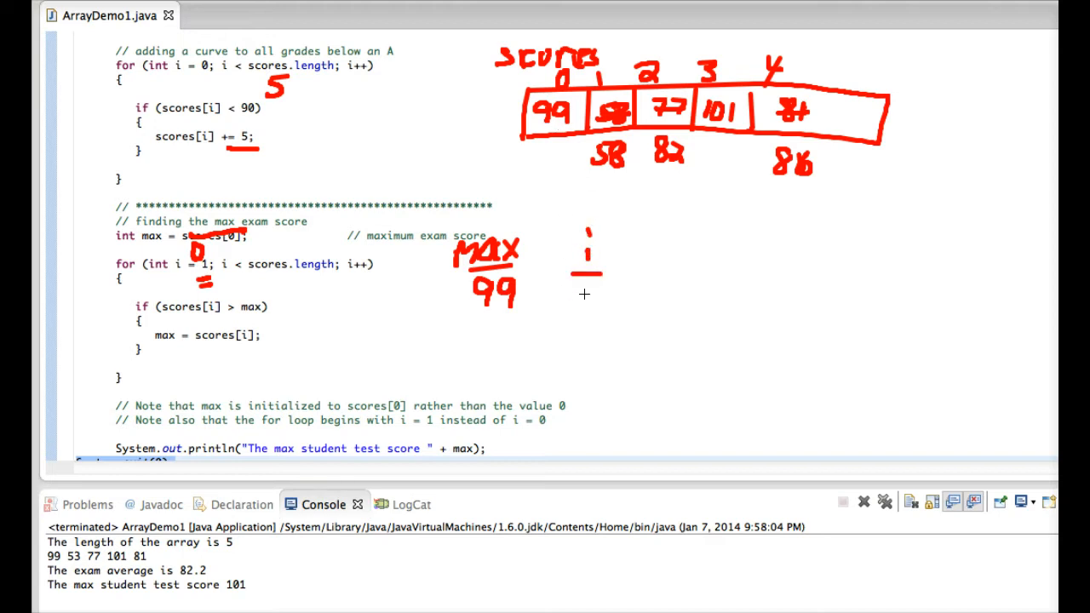
{"action": "mouse_move", "coordinate": [590, 288]}
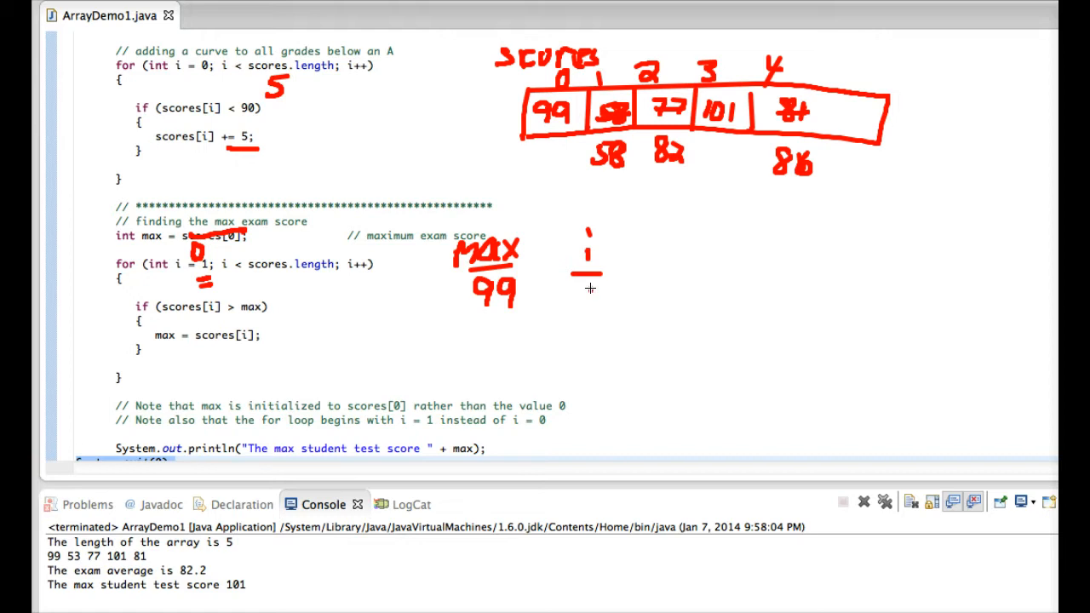
Step: Record 1 as i's starting value and draw the loop returning to the i++ increment
{"action": "left_click_drag", "start_coordinate": [587, 286], "coordinate": [592, 311]}
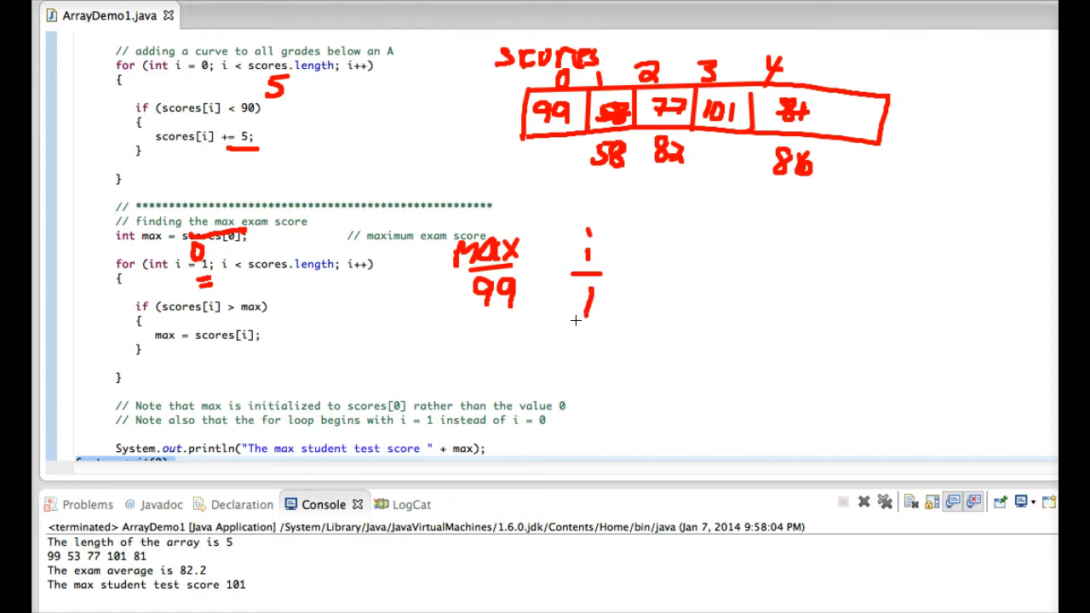
{"action": "mouse_move", "coordinate": [609, 167]}
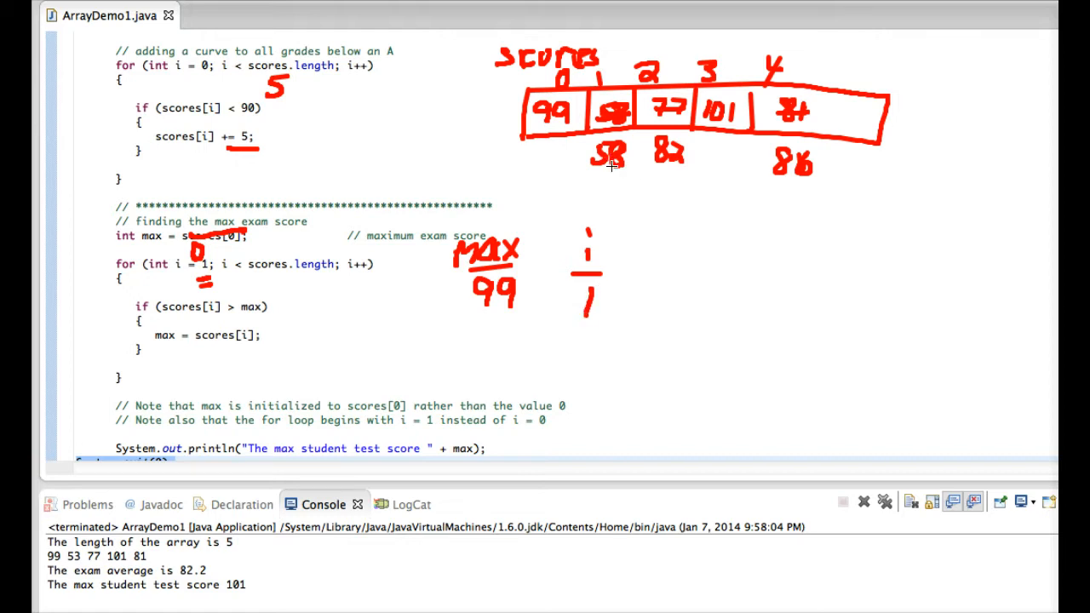
{"action": "mouse_move", "coordinate": [181, 313]}
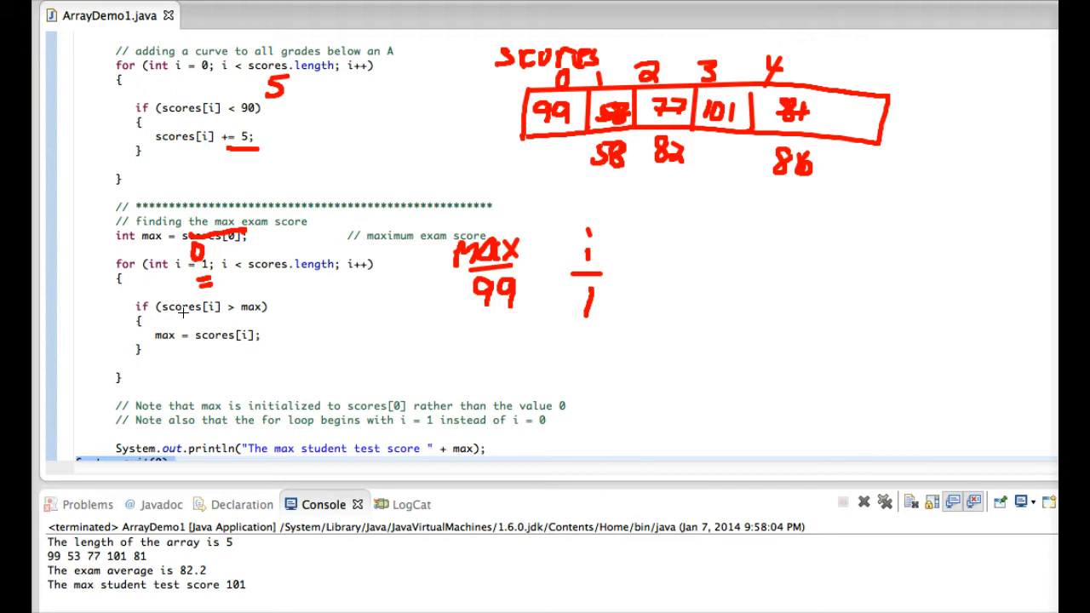
{"action": "mouse_move", "coordinate": [227, 312]}
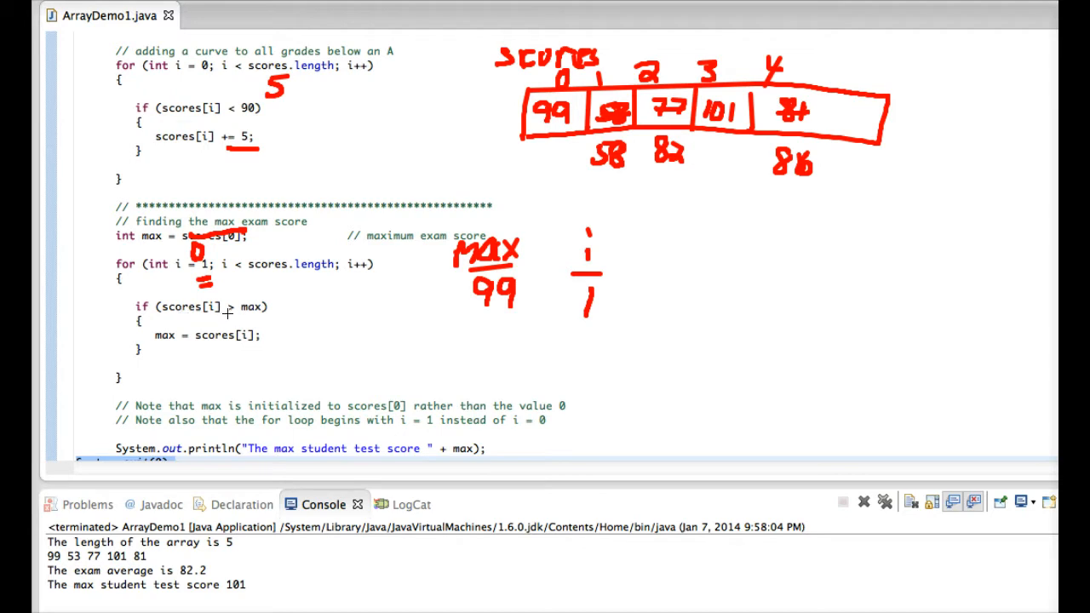
{"action": "mouse_move", "coordinate": [603, 168]}
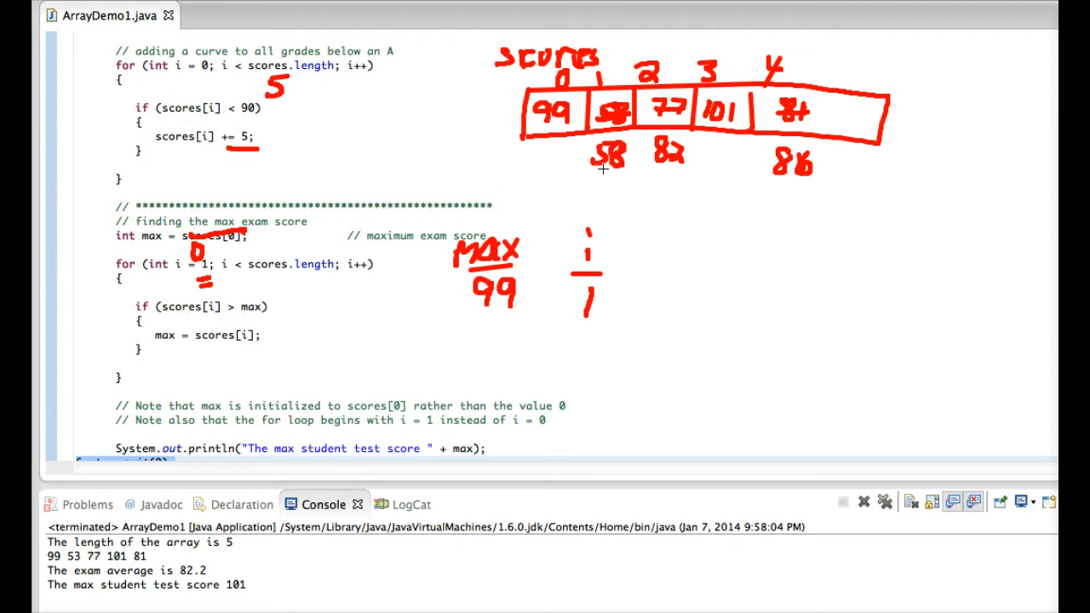
{"action": "mouse_move", "coordinate": [497, 287]}
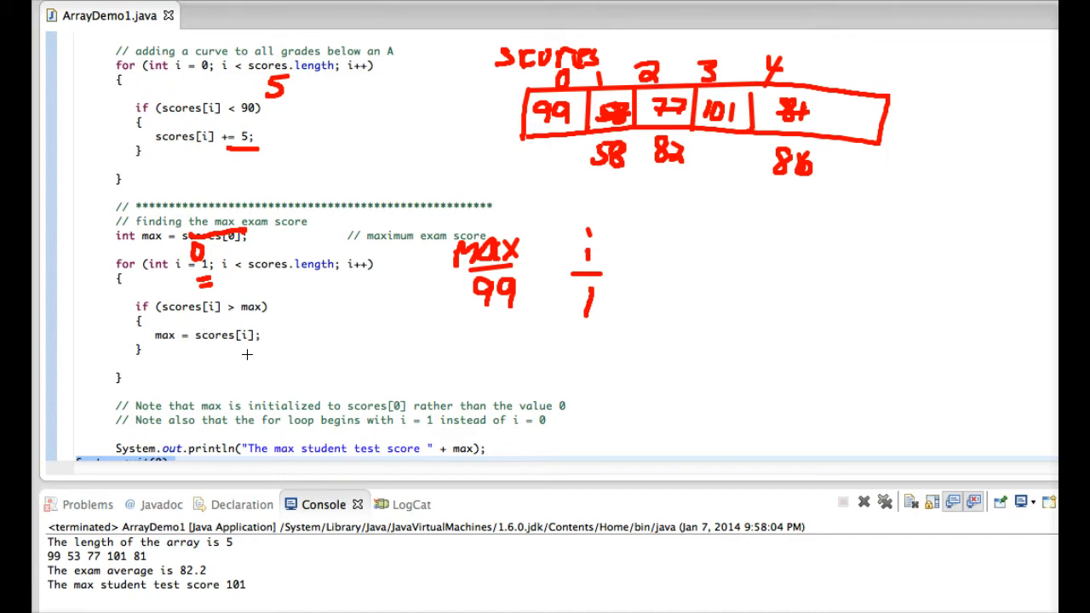
{"action": "left_click_drag", "start_coordinate": [272, 371], "coordinate": [379, 277]}
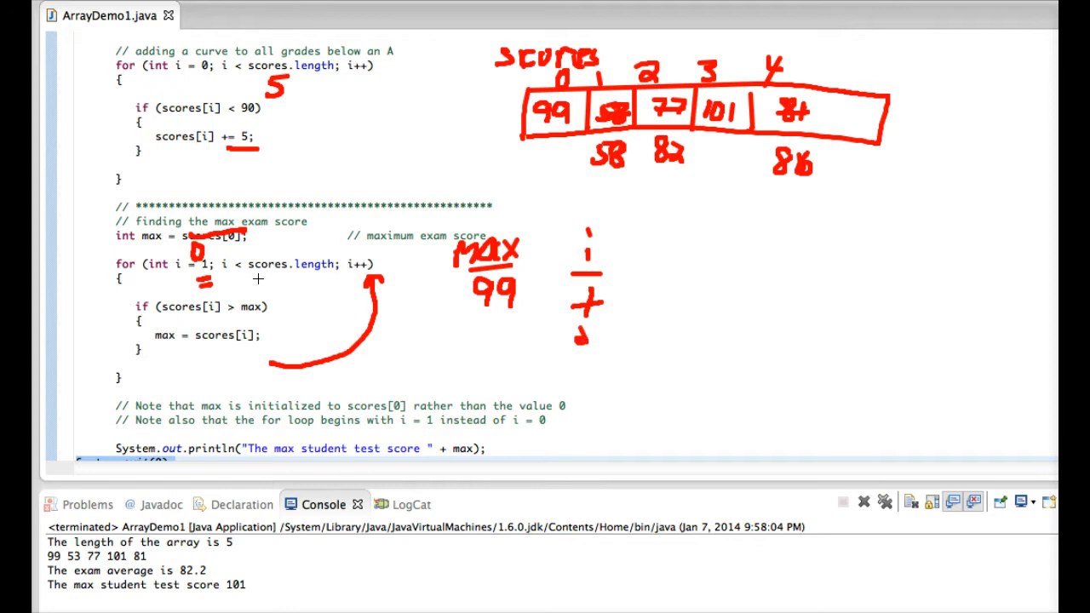
{"action": "mouse_move", "coordinate": [286, 243]}
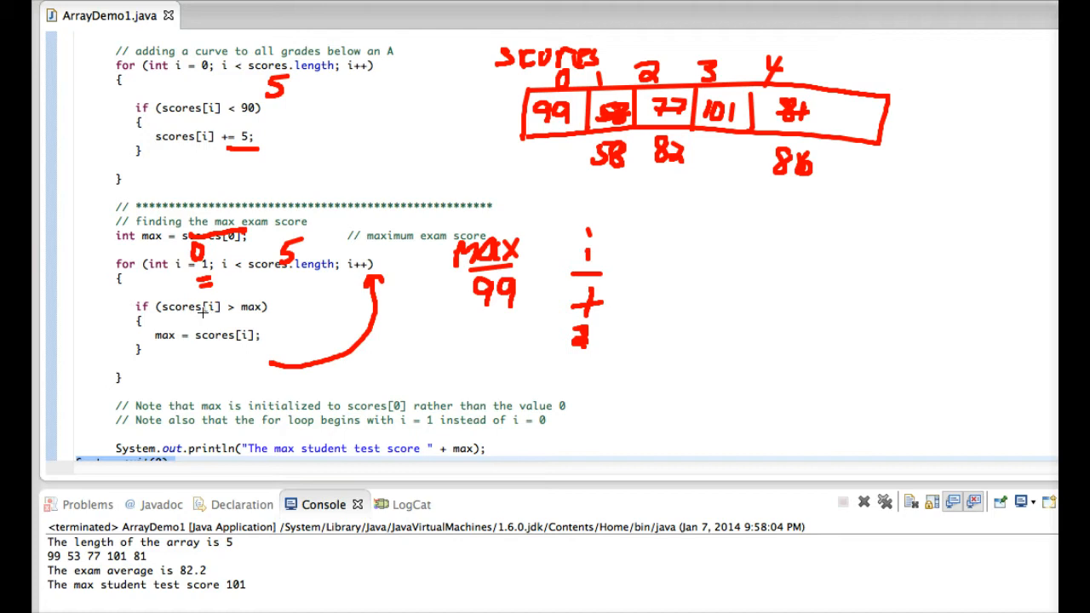
{"action": "mouse_move", "coordinate": [212, 307]}
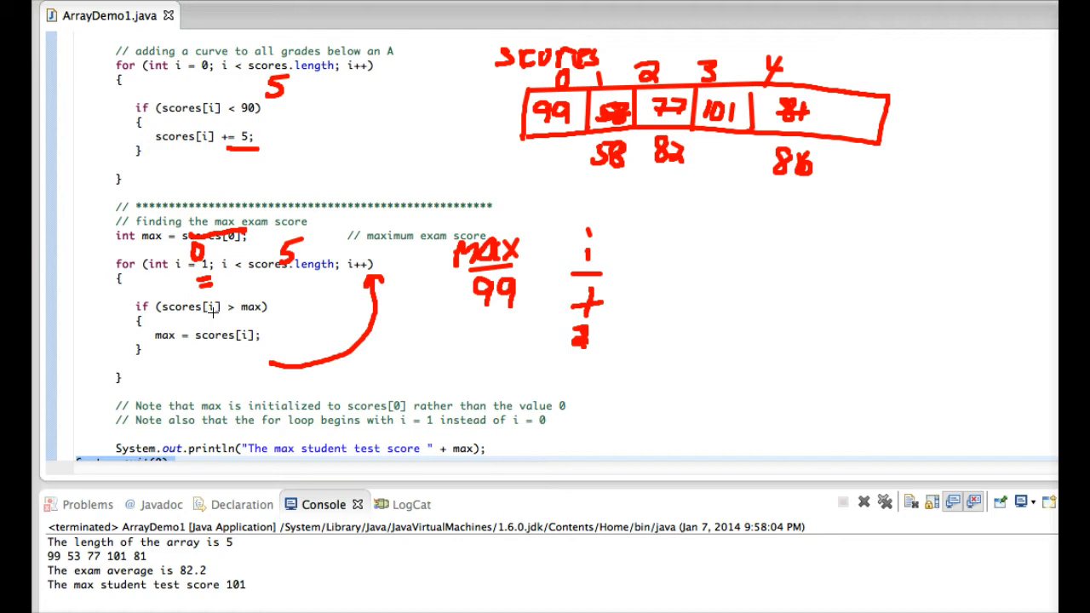
{"action": "mouse_move", "coordinate": [642, 91]}
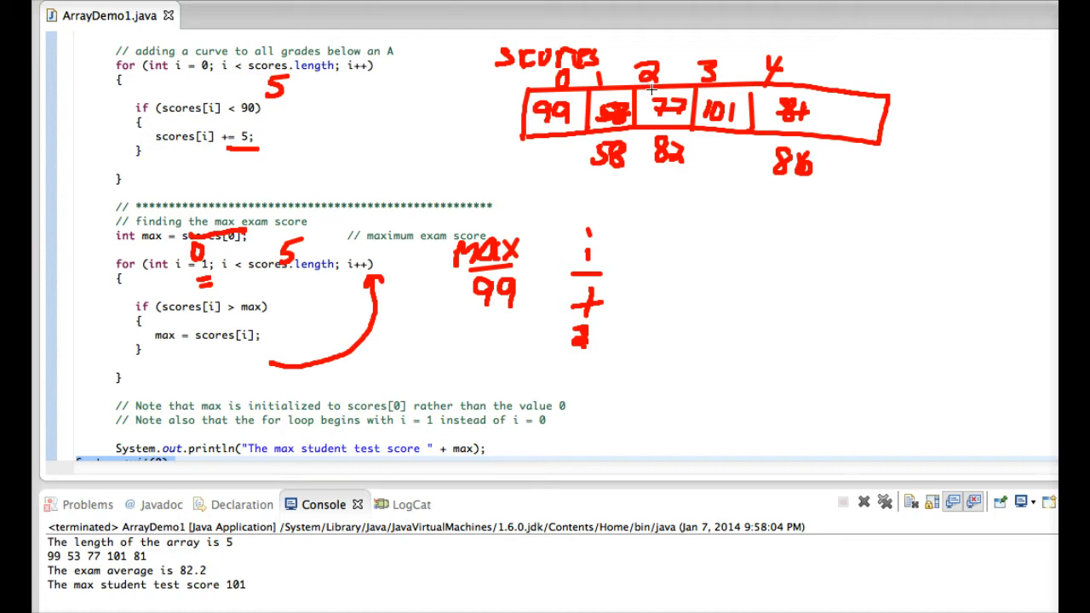
{"action": "mouse_move", "coordinate": [664, 168]}
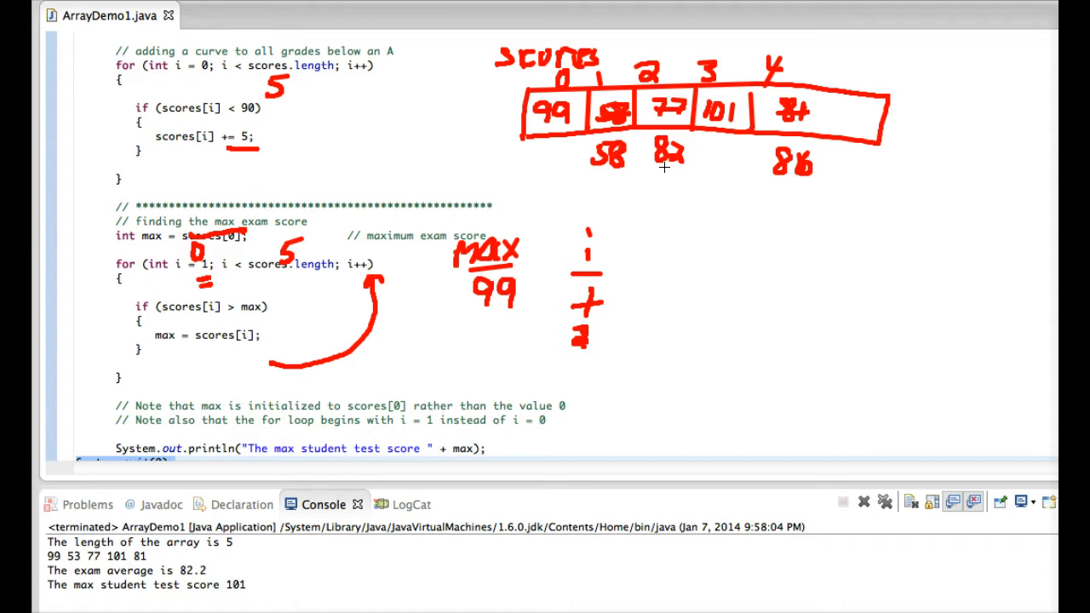
{"action": "mouse_move", "coordinate": [669, 165]}
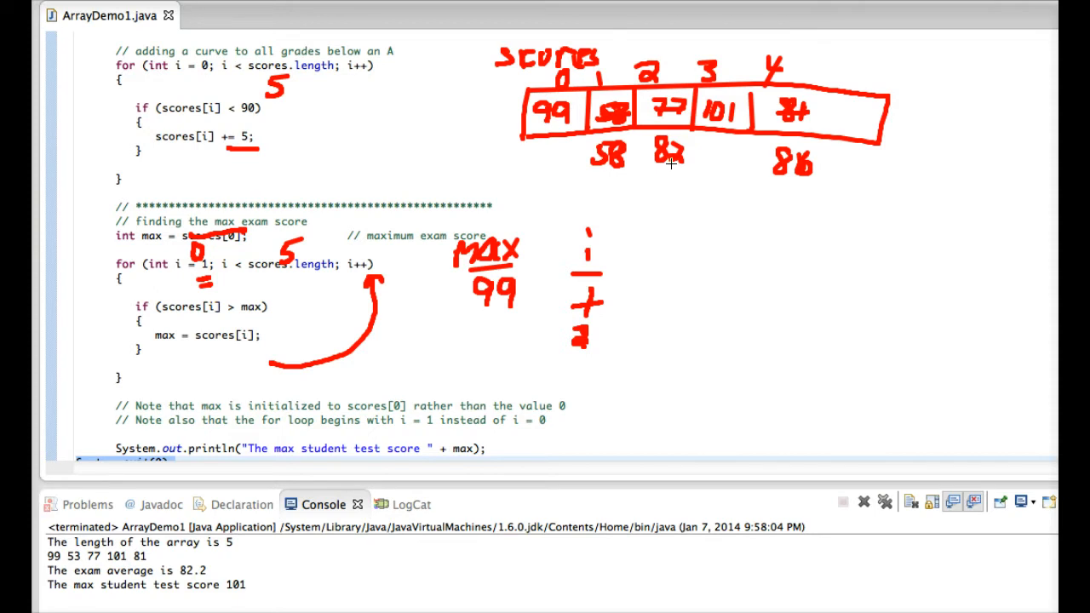
{"action": "mouse_move", "coordinate": [570, 255]}
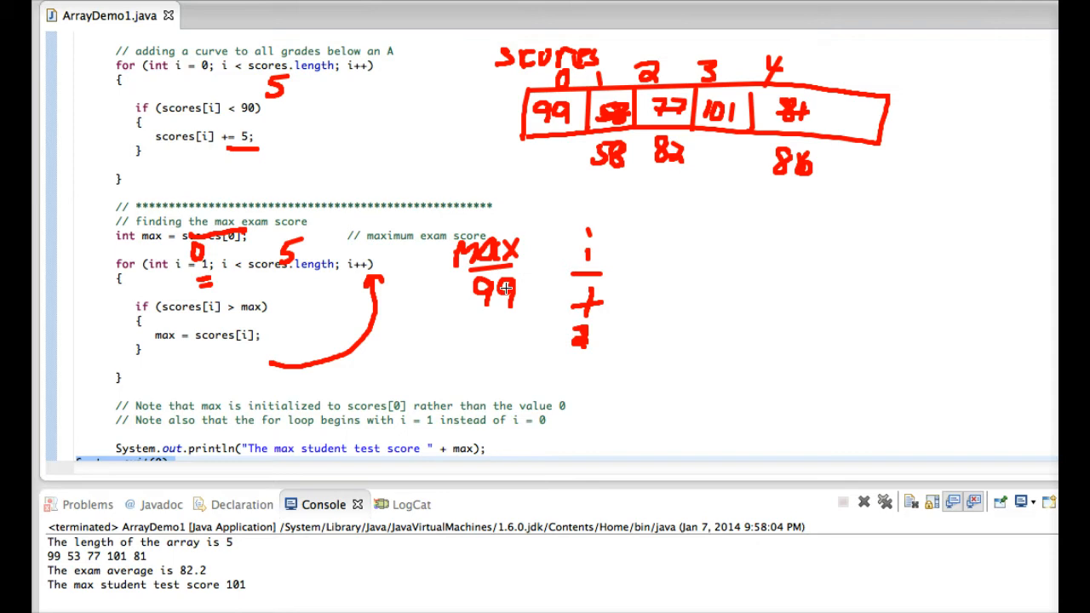
{"action": "mouse_move", "coordinate": [301, 361]}
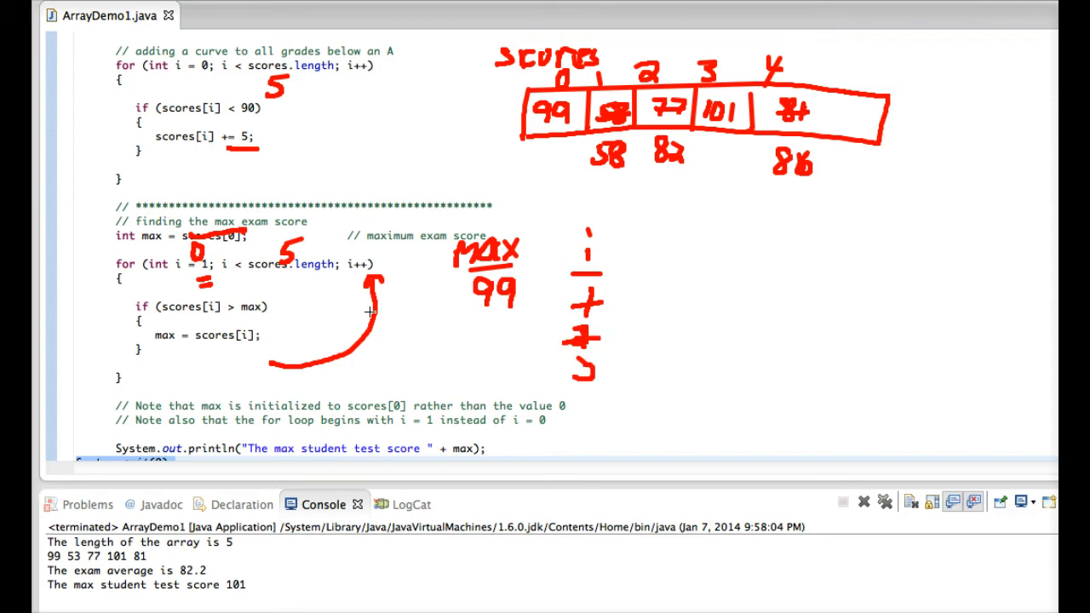
{"action": "mouse_move", "coordinate": [268, 278]}
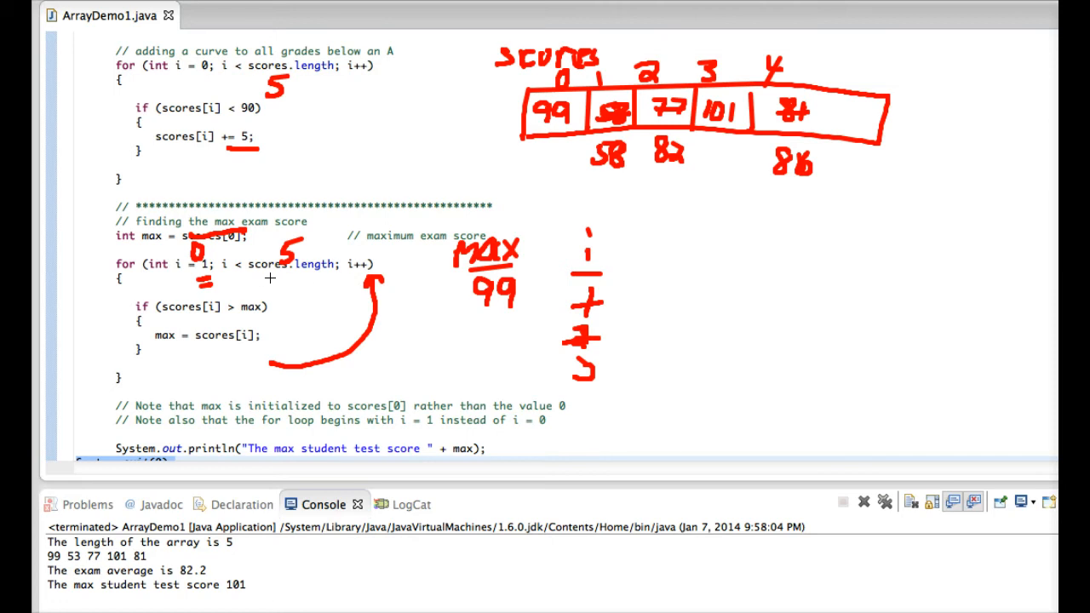
{"action": "mouse_move", "coordinate": [292, 285]}
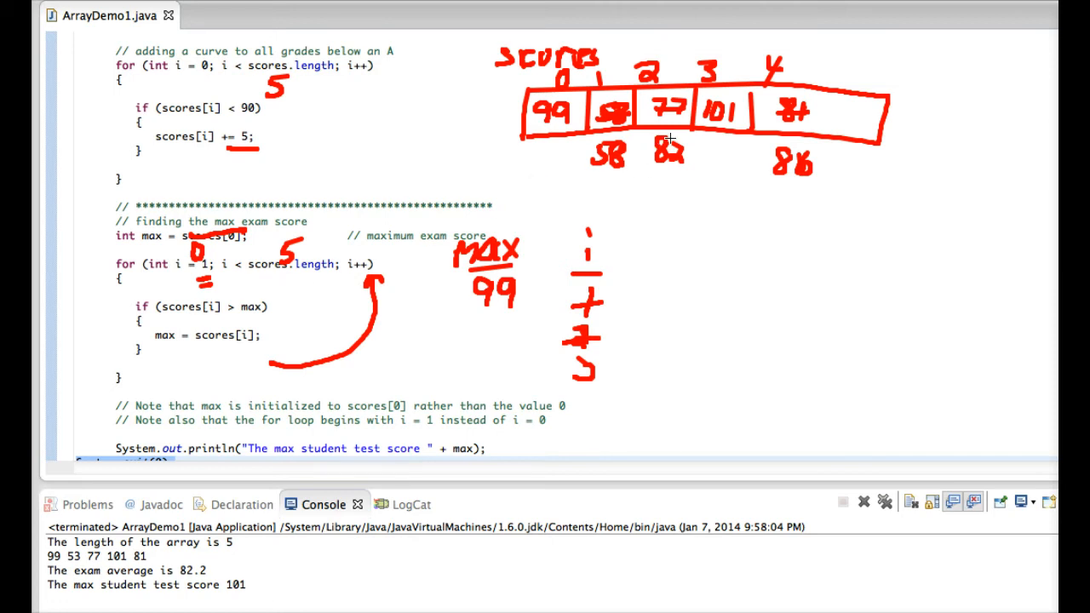
{"action": "mouse_move", "coordinate": [262, 313]}
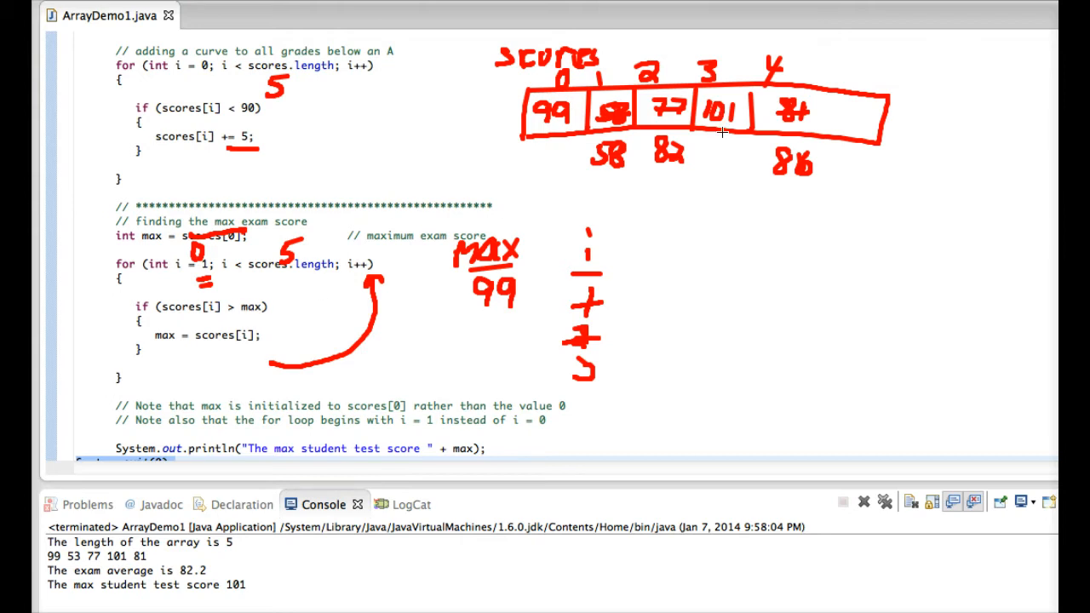
{"action": "mouse_move", "coordinate": [383, 251]}
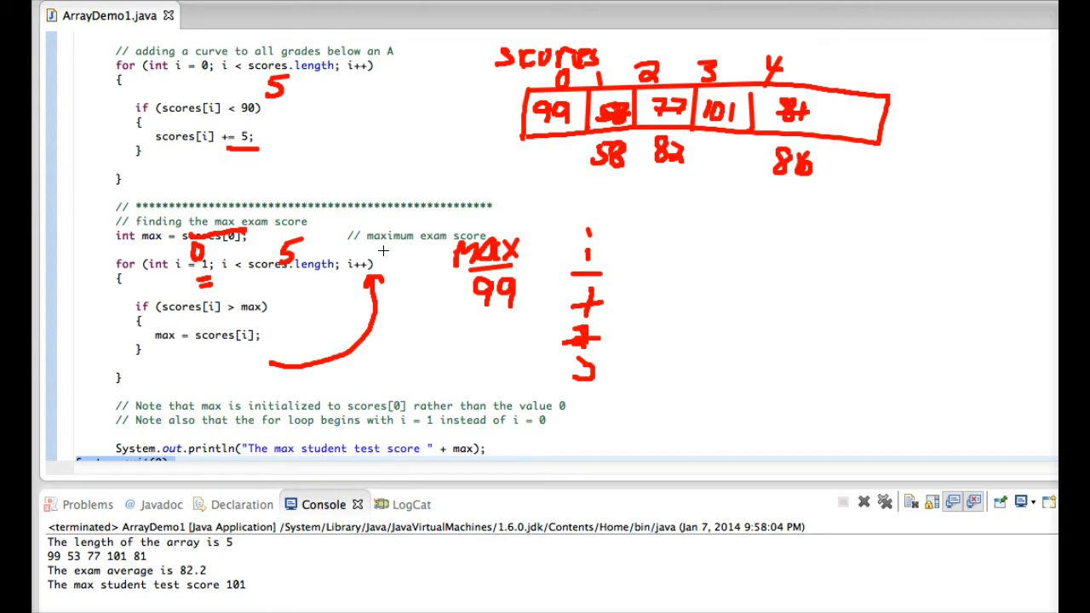
{"action": "mouse_move", "coordinate": [688, 156]}
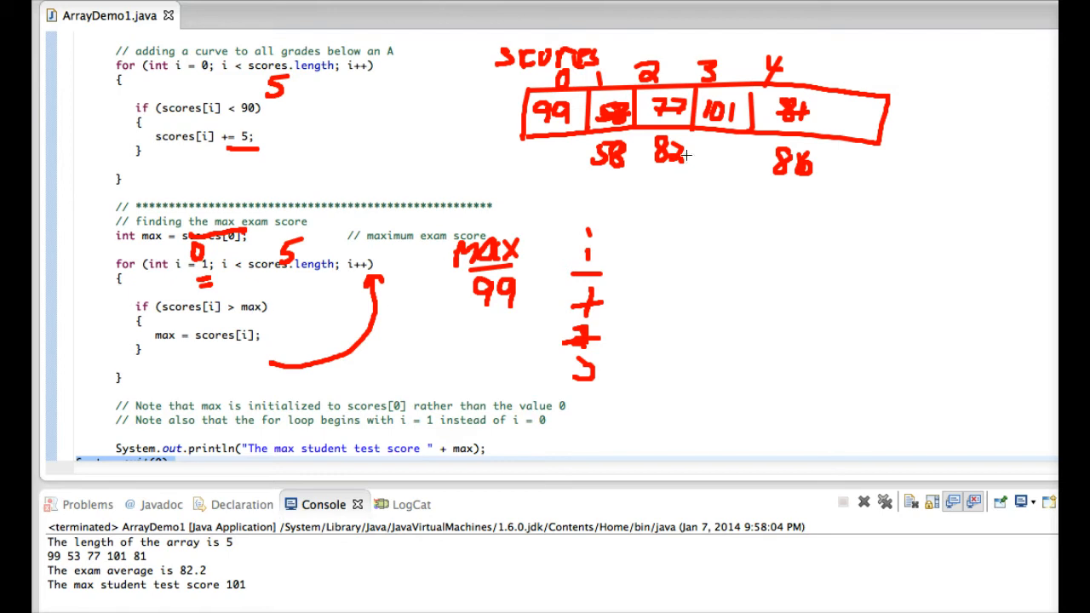
{"action": "mouse_move", "coordinate": [503, 287]}
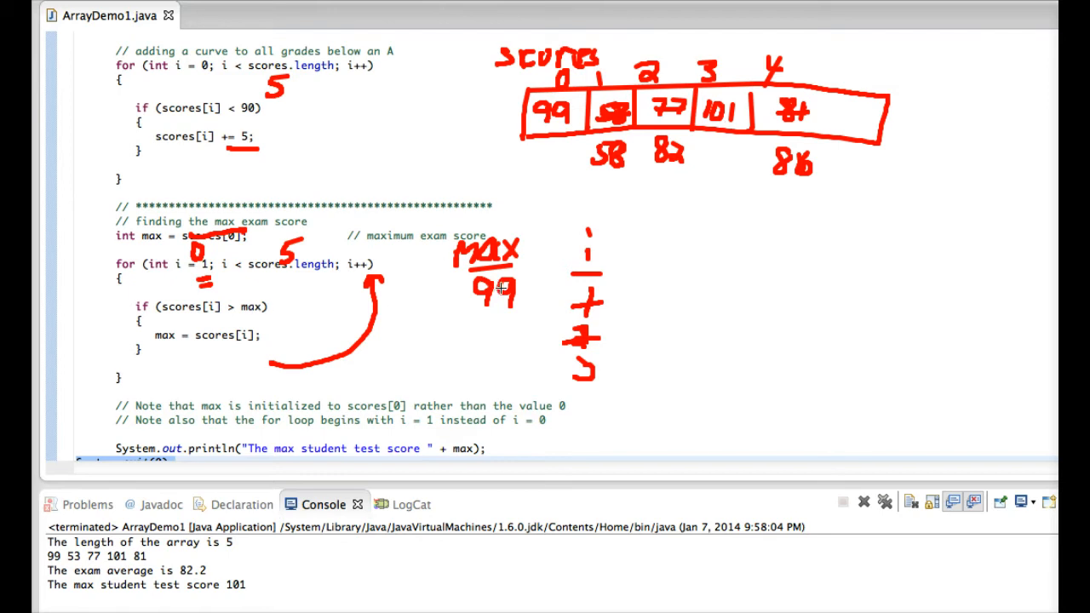
{"action": "mouse_move", "coordinate": [500, 296]}
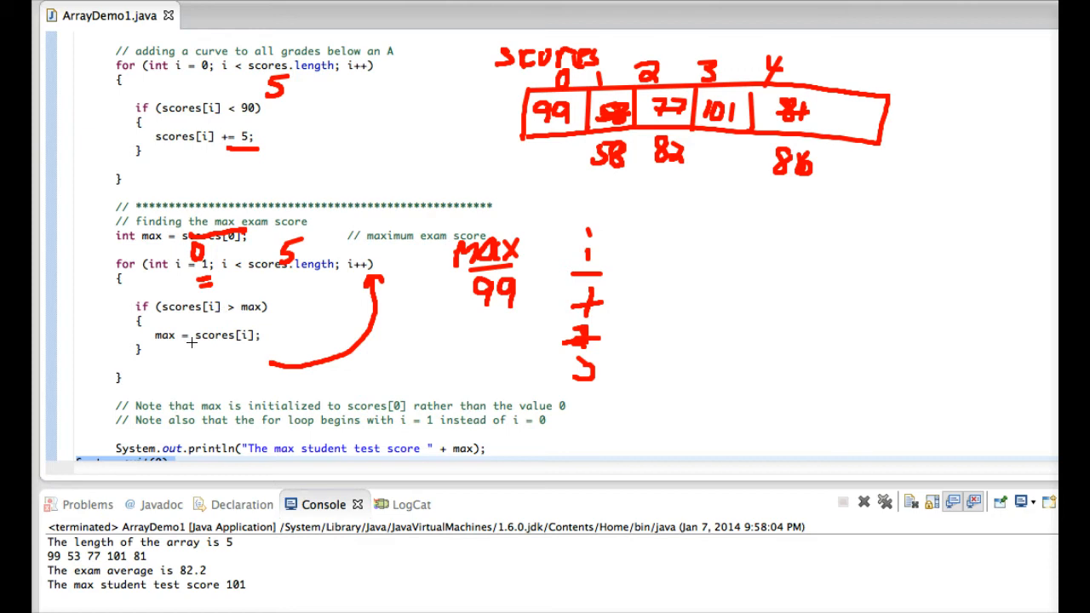
{"action": "mouse_move", "coordinate": [197, 340]}
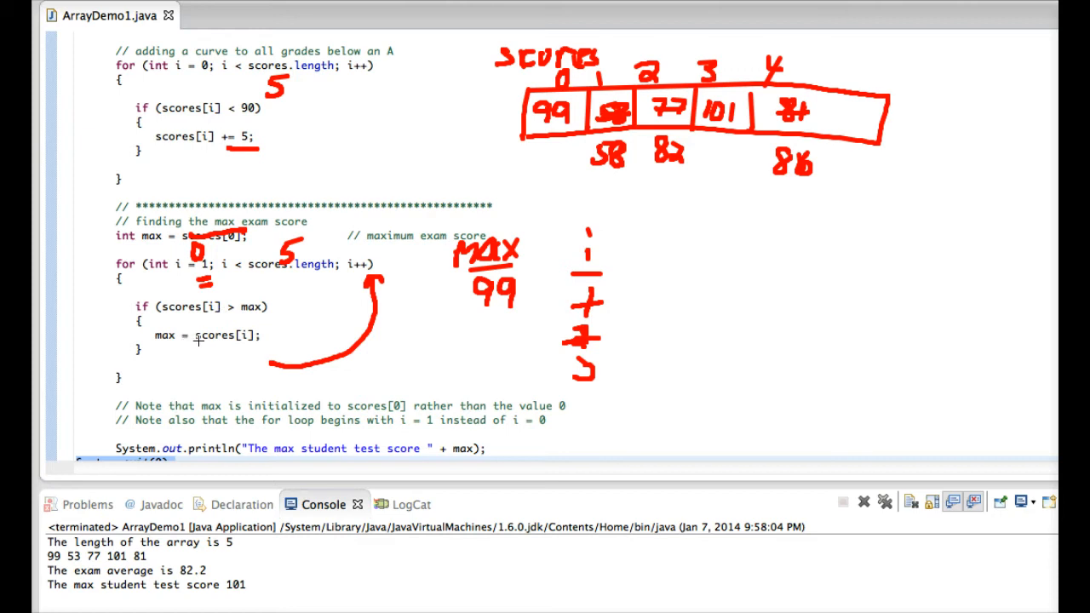
{"action": "mouse_move", "coordinate": [228, 341]}
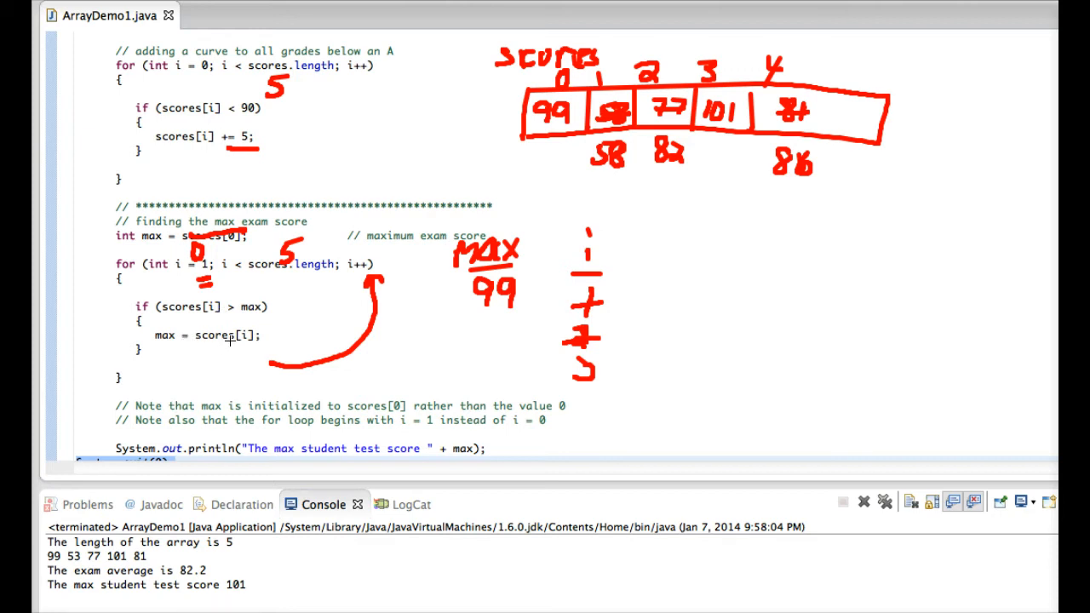
{"action": "mouse_move", "coordinate": [489, 355]}
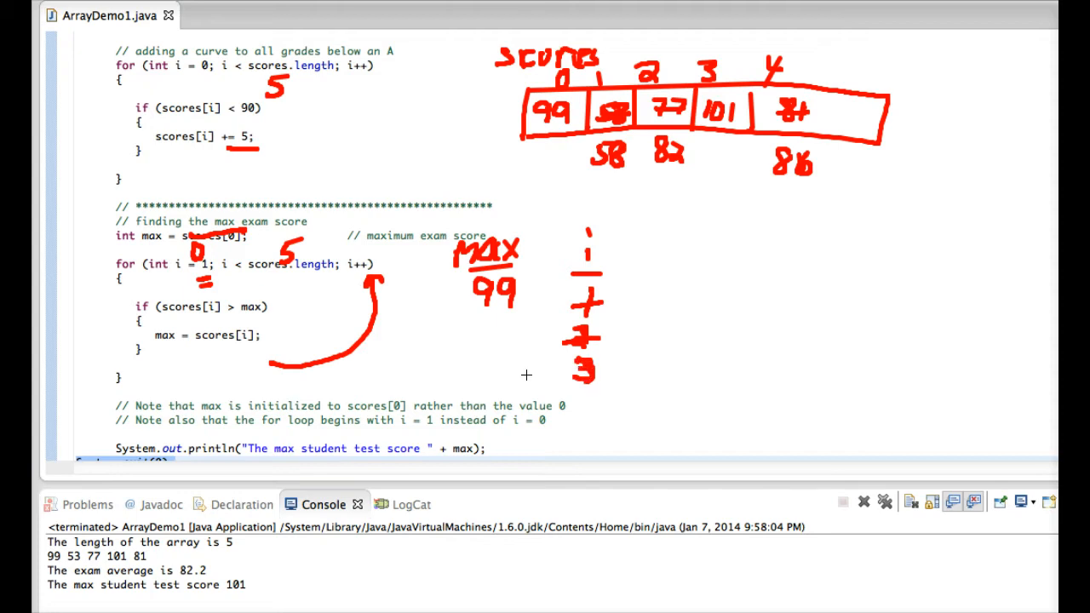
{"action": "mouse_move", "coordinate": [298, 329]}
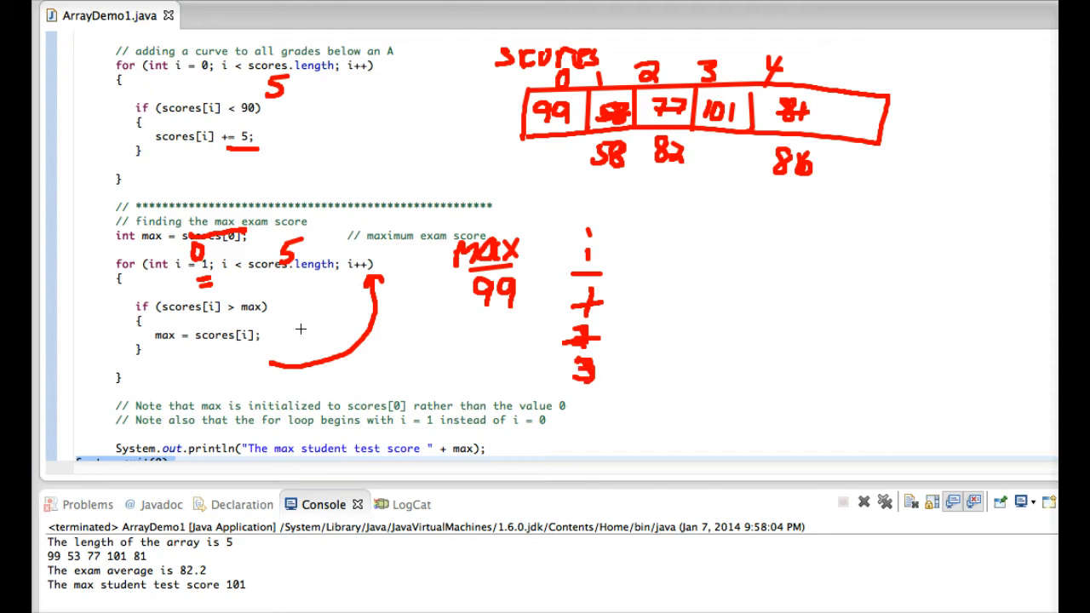
Step: Sketch 101 flowing into the max = scores[i] assignment with the red pen
{"action": "left_click_drag", "start_coordinate": [217, 358], "coordinate": [247, 366]}
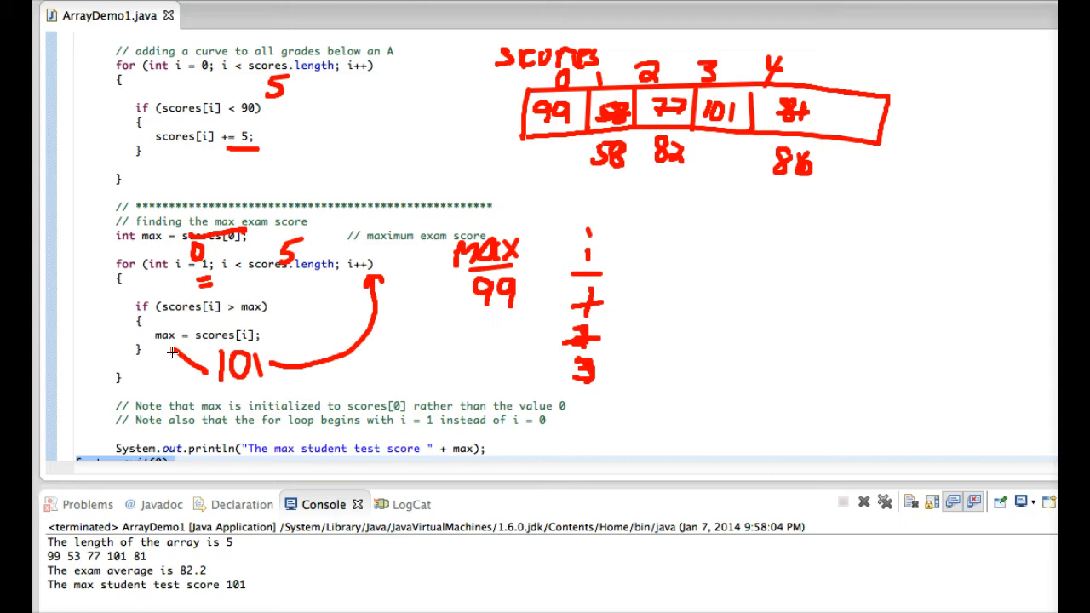
{"action": "mouse_move", "coordinate": [177, 351]}
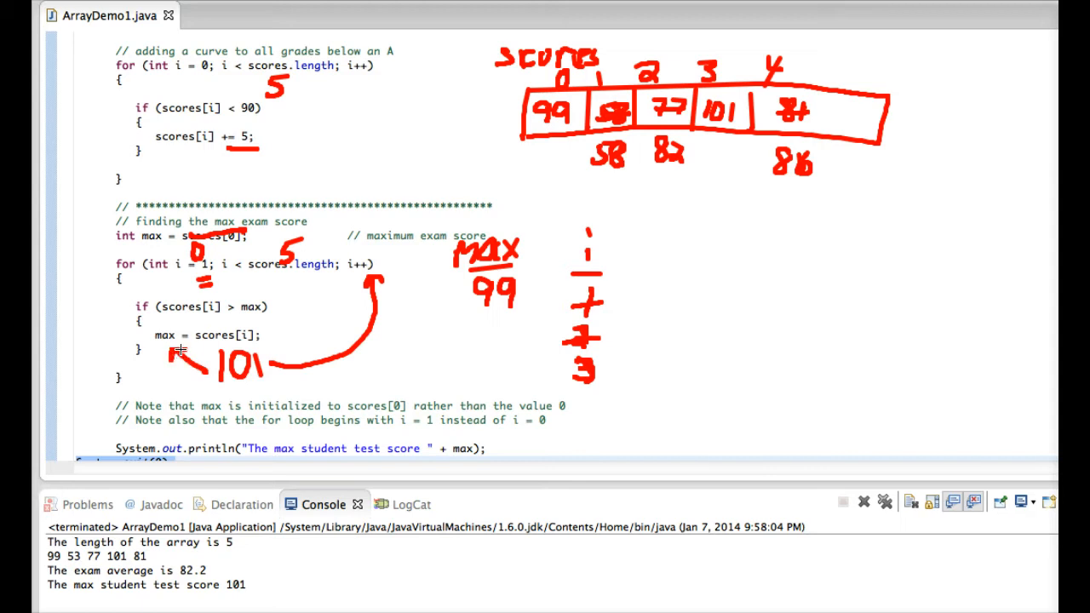
{"action": "mouse_move", "coordinate": [495, 294]}
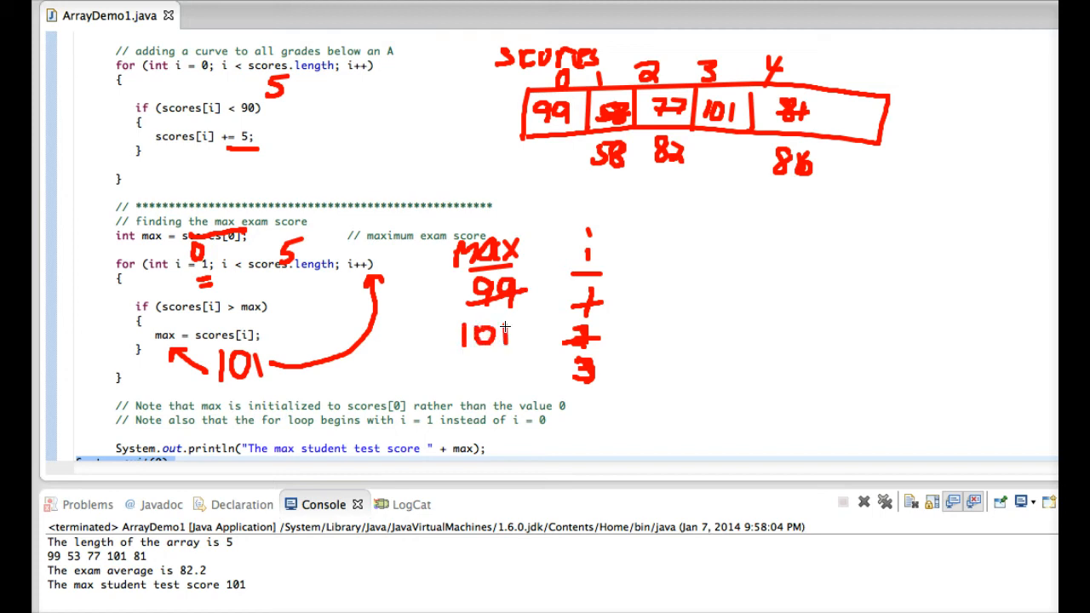
{"action": "mouse_move", "coordinate": [554, 114]}
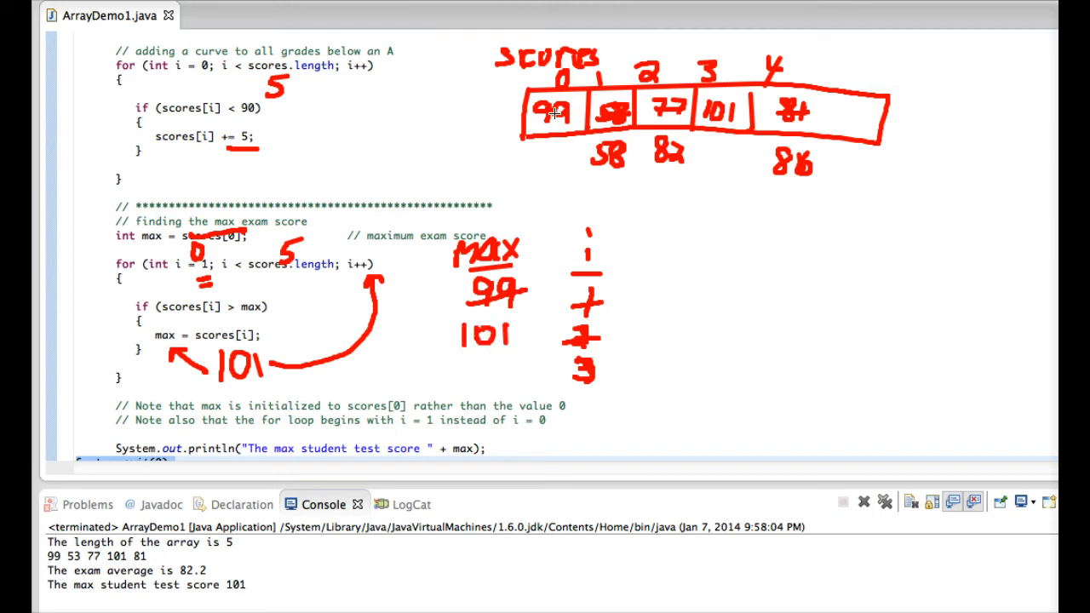
{"action": "mouse_move", "coordinate": [628, 156]}
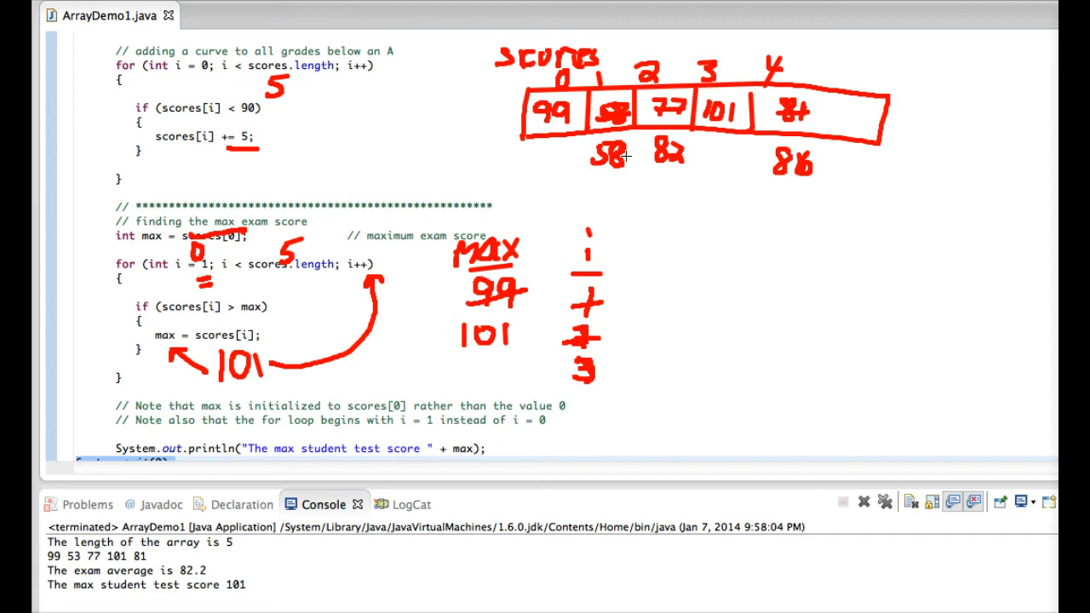
{"action": "mouse_move", "coordinate": [721, 120]}
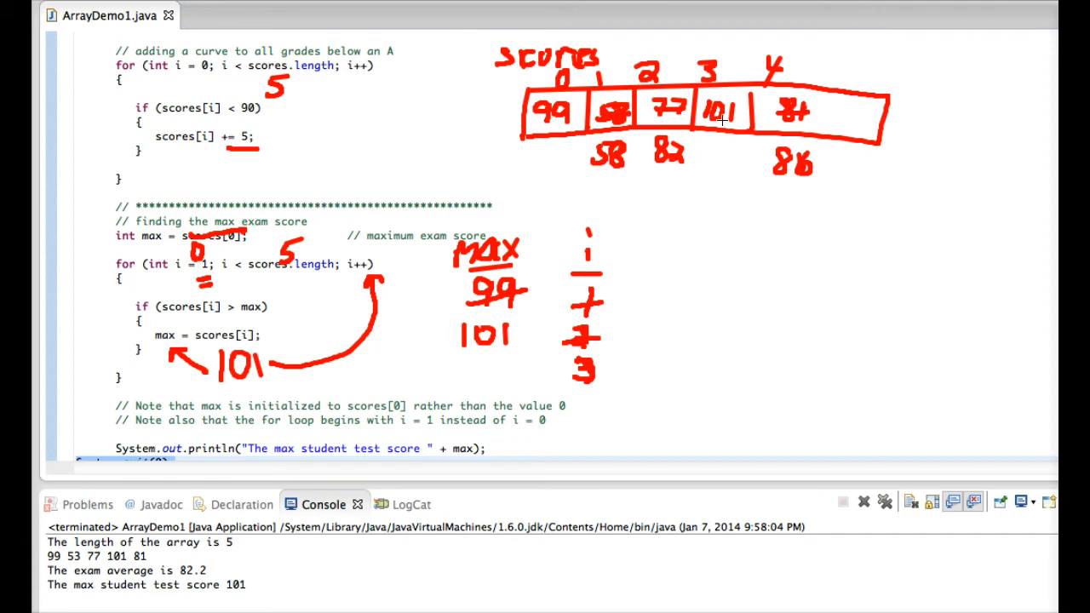
{"action": "mouse_move", "coordinate": [423, 280]}
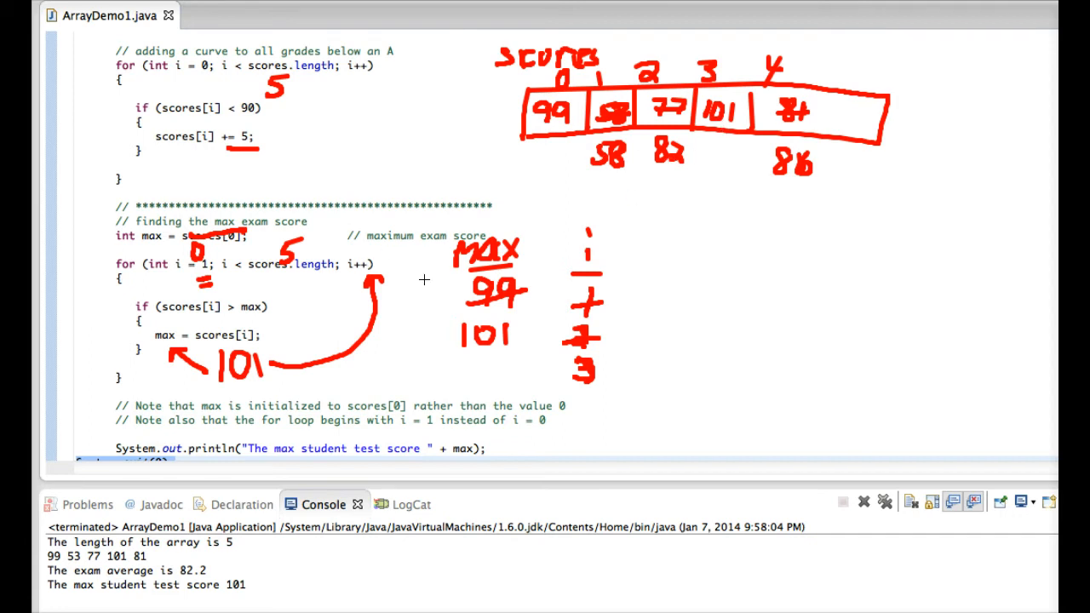
Step: Cross out 3 in the i column and advance the trace to 4
{"action": "left_click_drag", "start_coordinate": [575, 370], "coordinate": [596, 401]}
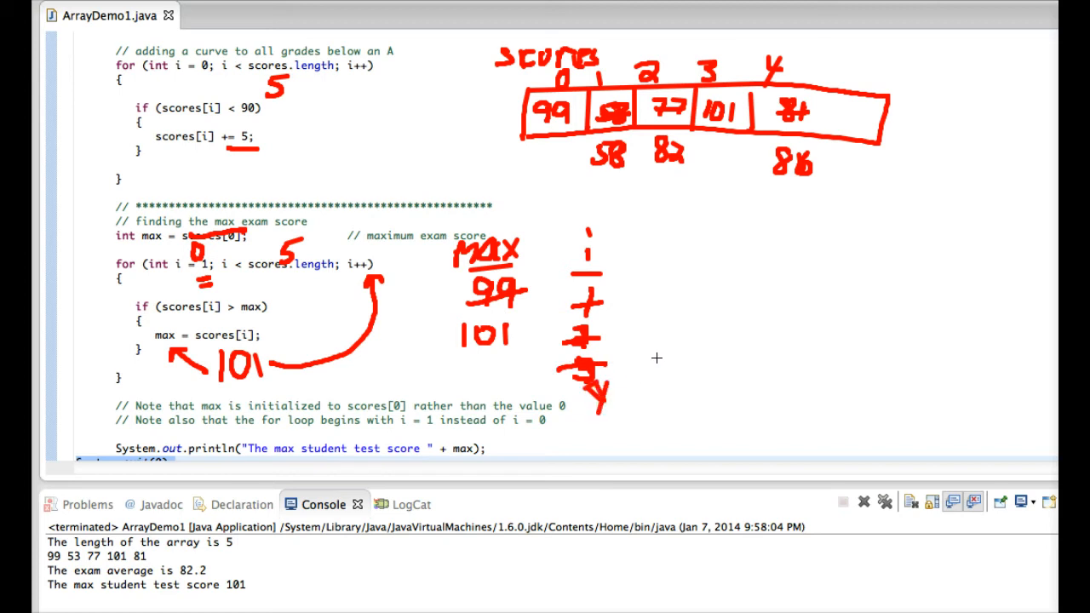
{"action": "mouse_move", "coordinate": [769, 164]}
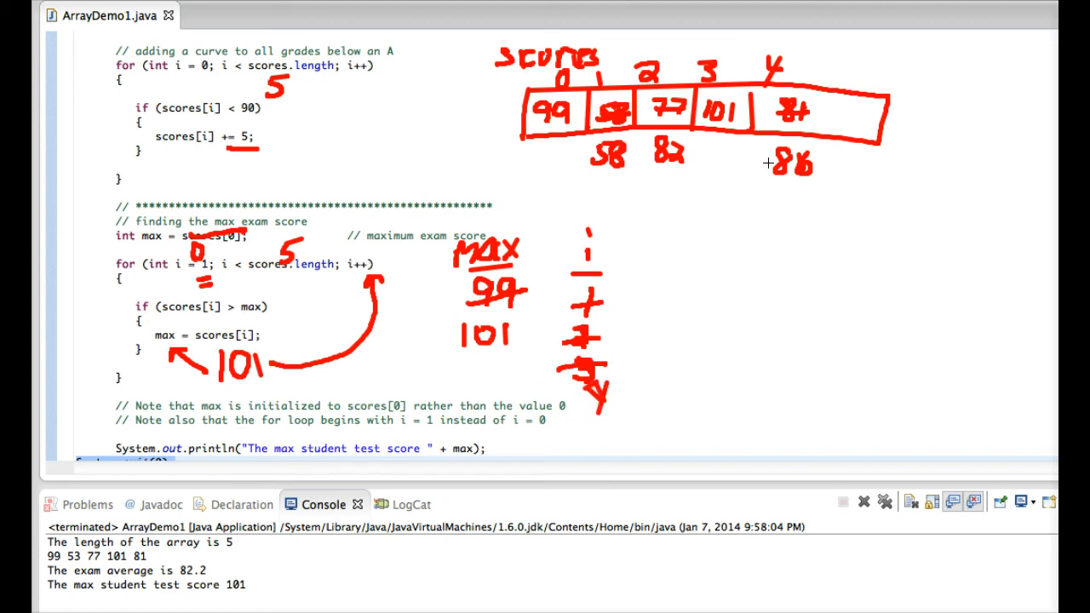
{"action": "mouse_move", "coordinate": [471, 222]}
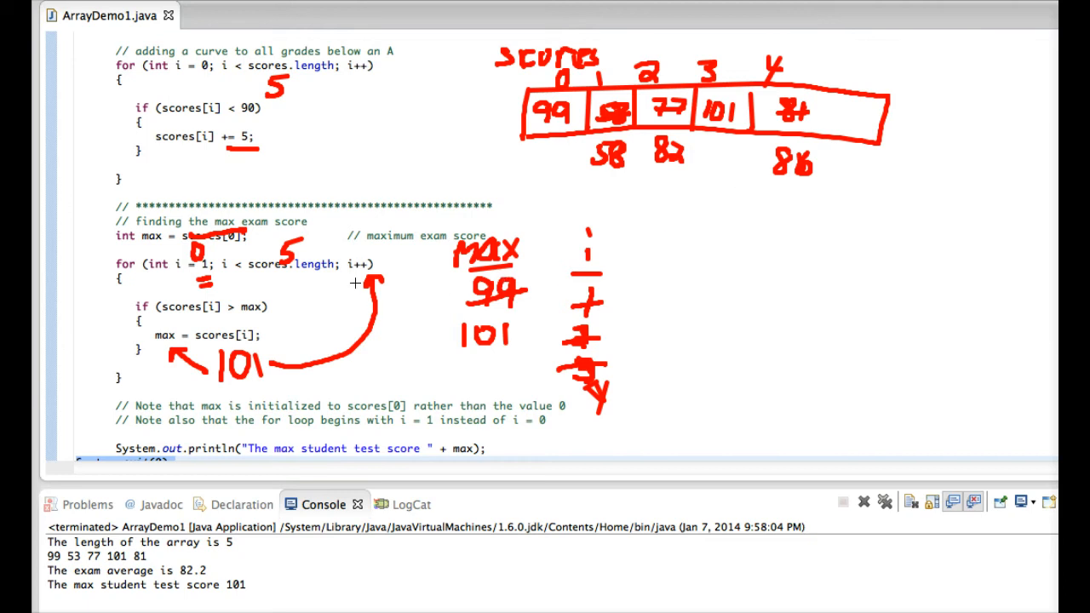
{"action": "mouse_move", "coordinate": [610, 427]}
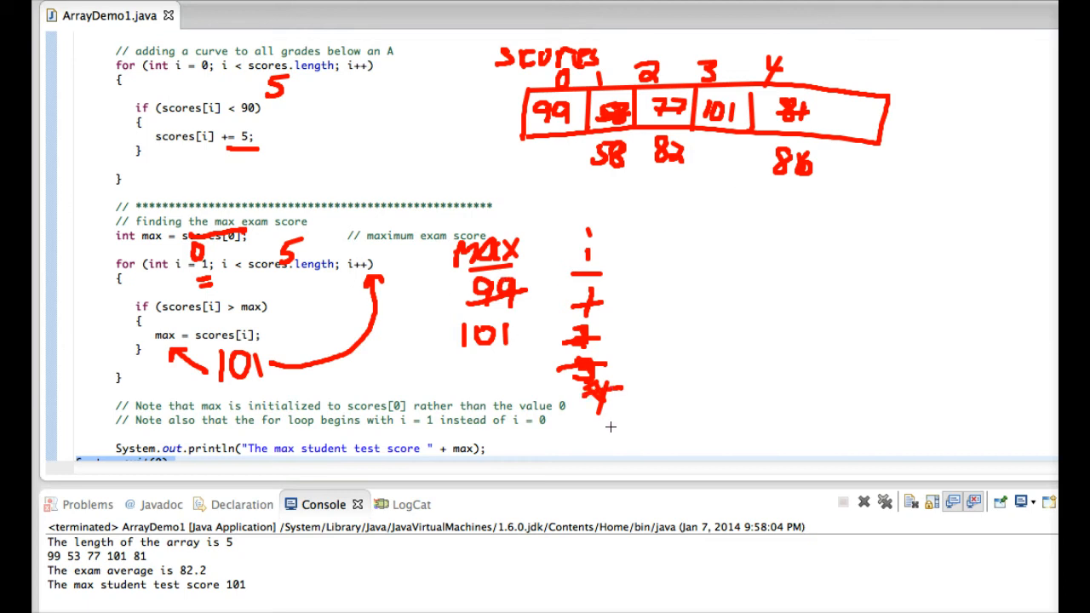
{"action": "mouse_move", "coordinate": [628, 406]}
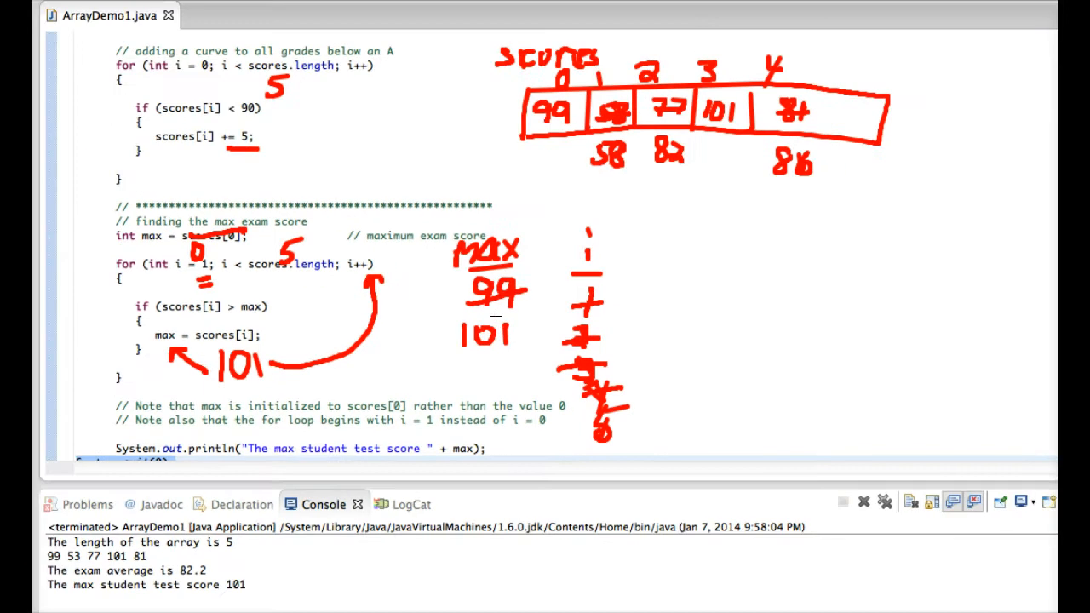
{"action": "mouse_move", "coordinate": [473, 321]}
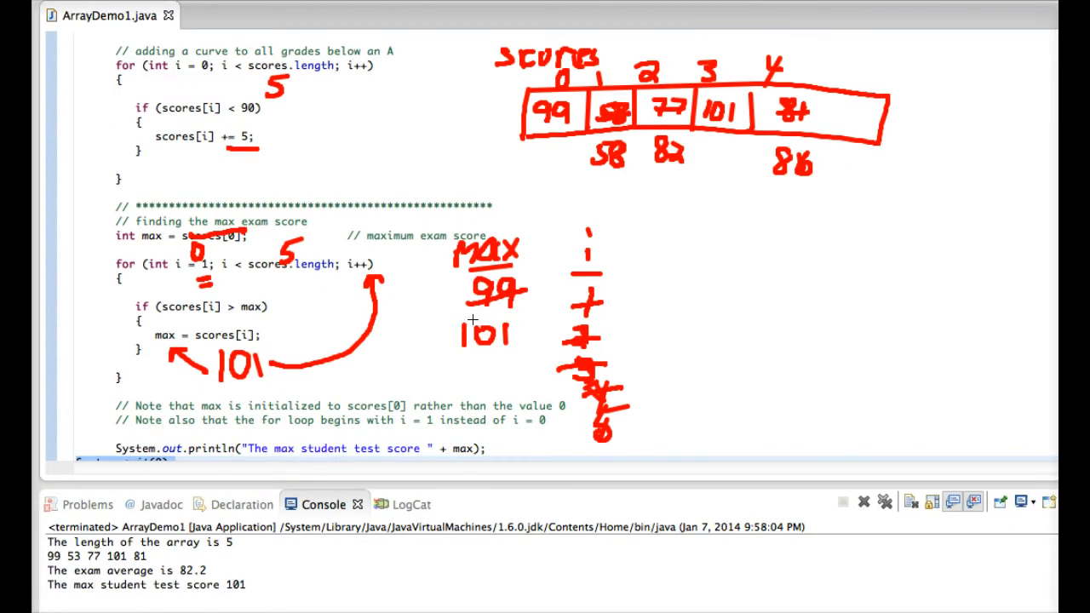
{"action": "mouse_move", "coordinate": [496, 284]}
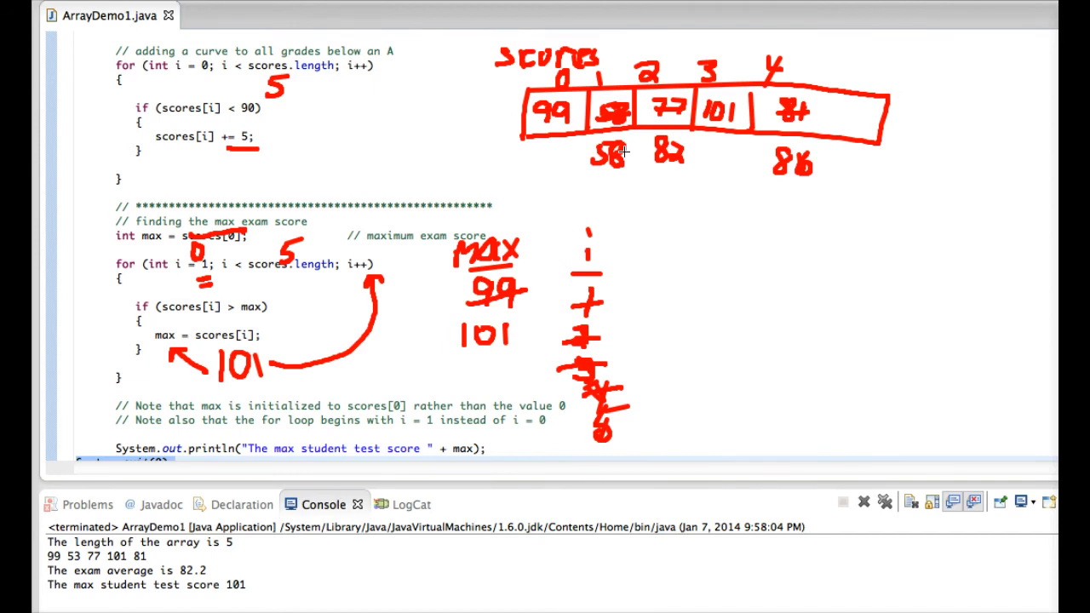
{"action": "mouse_move", "coordinate": [637, 157]}
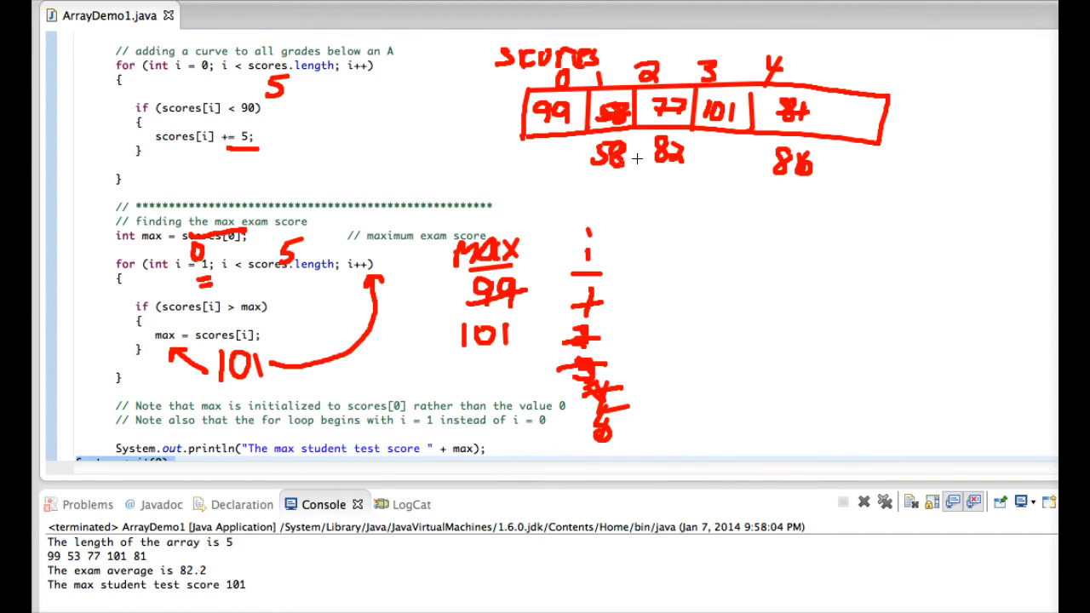
{"action": "mouse_move", "coordinate": [581, 136]}
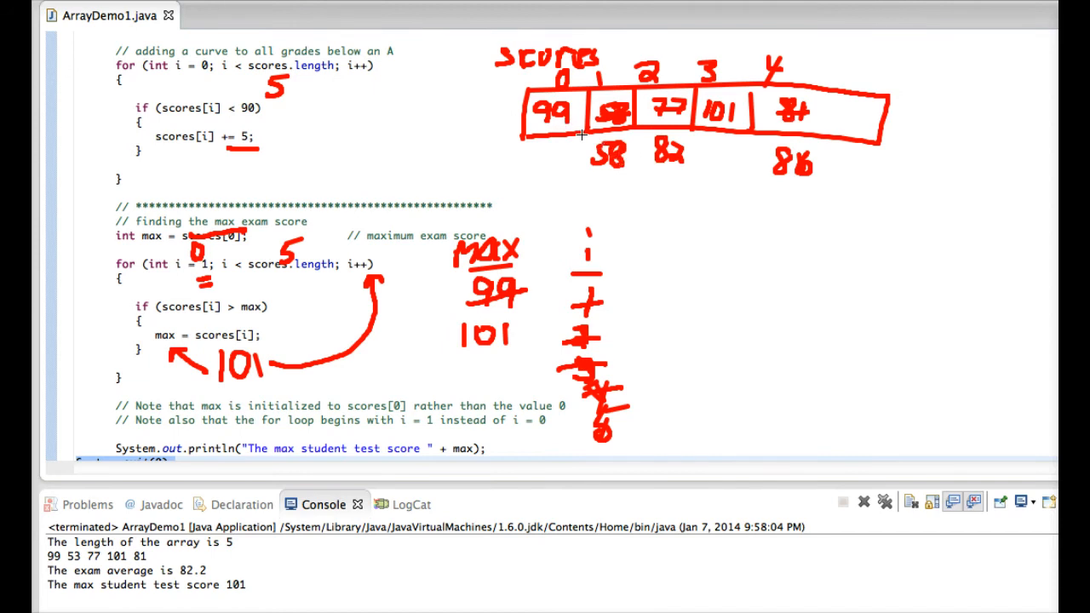